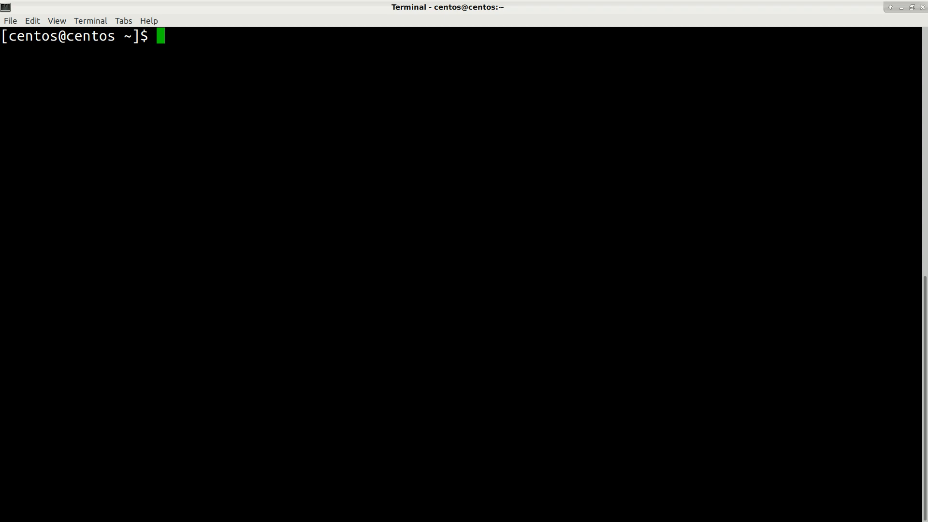
- Check with sudo yum list that postgresql-server 9.2.24 is installed
{"action": "type", "text": "sudo"}
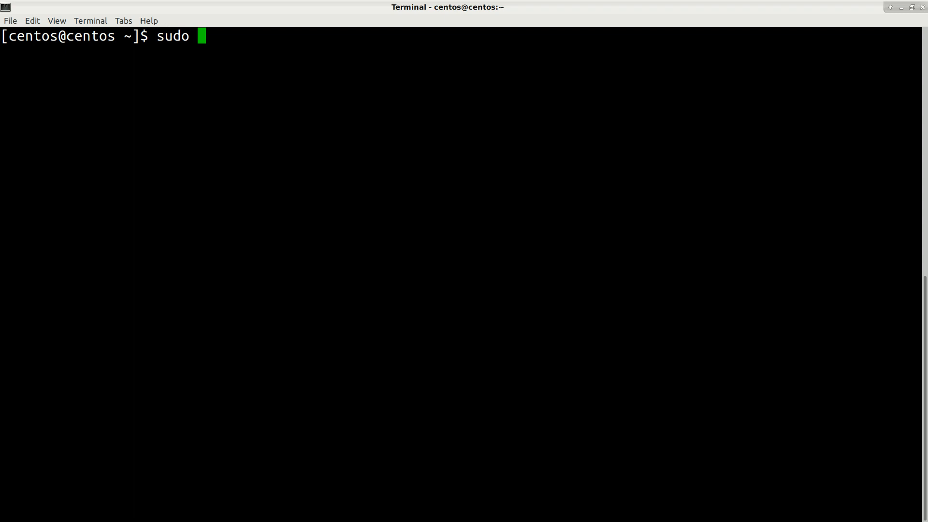
{"action": "type", "text": "yum"}
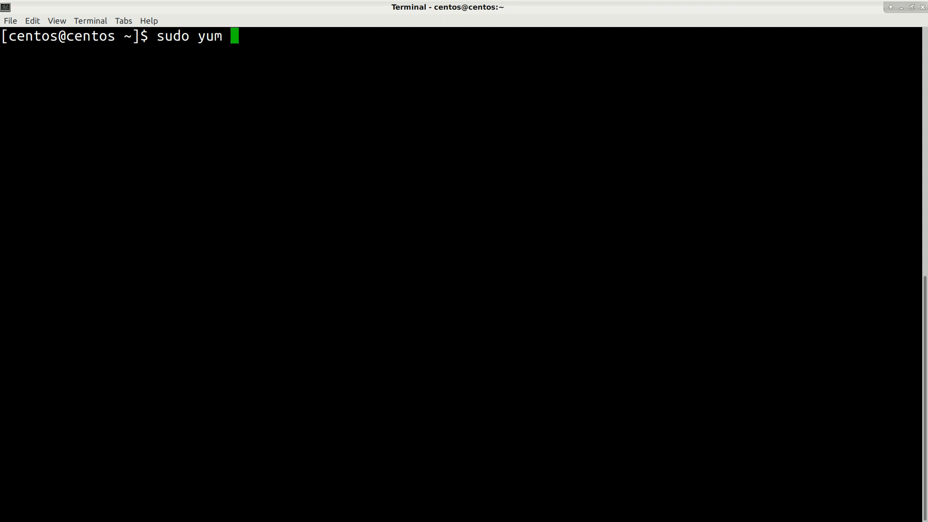
{"action": "type", "text": "list"}
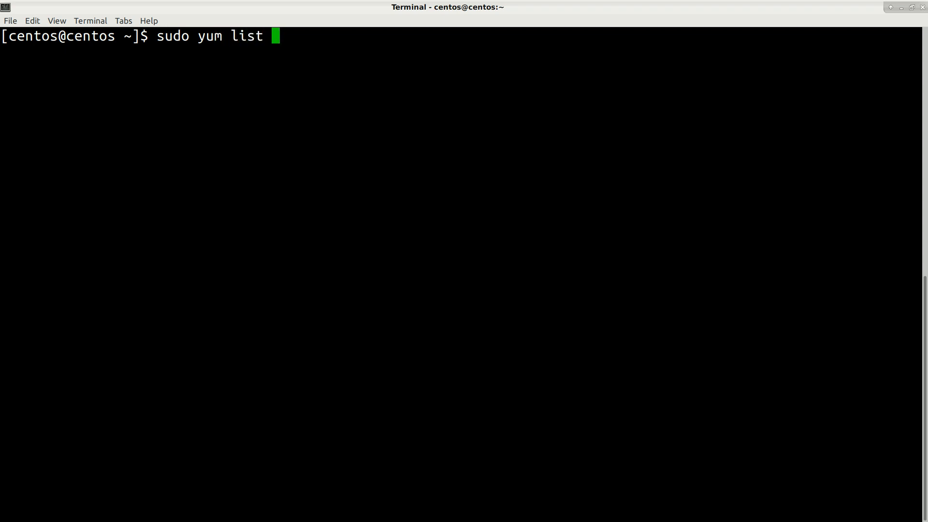
{"action": "type", "text": "postgresql-se"}
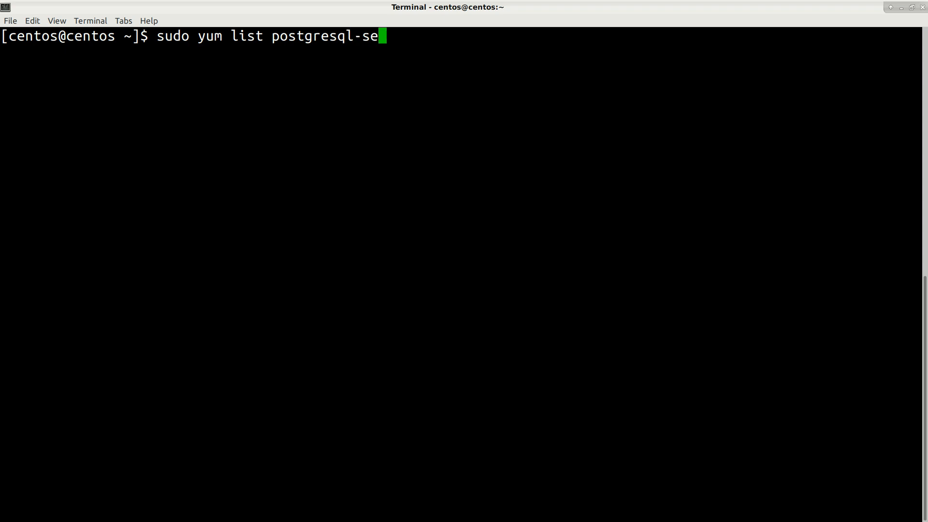
{"action": "key", "text": "Return"}
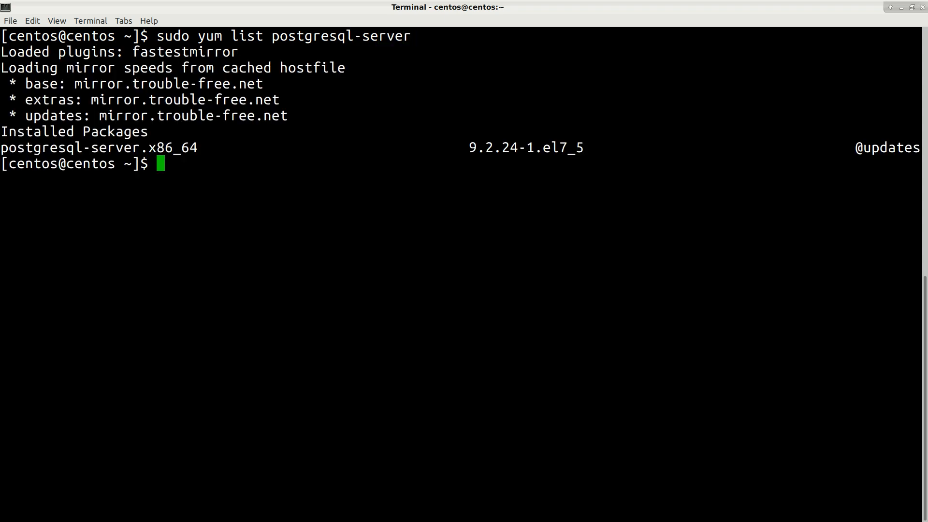
{"action": "double_click", "coordinate": [525, 148]}
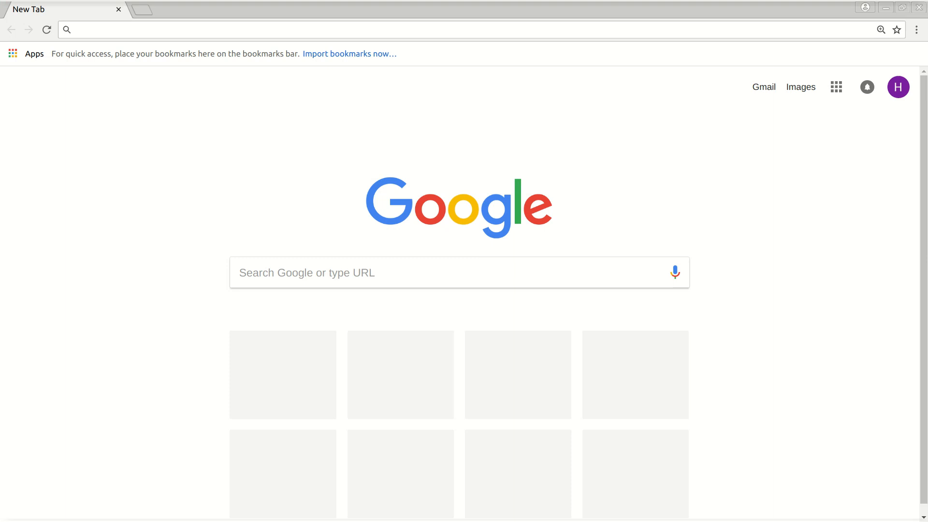
- Search 'pgdg postgresql 9.6' and copy the repo page's CentOS 7 x86_64 package link
{"action": "type", "text": "pgdg postgresql 9.6"}
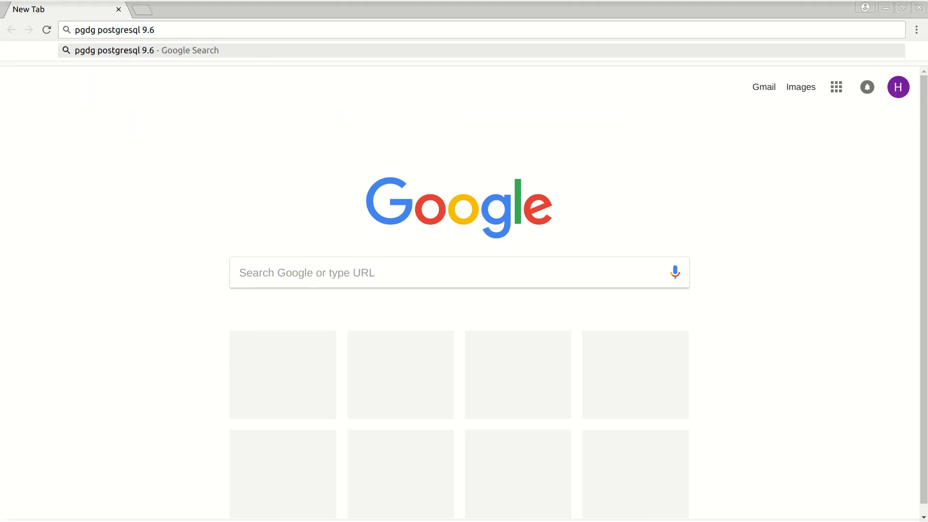
{"action": "key", "text": "Return"}
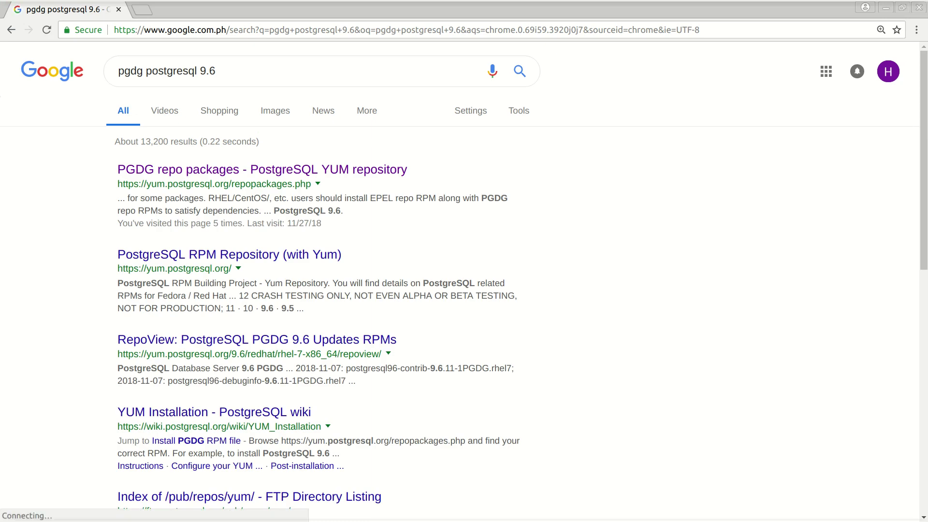
{"action": "mouse_move", "coordinate": [261, 169]}
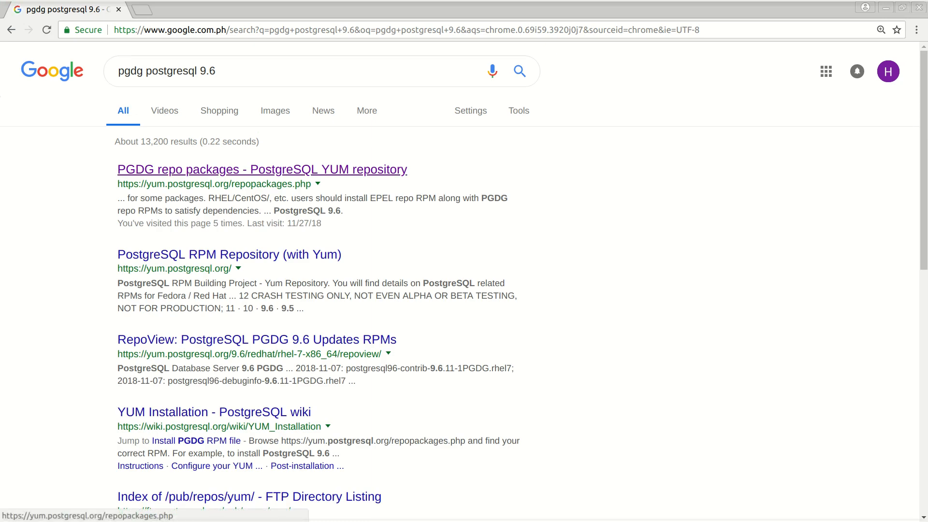
{"action": "left_click", "coordinate": [262, 169]}
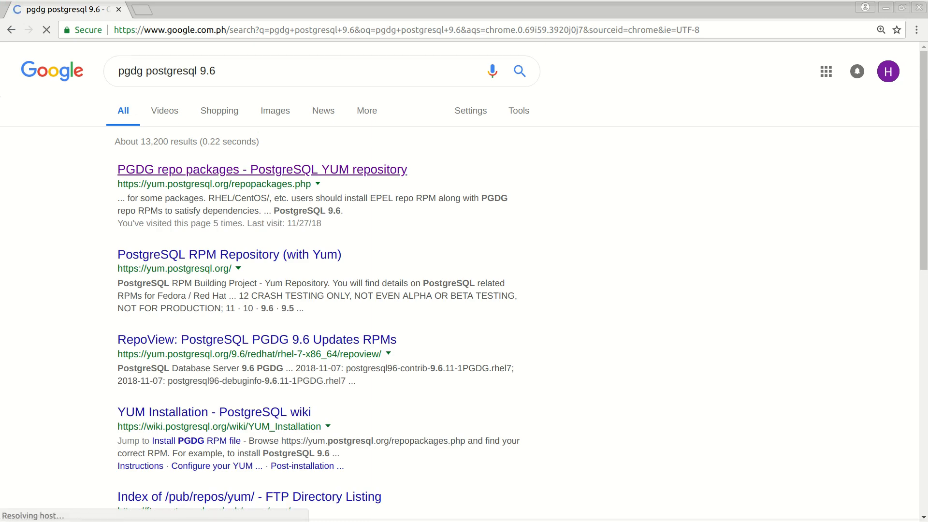
{"action": "left_click", "coordinate": [262, 169]}
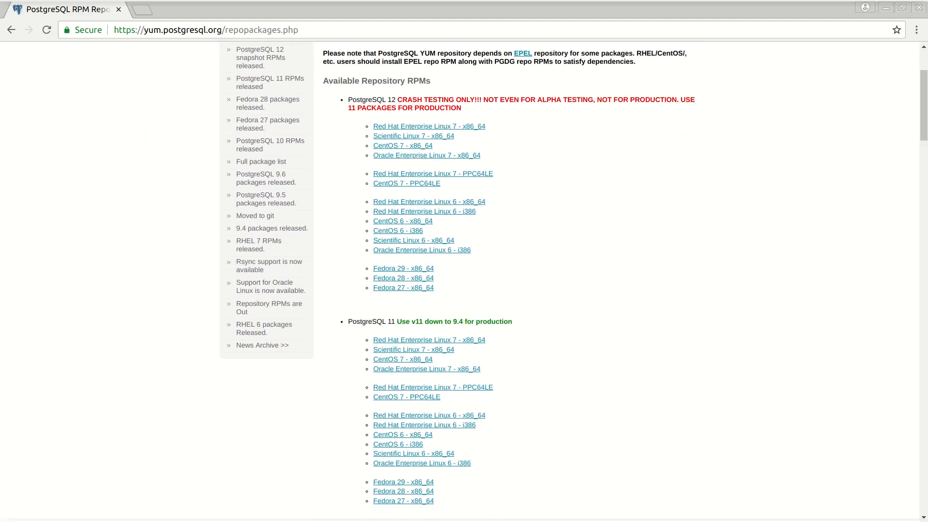
{"action": "scroll", "scroll_direction": "down", "scroll_amount": 3}
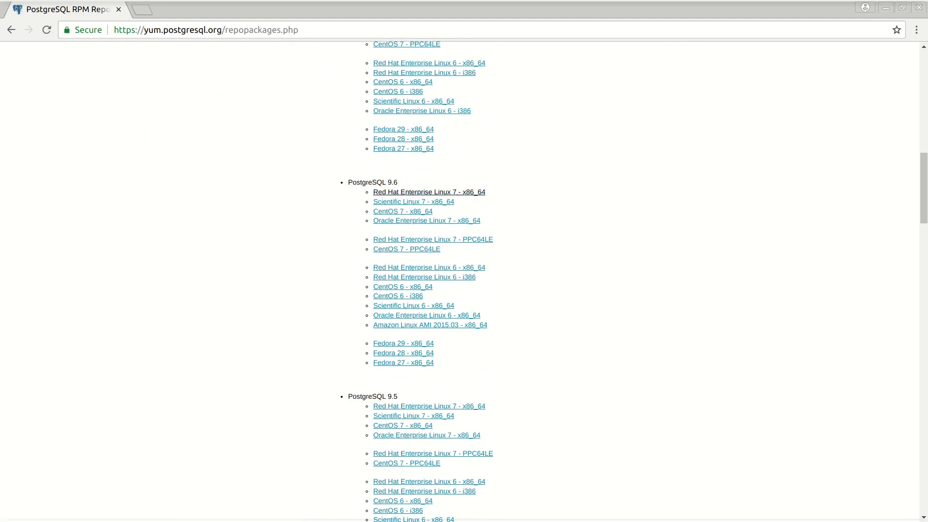
{"action": "mouse_move", "coordinate": [403, 211]}
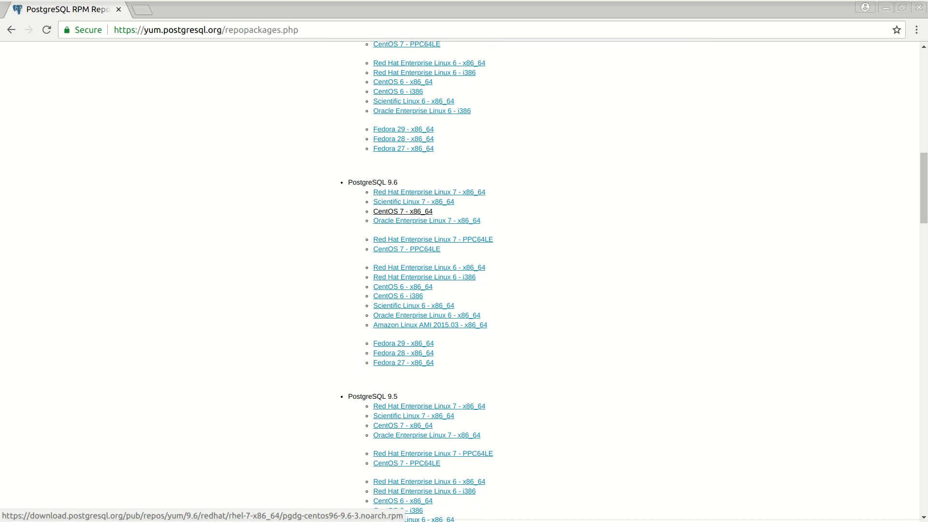
{"action": "right_click", "coordinate": [402, 211]}
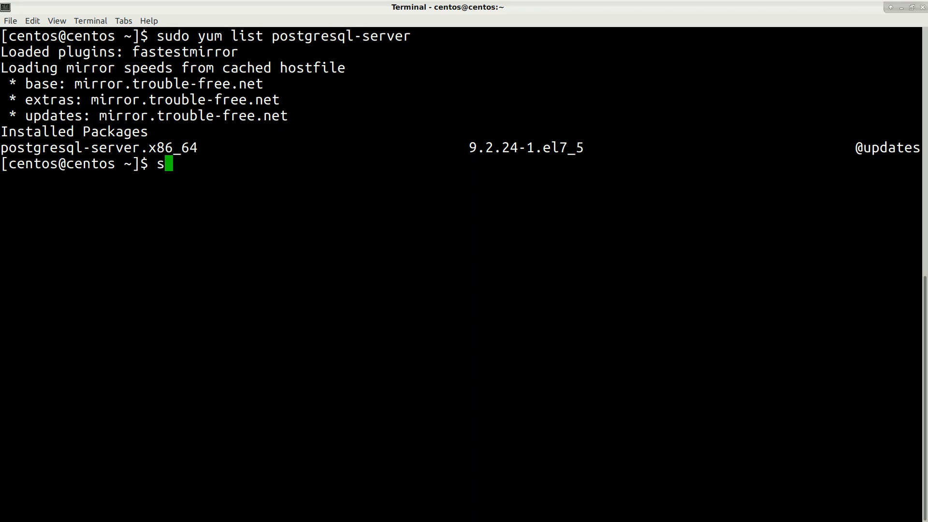
- Install the pgdg-centos96 9.6-3 repository package from the pasted RPM link
{"action": "type", "text": "udo yum install"}
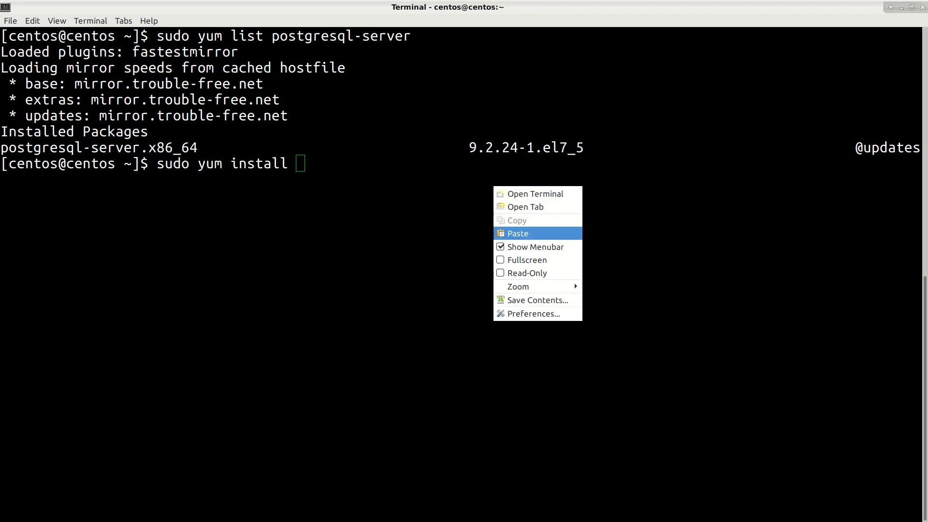
{"action": "left_click", "coordinate": [517, 233]}
{"action": "type", "text": "y"}
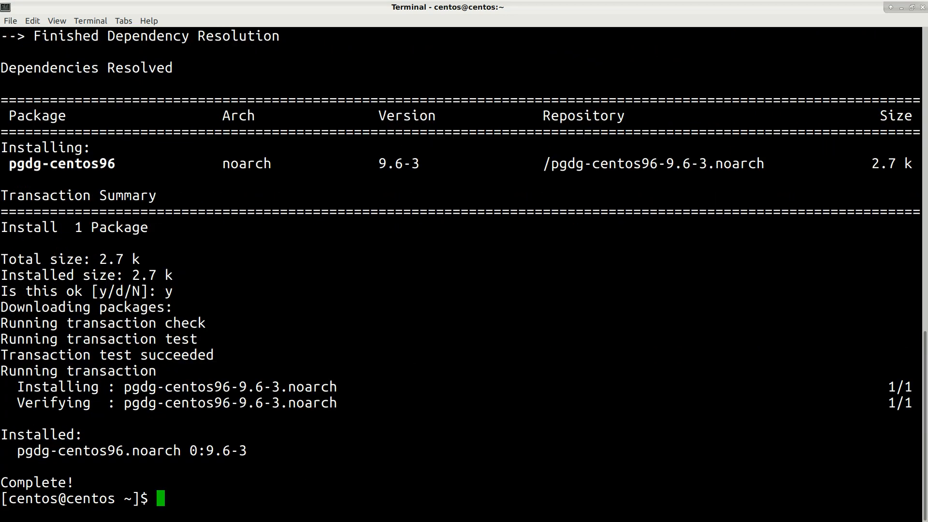
{"action": "type", "text": "syum"}
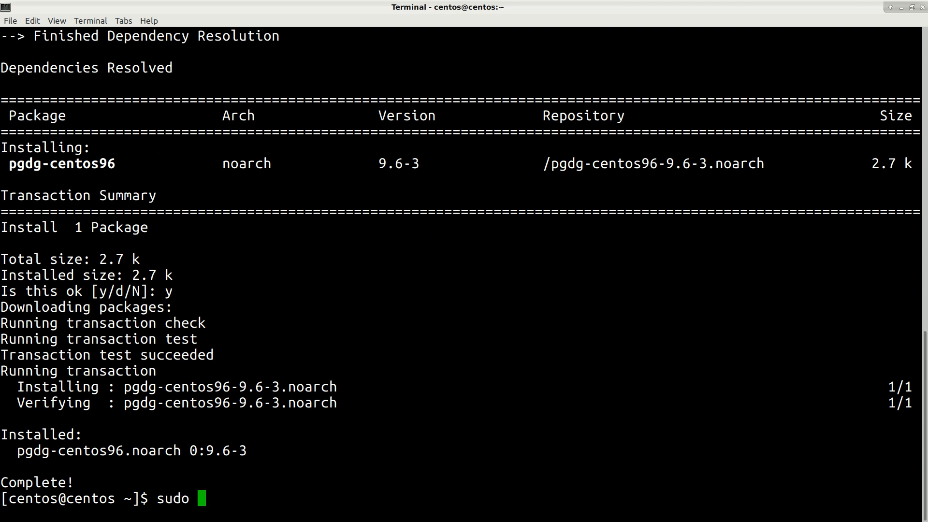
- Rebuild the yum metadata cache with sudo yum makecache
{"action": "type", "text": "yum"}
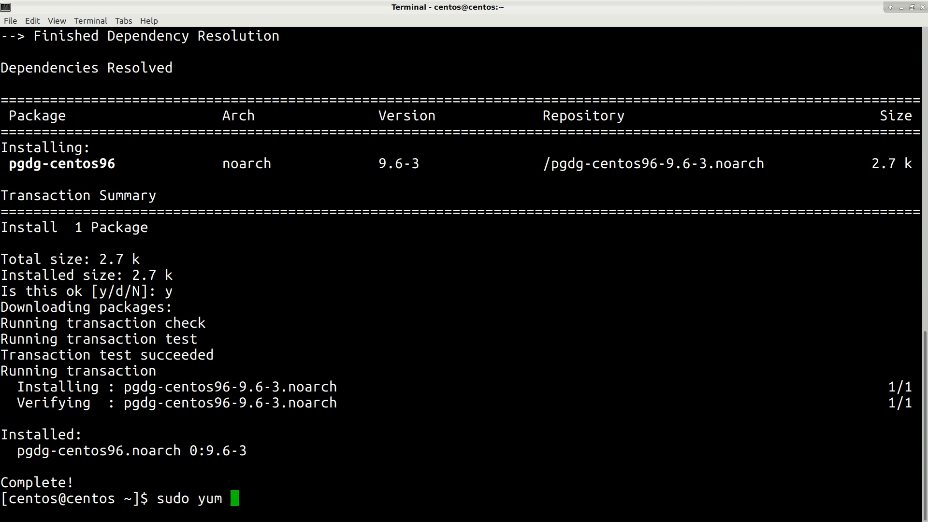
{"action": "type", "text": "makeca"}
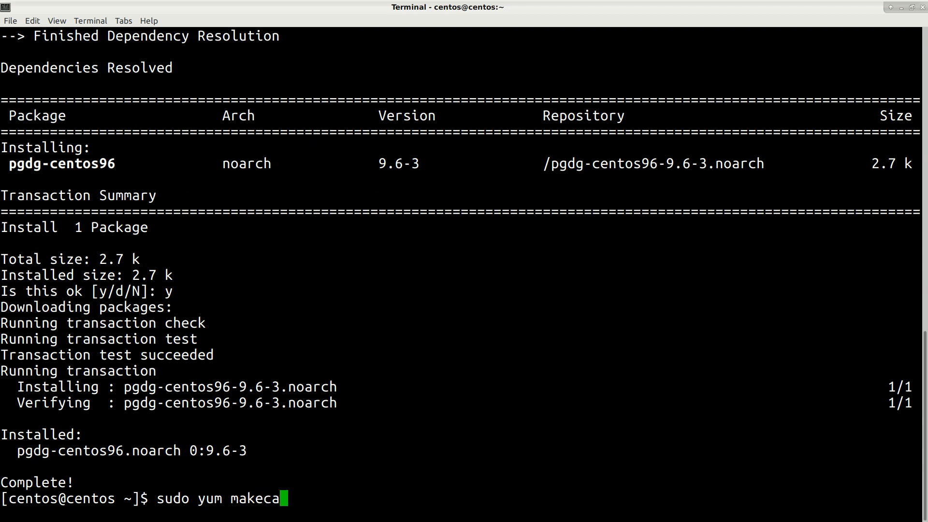
{"action": "key", "text": "Return"}
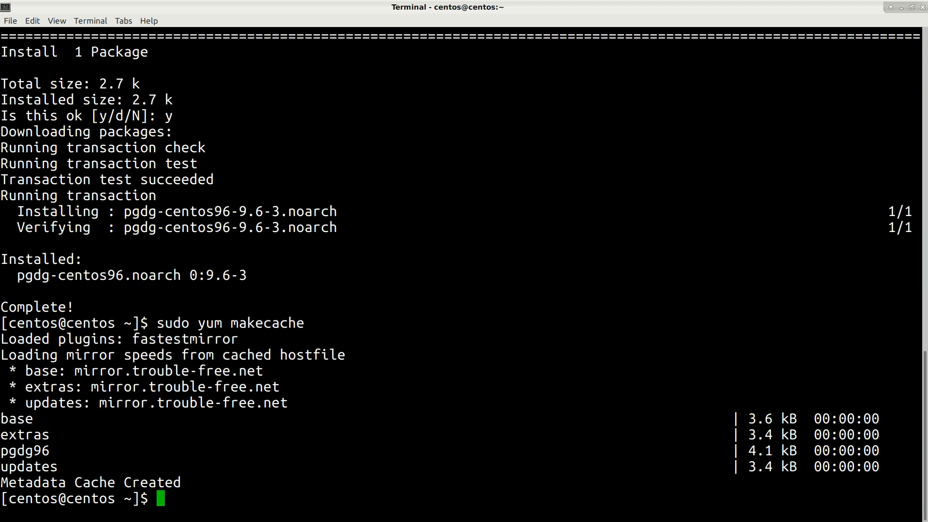
- Type a sudo yum list postgresql command to view available packages
{"action": "type", "text": "sudo yum list"}
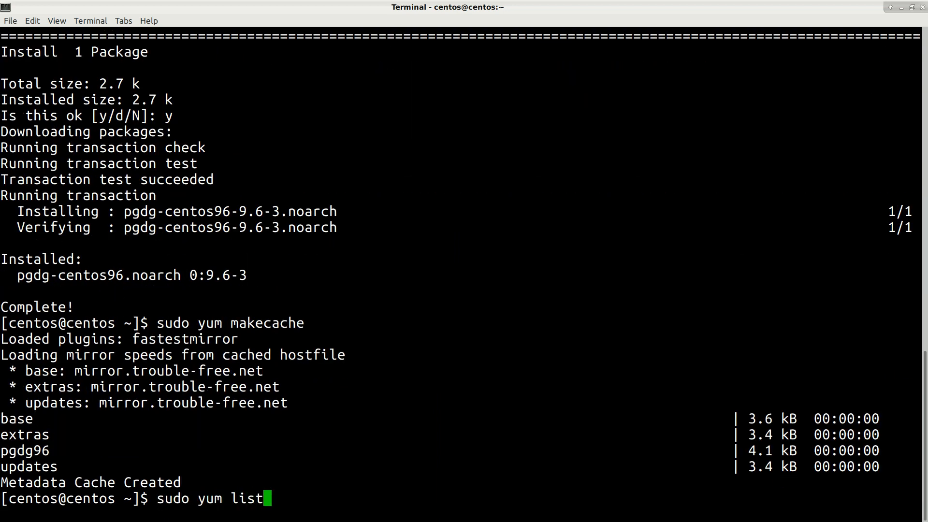
{"action": "type", "text": "post"}
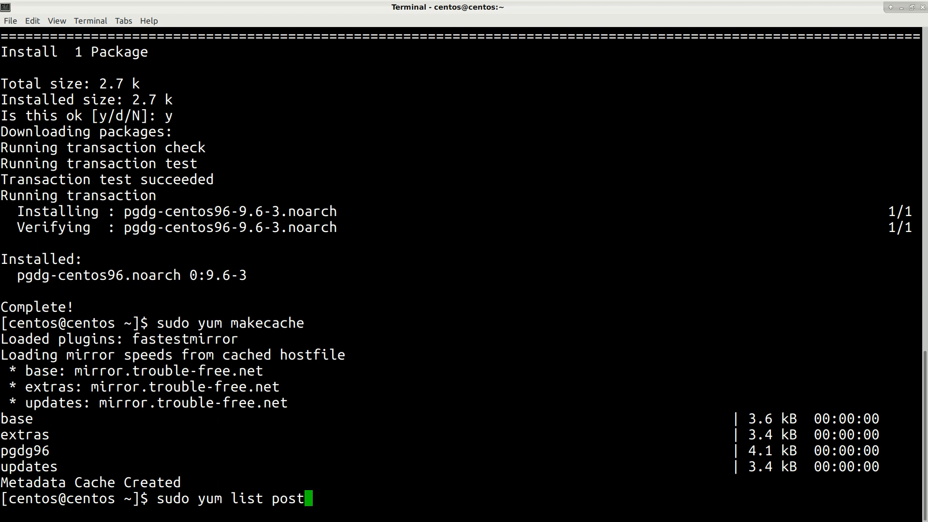
{"action": "type", "text": "gresql"}
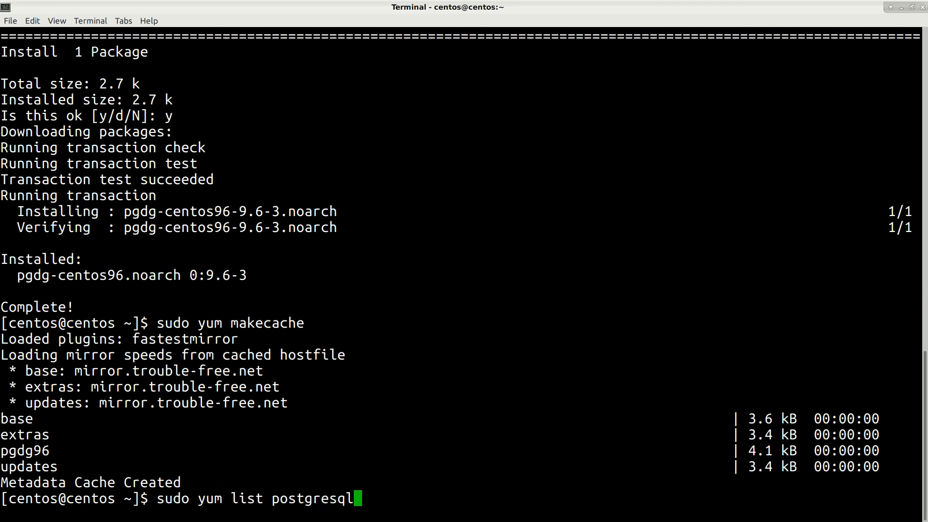
- List pgdg96 packages and install postgresql96-server 9.6.11 with its libs and client dependencies
{"action": "key", "text": "Return"}
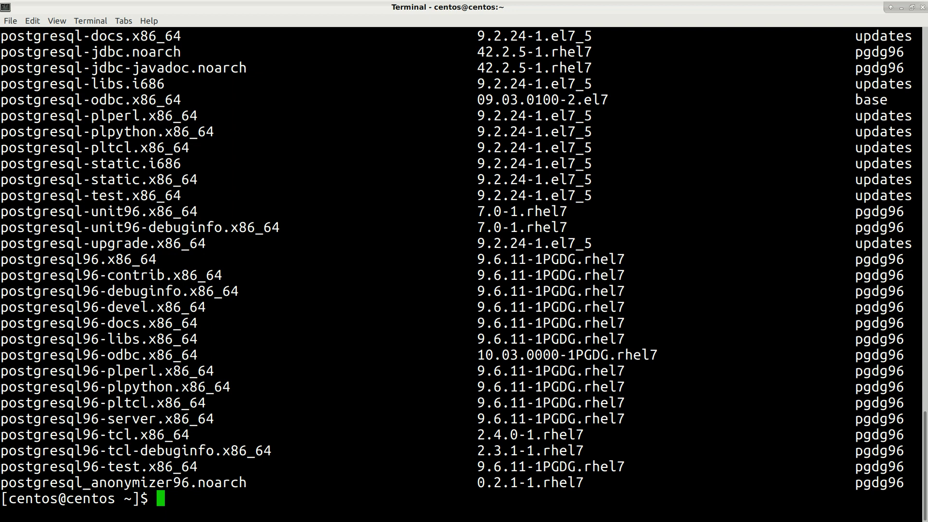
{"action": "double_click", "coordinate": [78, 418]}
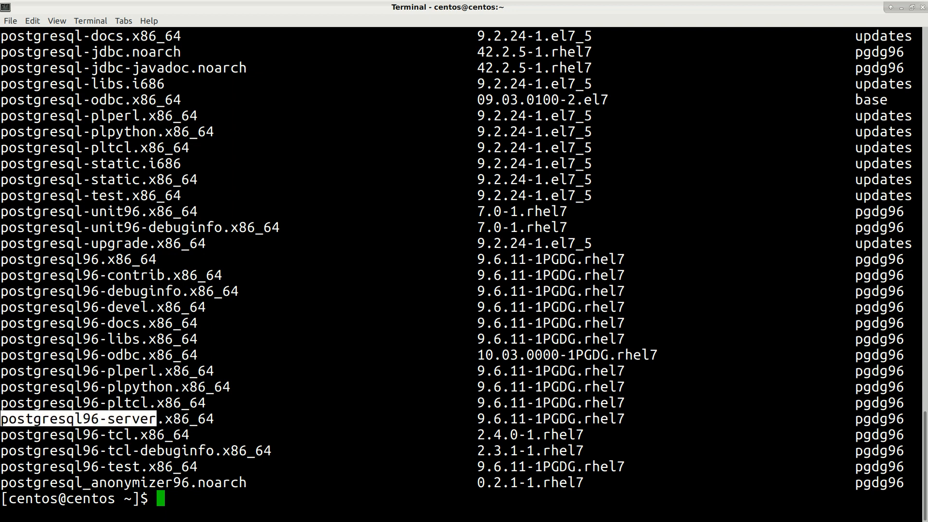
{"action": "type", "text": "sudo"}
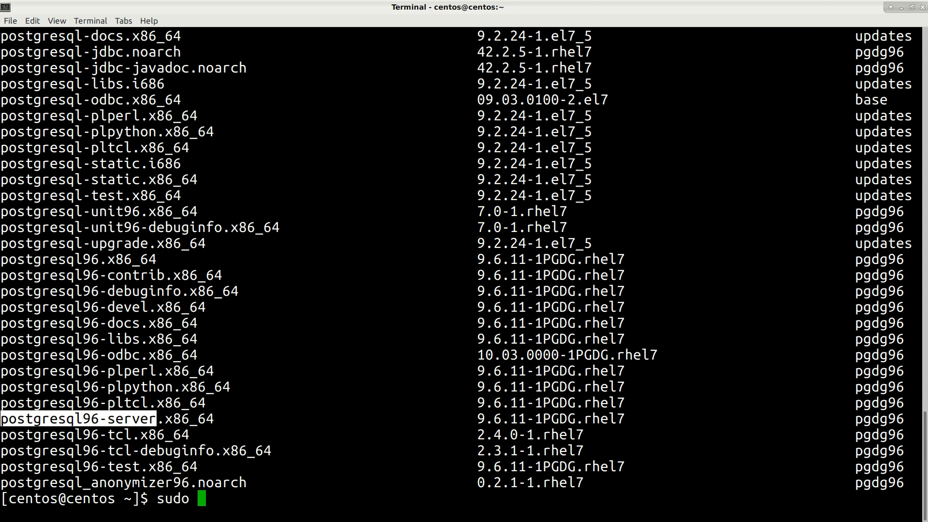
{"action": "type", "text": "yum install postgresql96-server"}
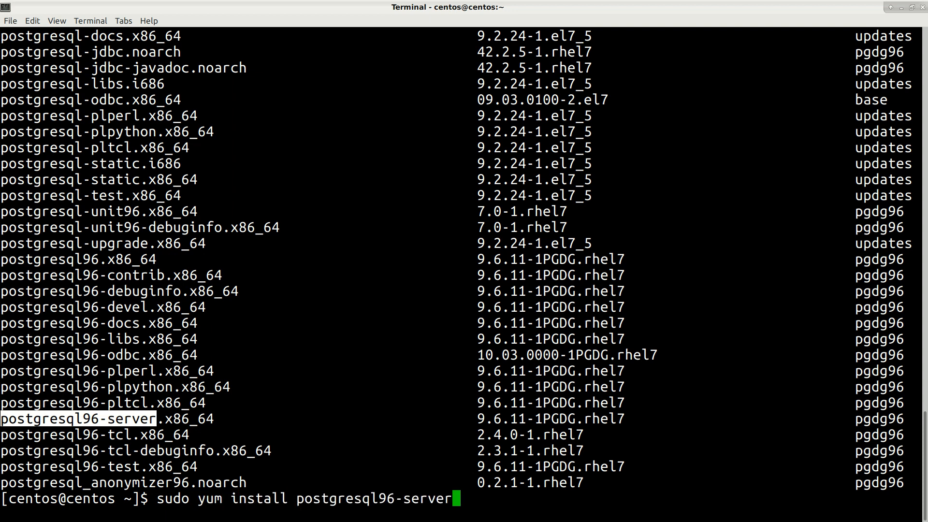
{"action": "key", "text": "Return"}
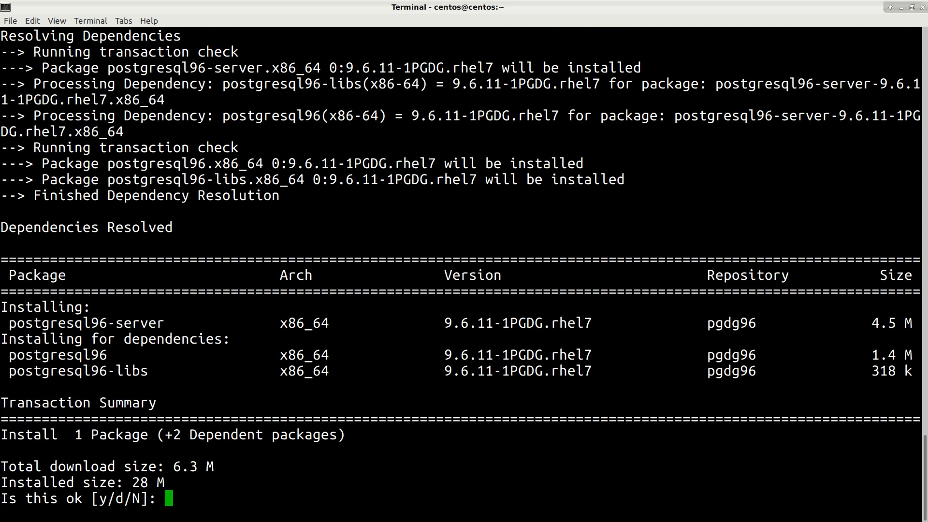
{"action": "type", "text": "y"}
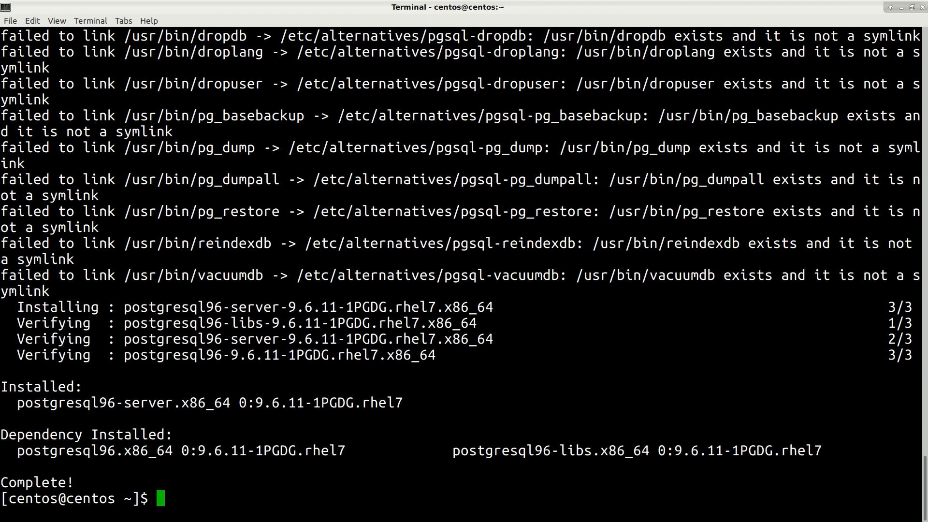
- Initialize the 9.6 cluster with /usr/pgsql-9.6/bin/postgresql96-setup initdb
{"action": "type", "text": "sudo"}
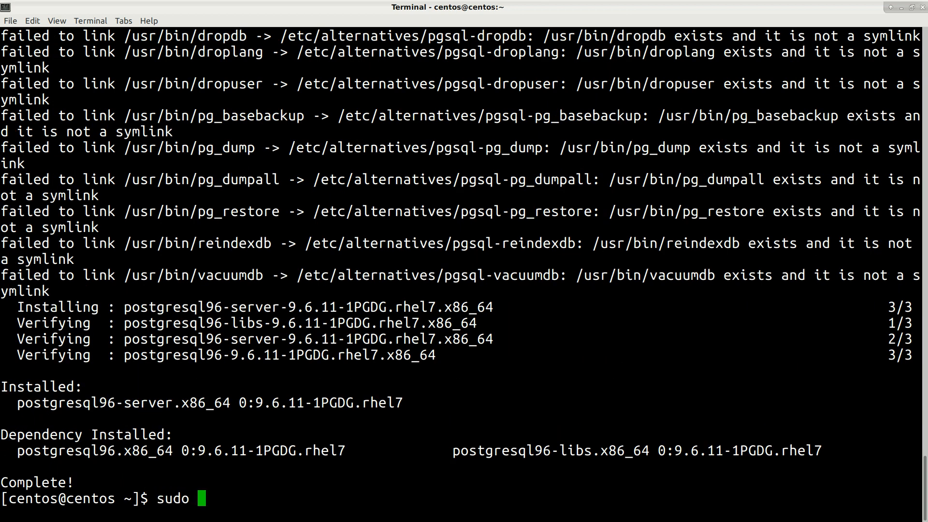
{"action": "type", "text": "/u"}
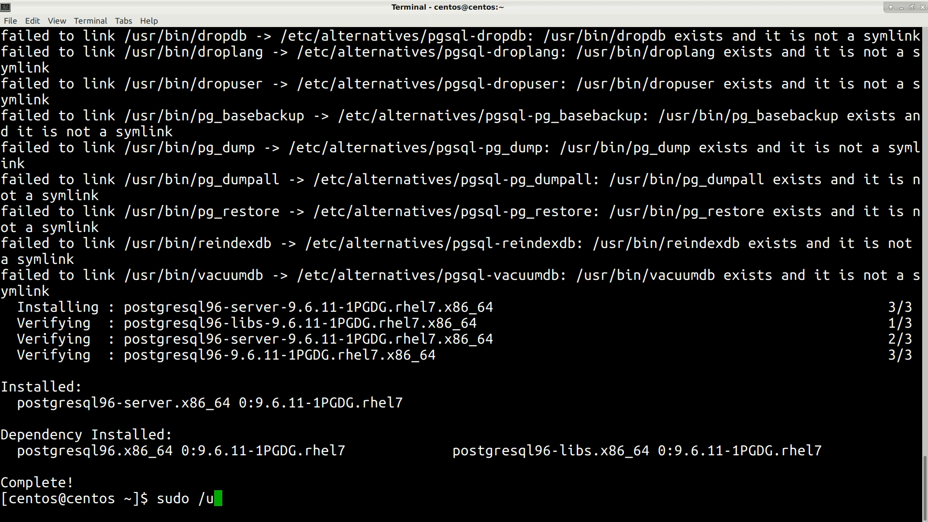
{"action": "type", "text": "sr/"}
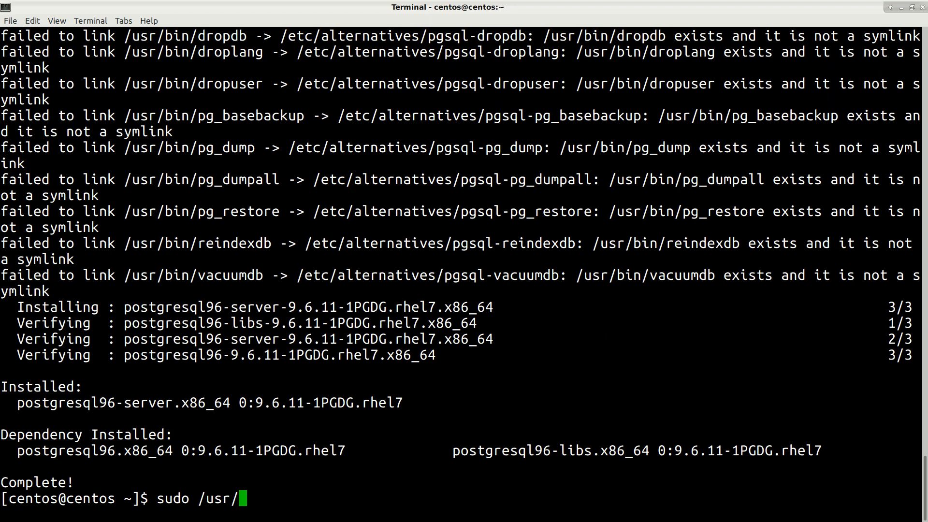
{"action": "type", "text": "pgsql-9.6/"}
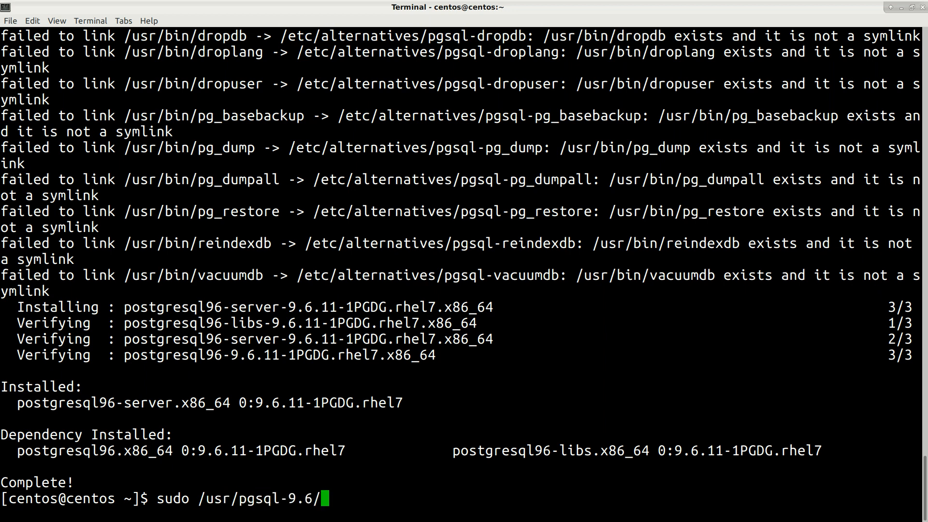
{"action": "type", "text": "bin"}
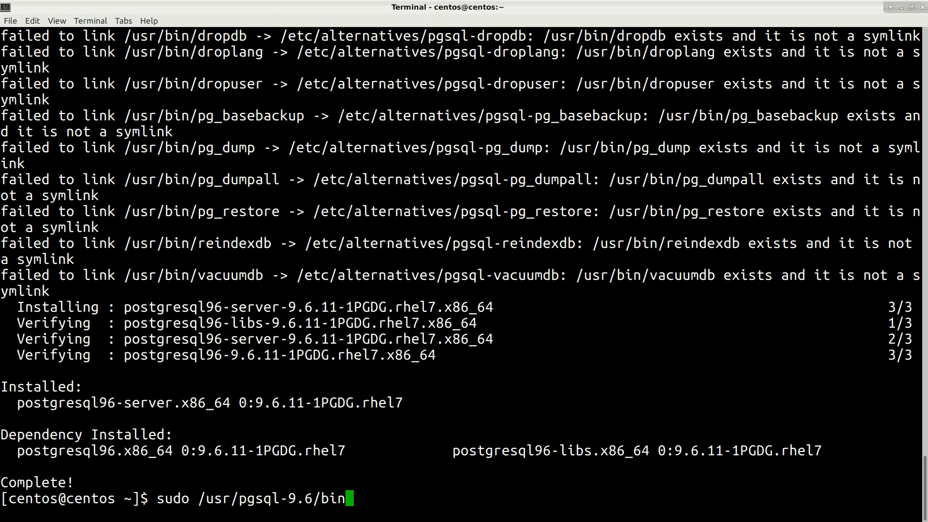
{"action": "type", "text": "/po"}
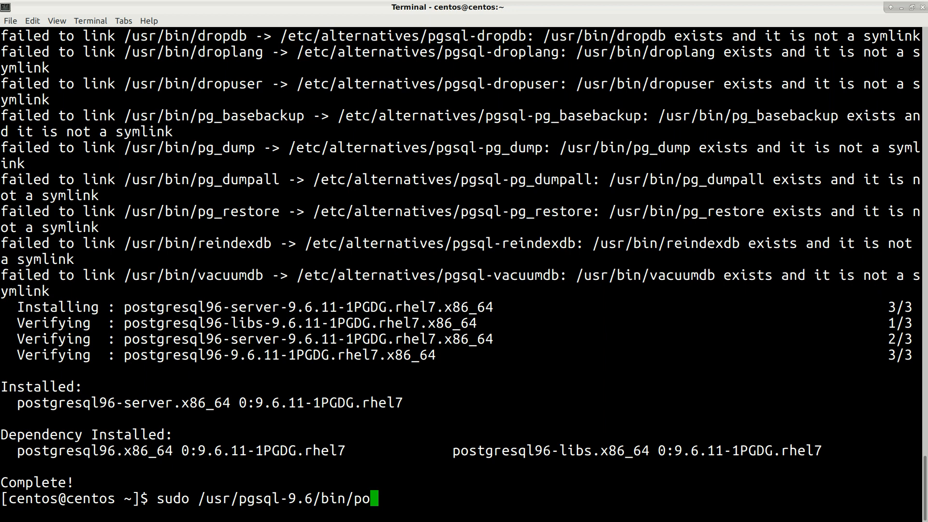
{"action": "type", "text": "stgres"}
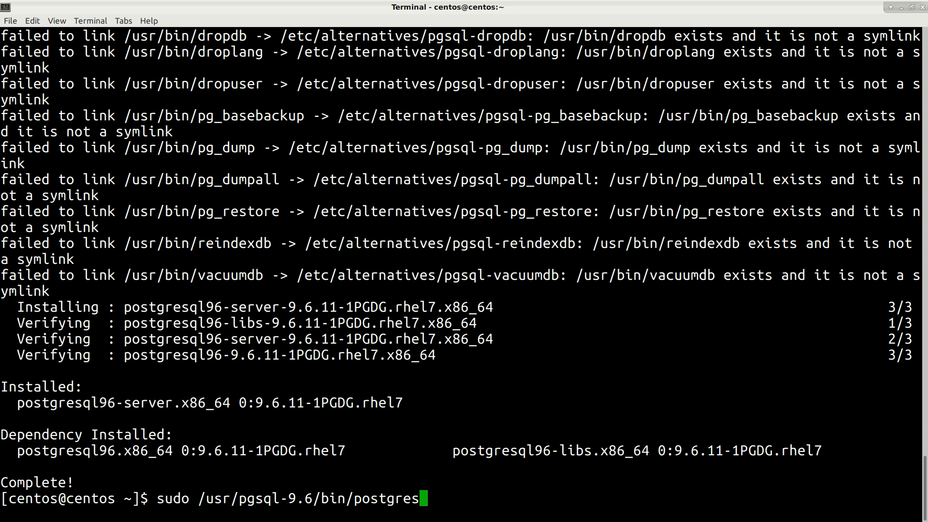
{"action": "type", "text": "ql96-"}
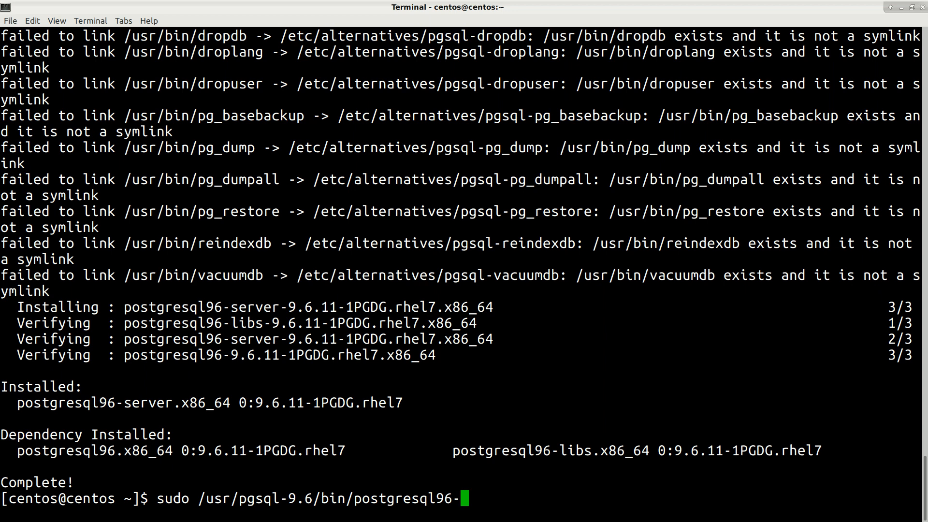
{"action": "type", "text": "setup"}
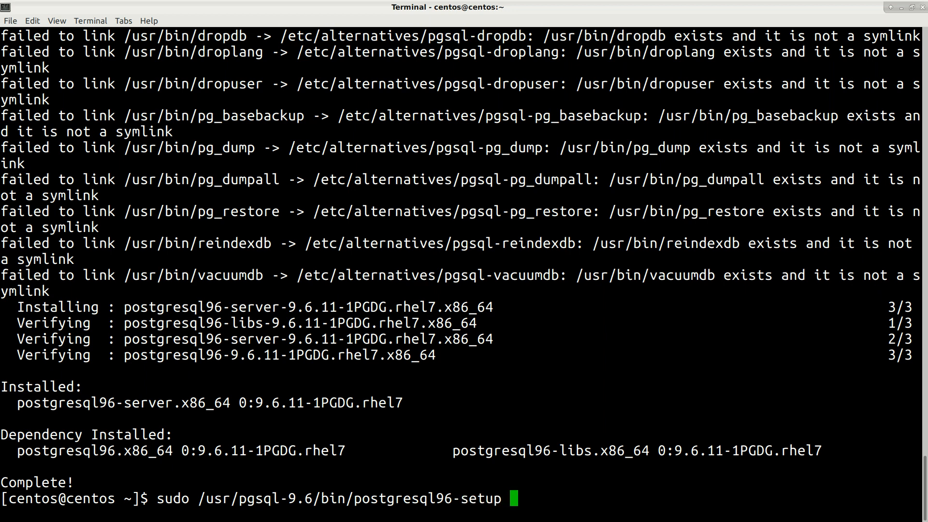
{"action": "type", "text": "initd"}
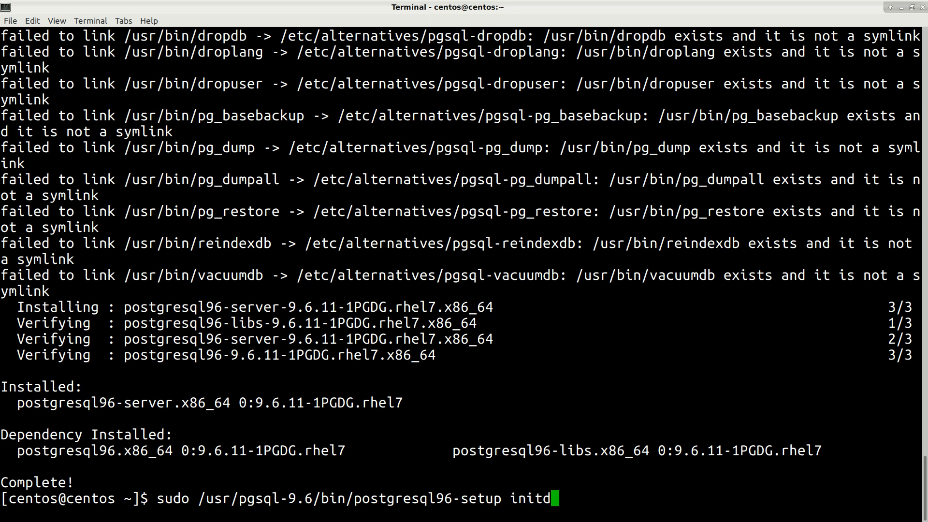
{"action": "key", "text": "Return"}
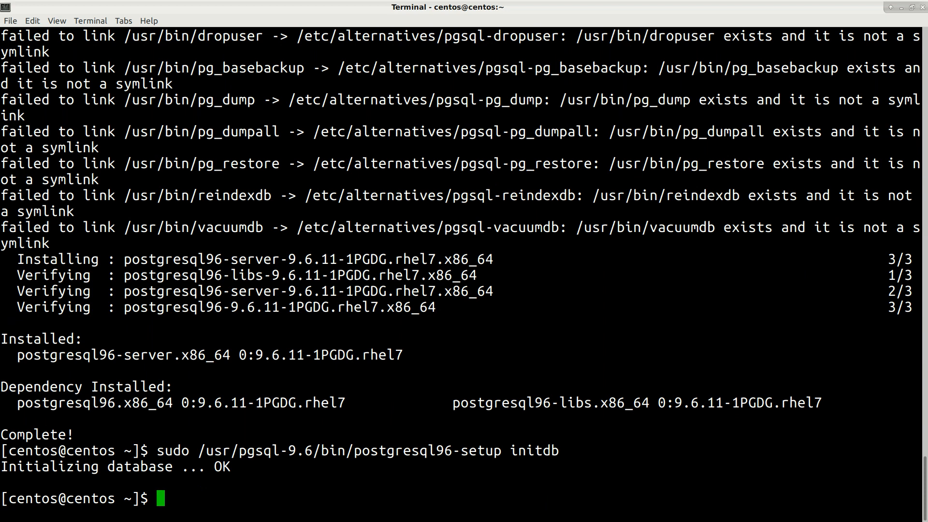
- Stop the old postgresql service with sudo systemctl stop postgresql
{"action": "type", "text": "sudo"}
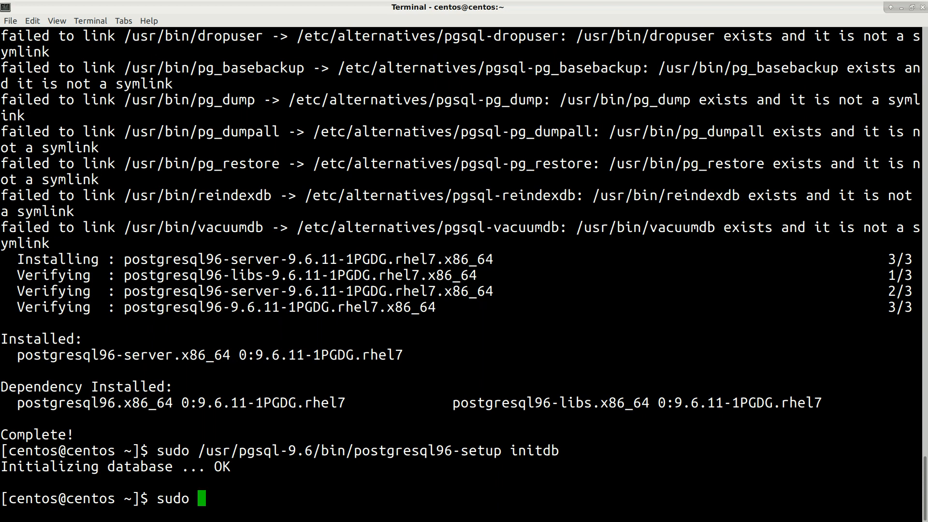
{"action": "type", "text": "syst"}
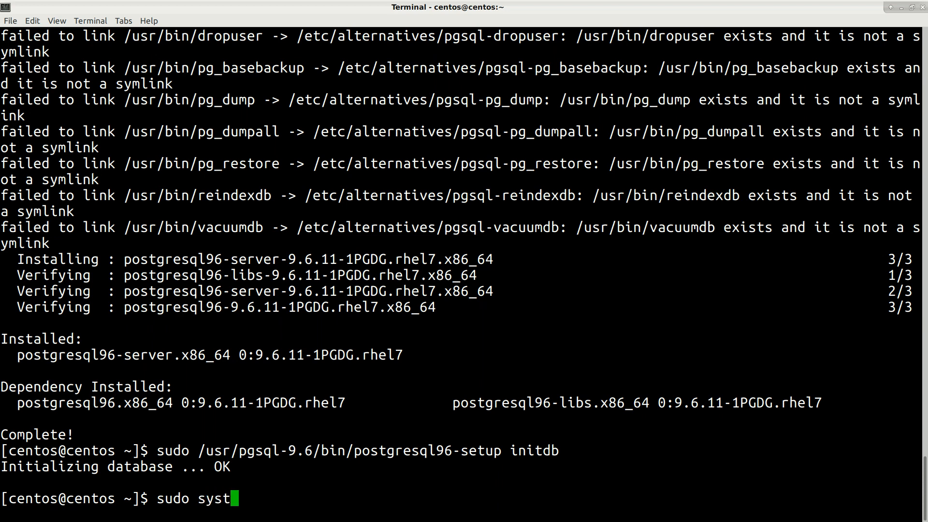
{"action": "type", "text": "emctl"}
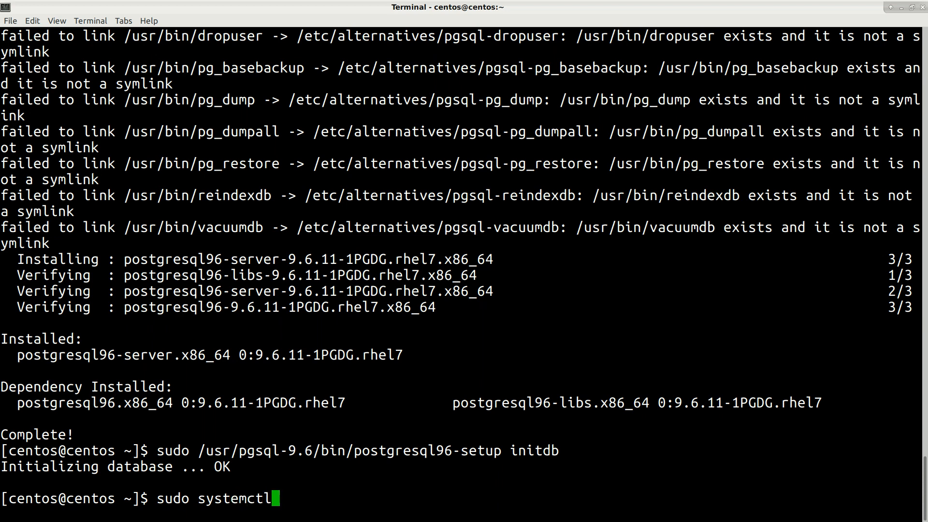
{"action": "type", "text": "stop post"}
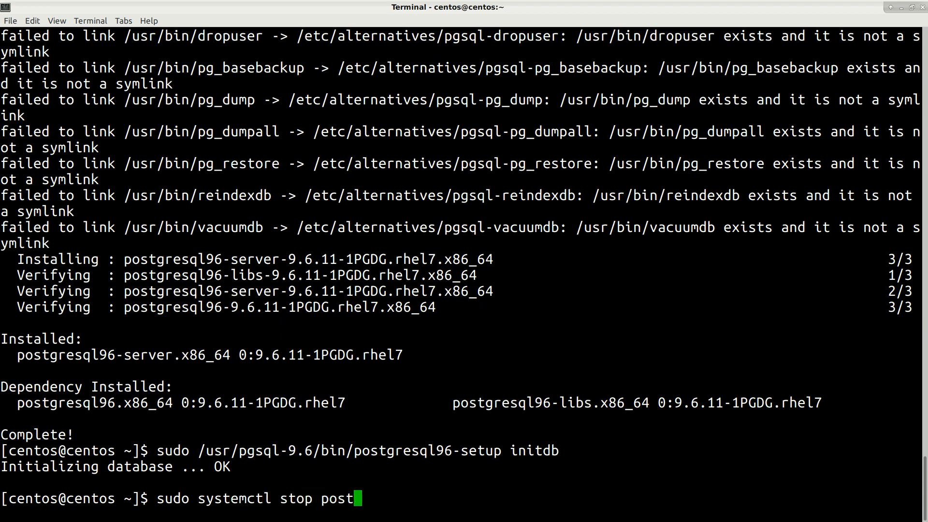
{"action": "key", "text": "Return"}
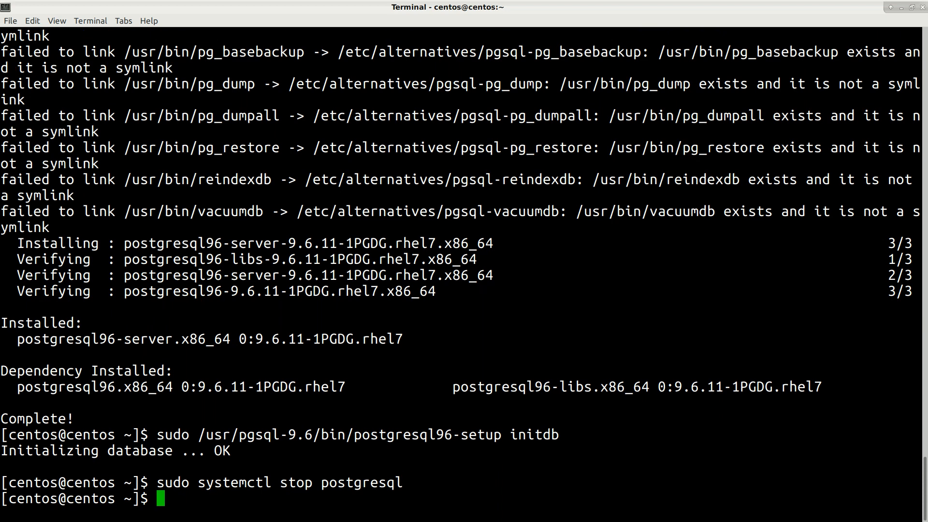
- Type sudo su - postgres to prepare switching to the postgres user
{"action": "type", "text": "sudo"}
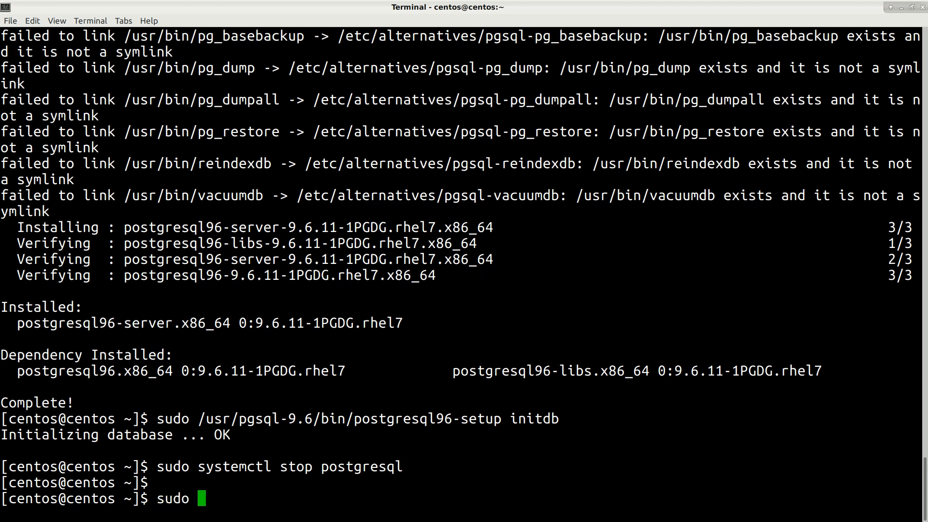
{"action": "type", "text": "su"}
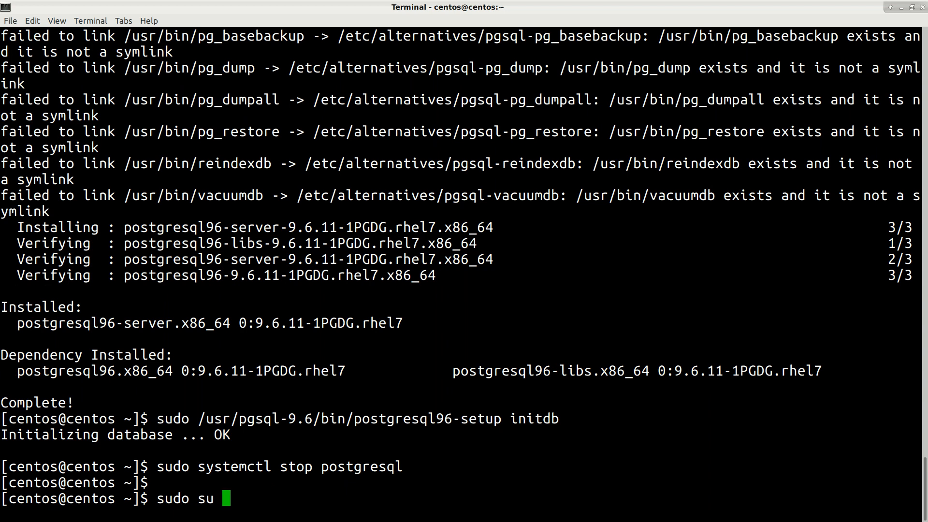
{"action": "type", "text": "-"}
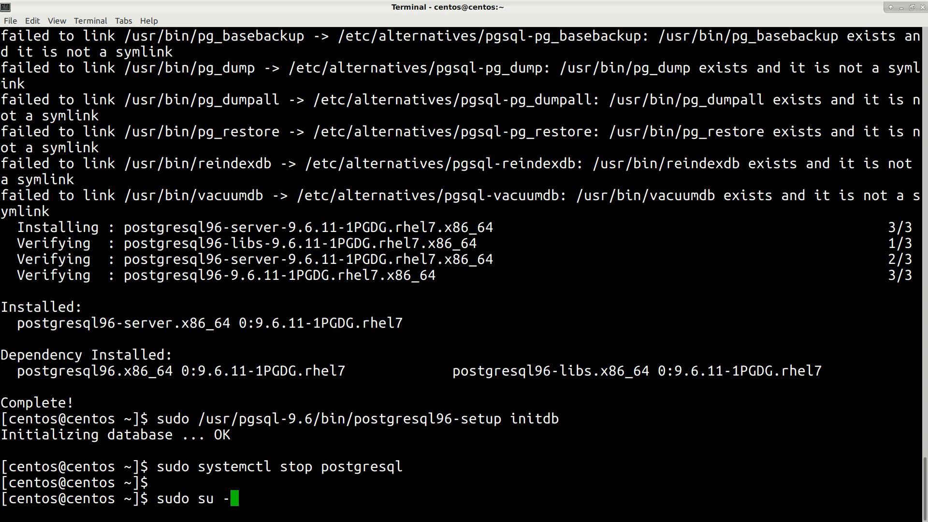
{"action": "type", "text": "postgres"}
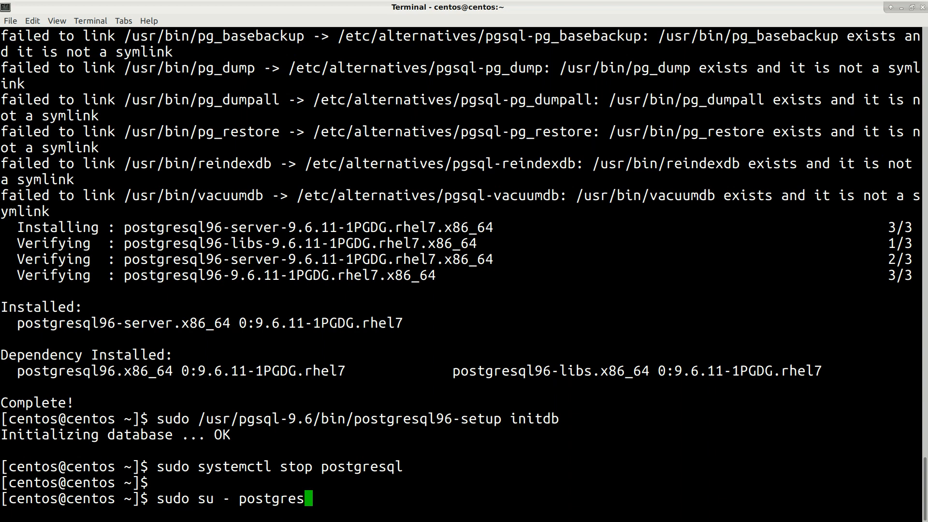
- Switch to the postgres user and type /usr/pgsql-9.6/bin/pg_upgrade --help
{"action": "key", "text": "Return"}
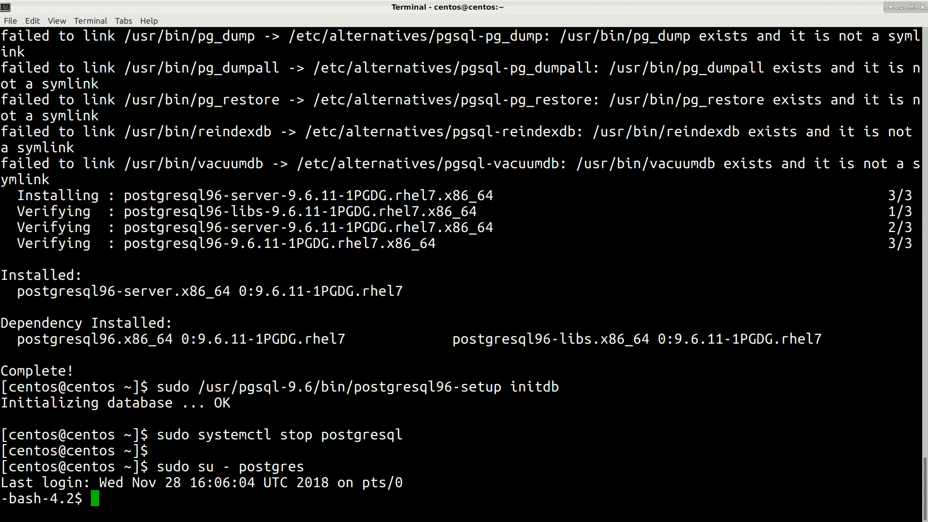
{"action": "type", "text": "/"}
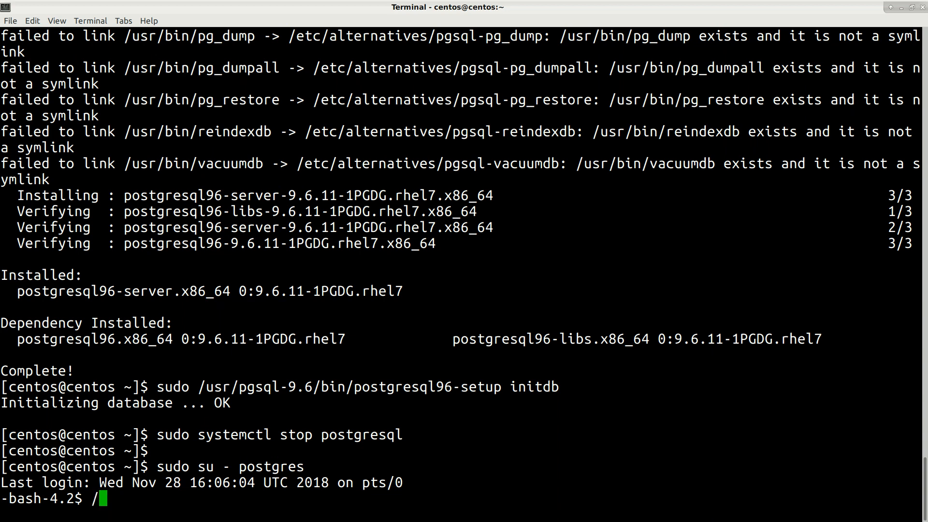
{"action": "type", "text": "usr/"}
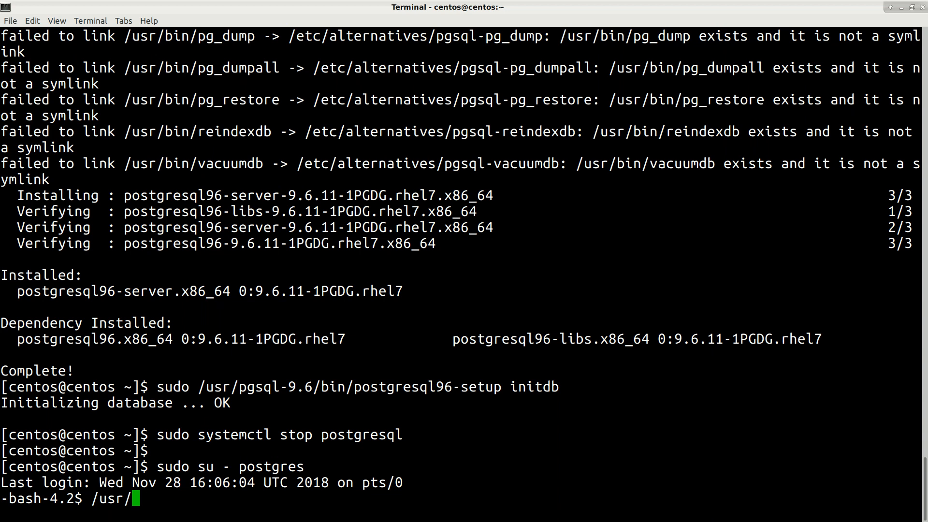
{"action": "type", "text": "p"}
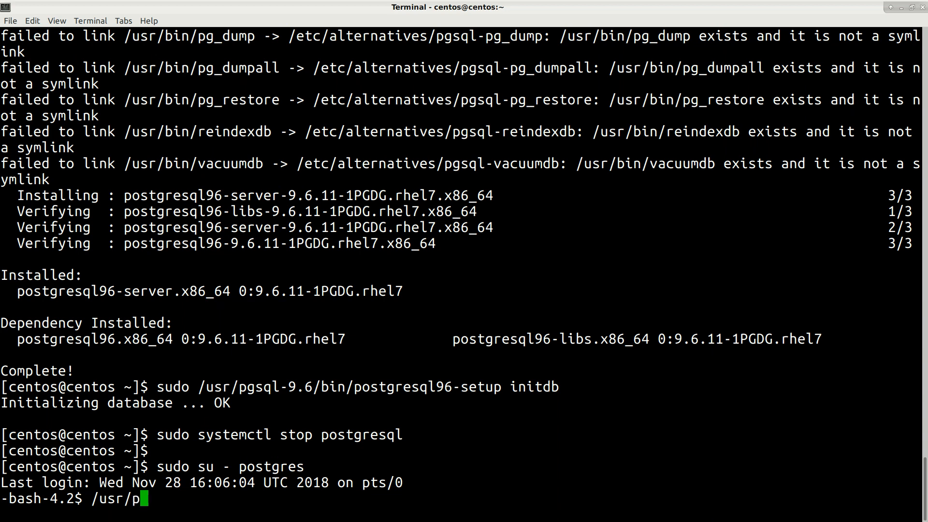
{"action": "type", "text": "gsql-9.6/"}
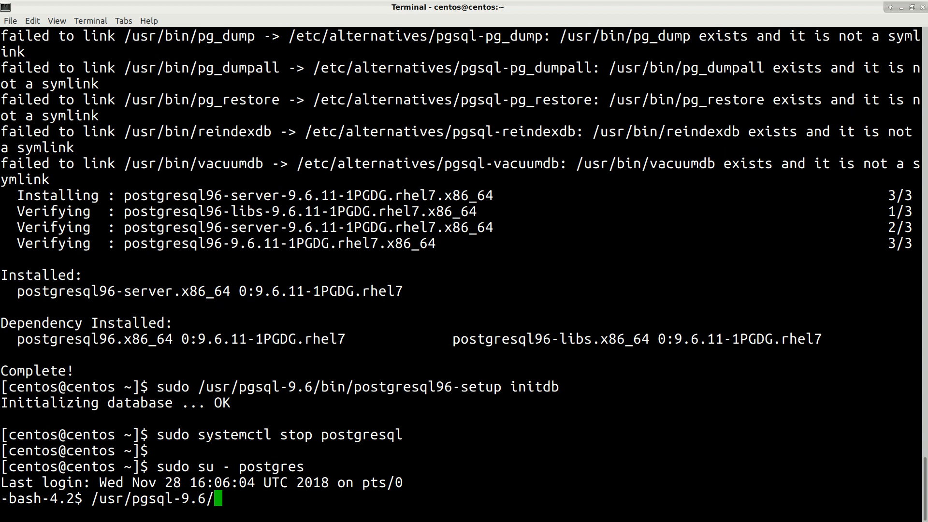
{"action": "type", "text": "bin/"}
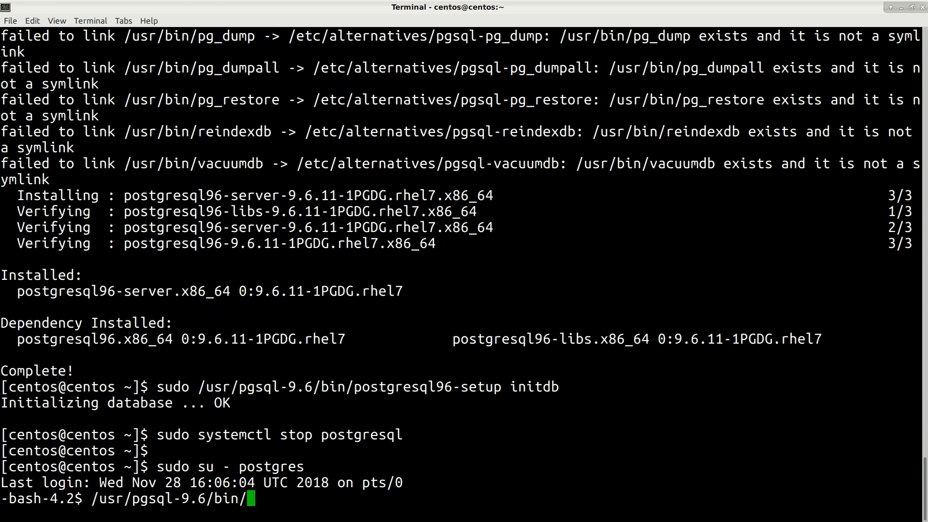
{"action": "type", "text": "pg_"}
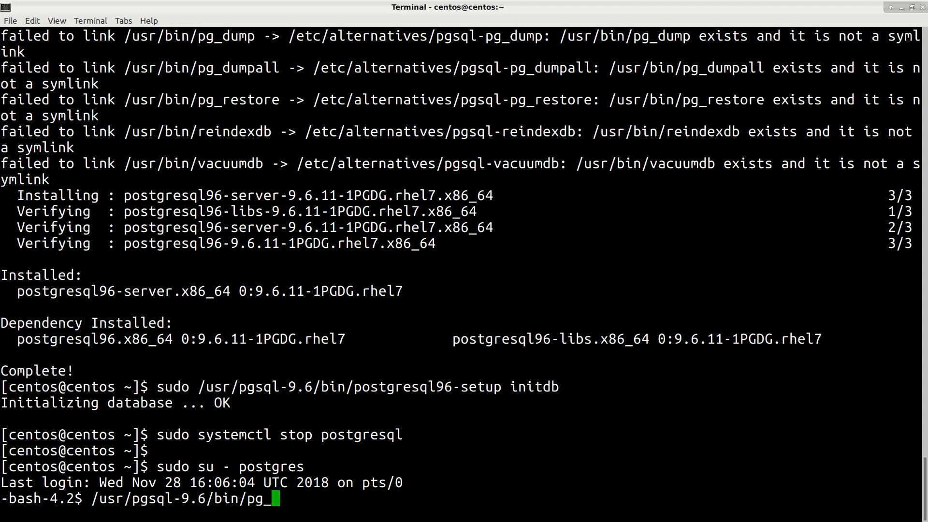
{"action": "type", "text": "upgrade"}
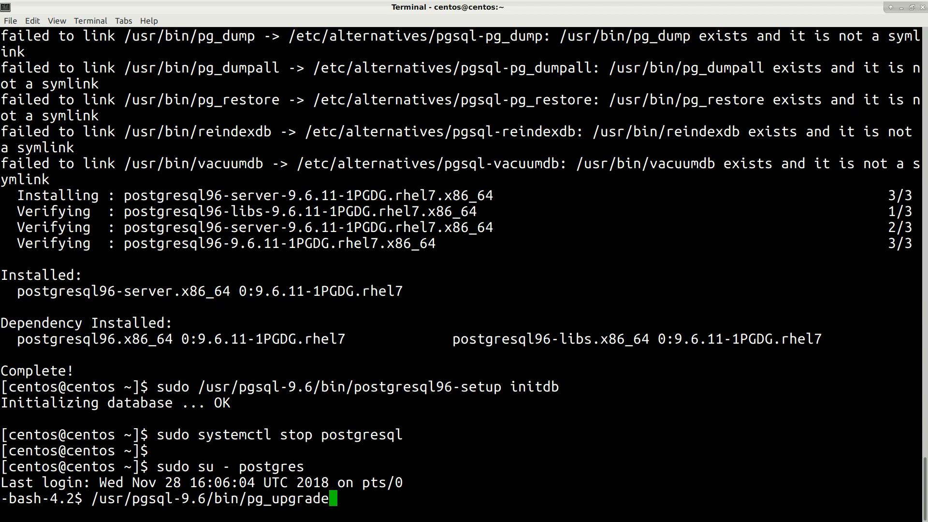
{"action": "type", "text": "--hel"}
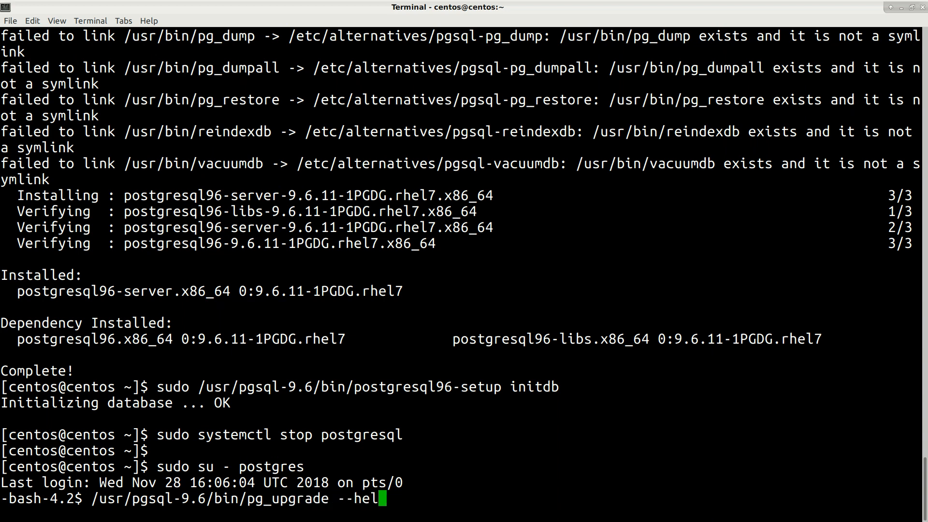
- Display pg_upgrade's help and scroll up to review its directory options
{"action": "key", "text": "Return"}
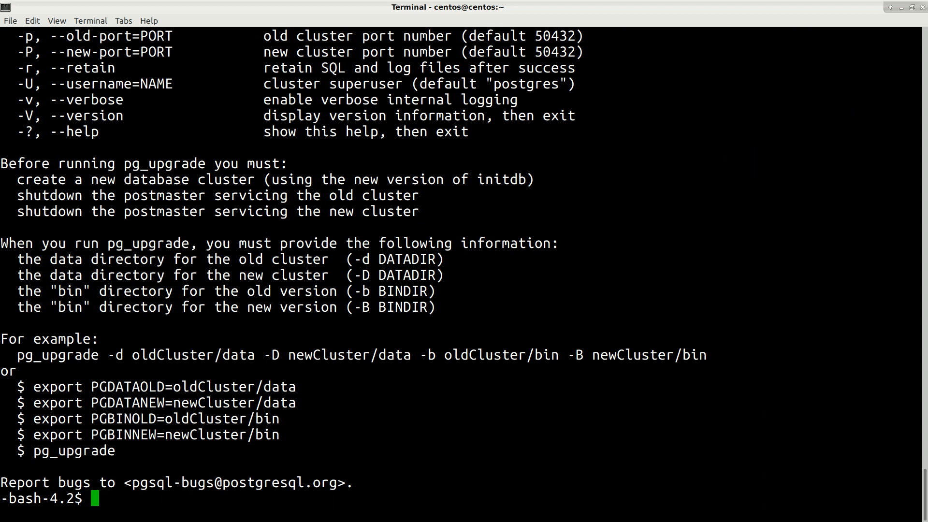
{"action": "scroll", "scroll_direction": "up", "scroll_amount": 3}
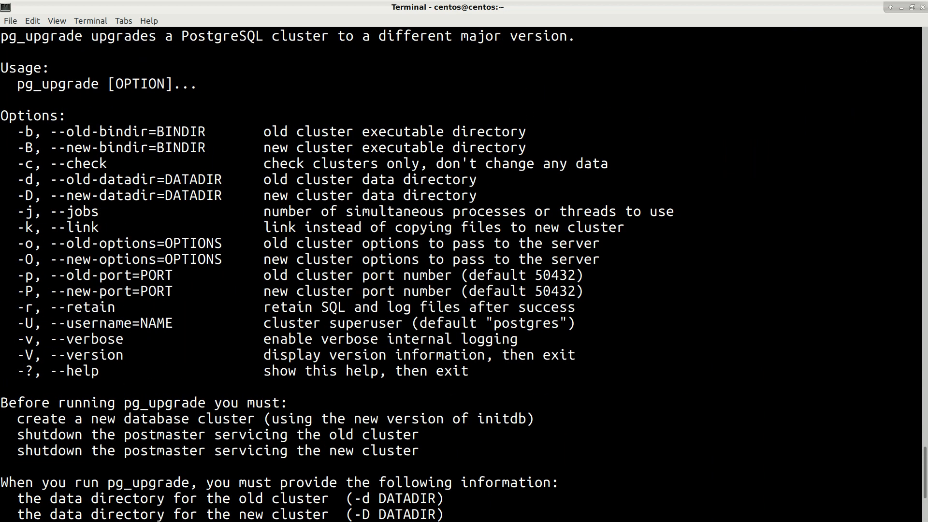
{"action": "double_click", "coordinate": [127, 132]}
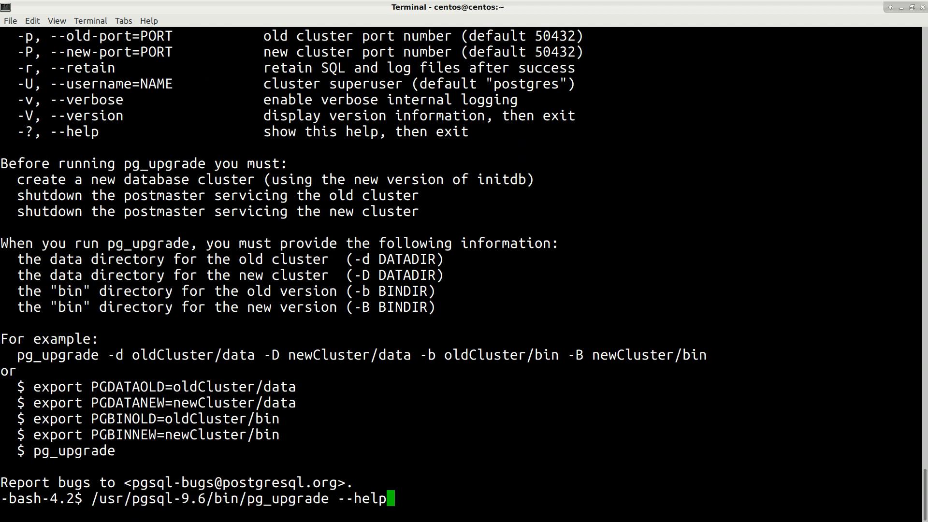
- Add -v, old bin /usr/bin/ and new bin /usr/pgsql-9.6/bin/ to pg_upgrade
{"action": "type", "text": "-v"}
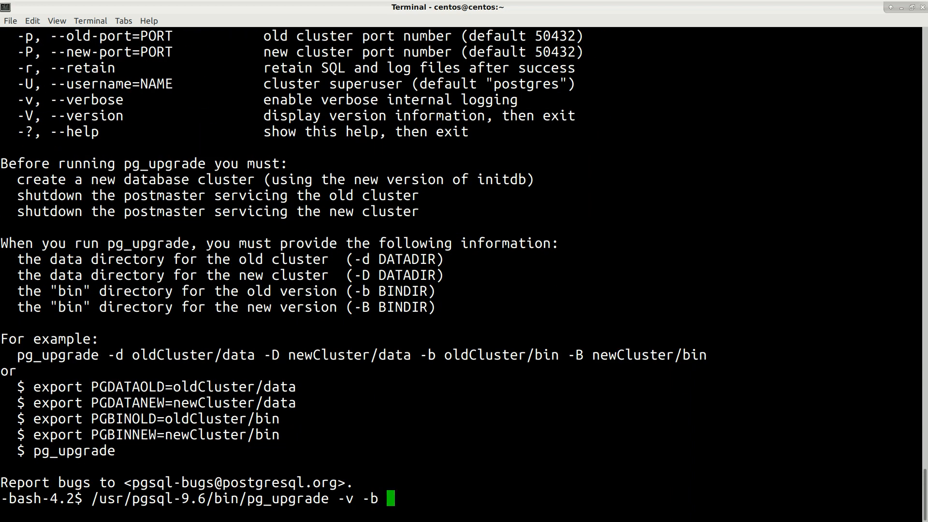
{"action": "type", "text": "/usr/"}
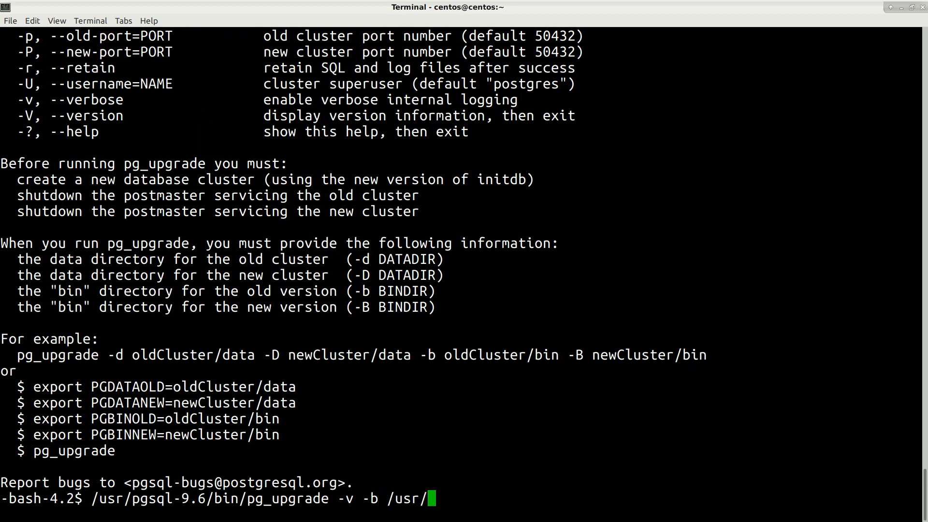
{"action": "type", "text": "bin/"}
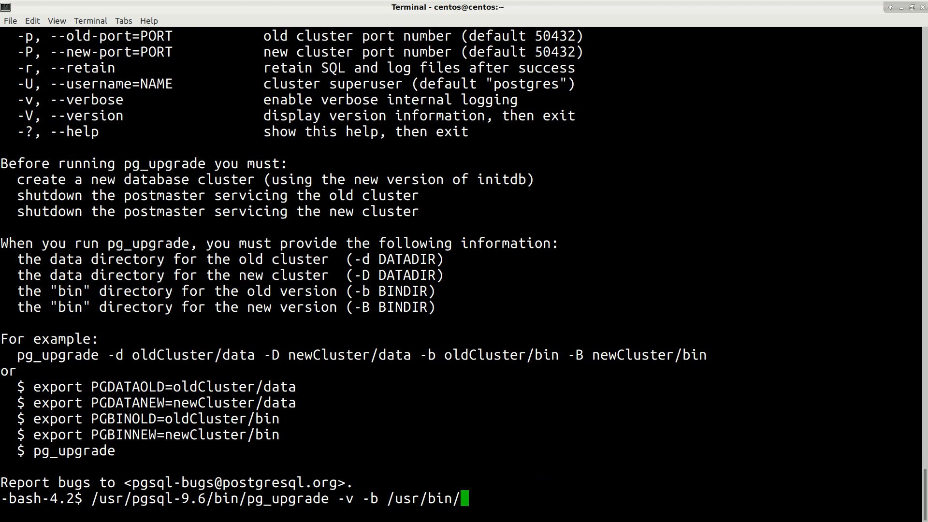
{"action": "type", "text": "-B"}
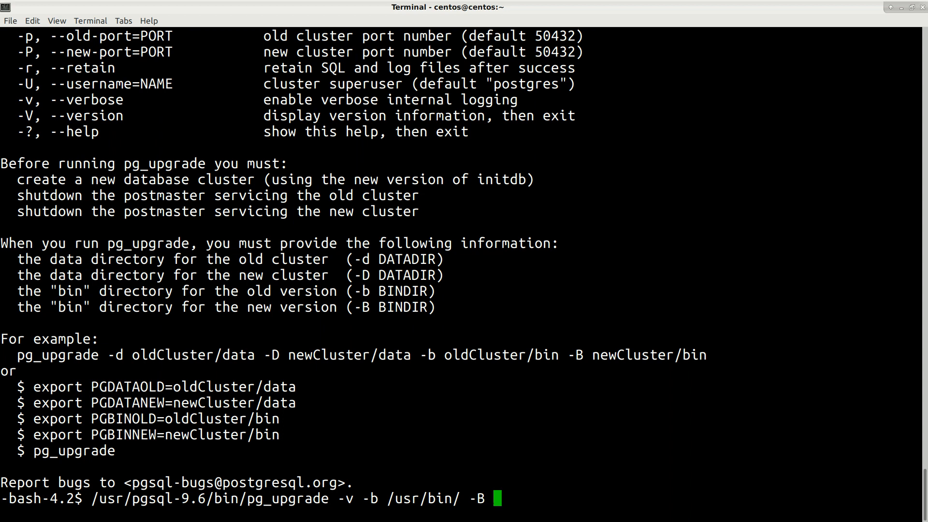
{"action": "type", "text": "/"}
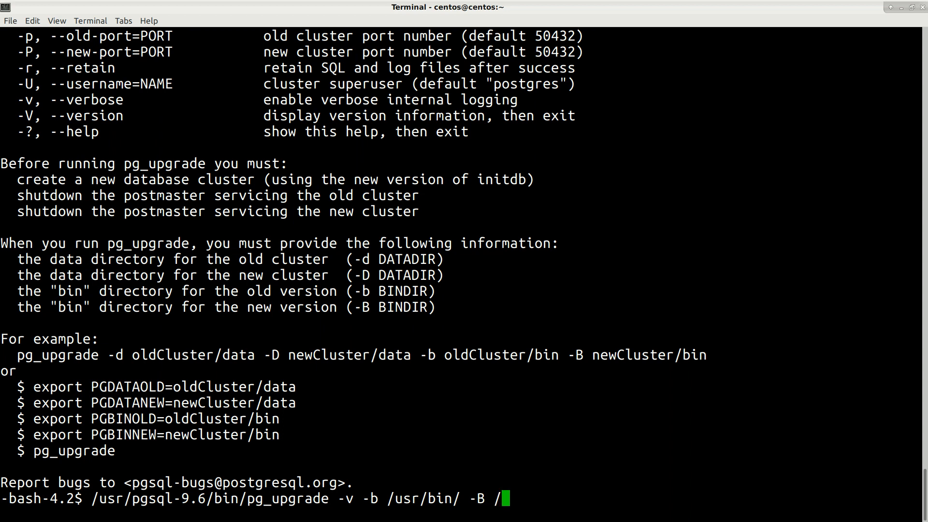
{"action": "type", "text": "usr/pgsql-9.6/"}
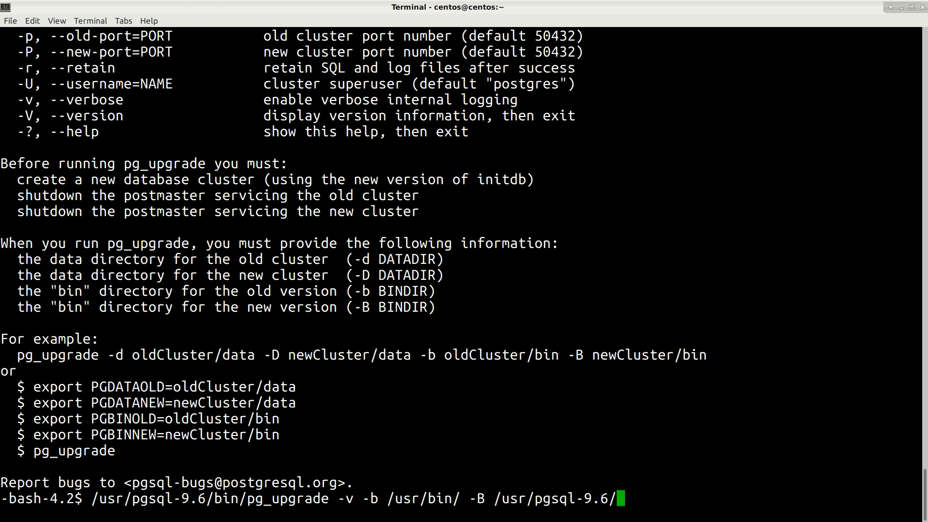
{"action": "type", "text": "bin/ -"}
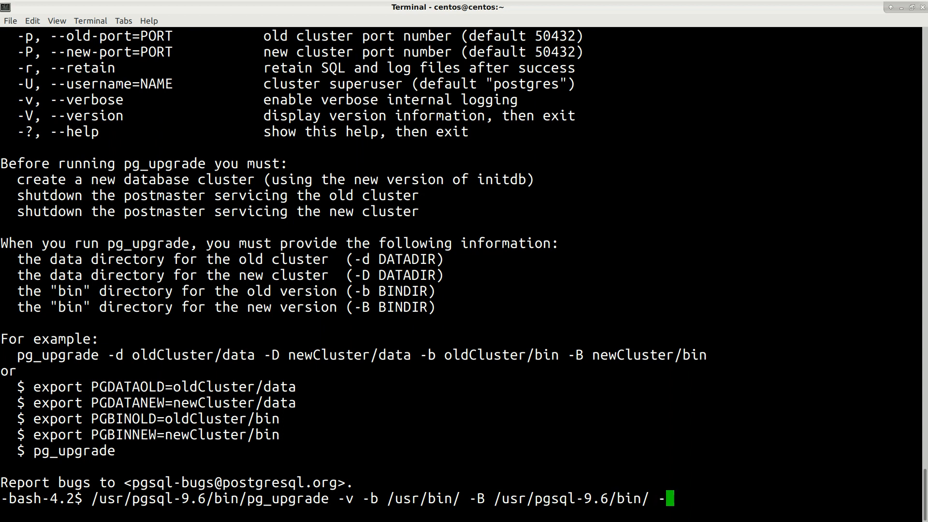
- Add data directories -d /var/lib/pgsql/data/ and -D /var/lib/pgsql/9.6/data
{"action": "type", "text": "d"}
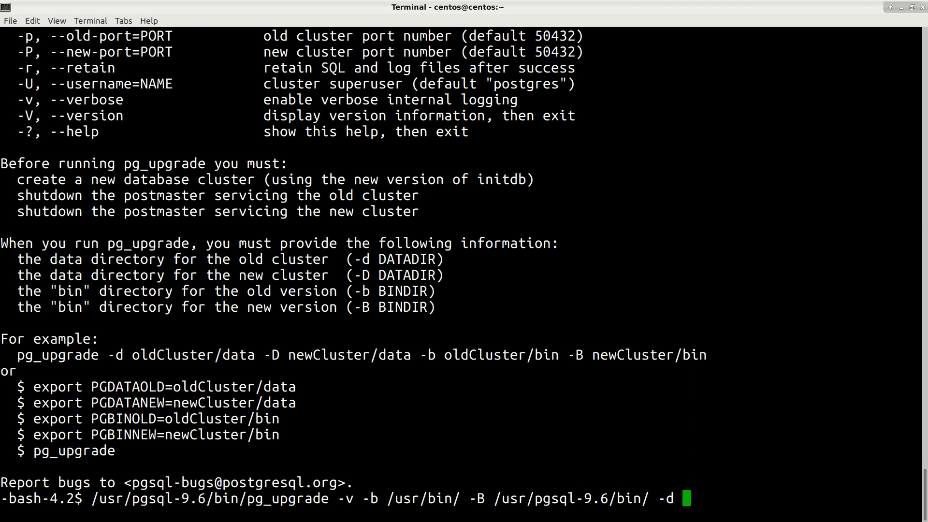
{"action": "type", "text": "/var/"}
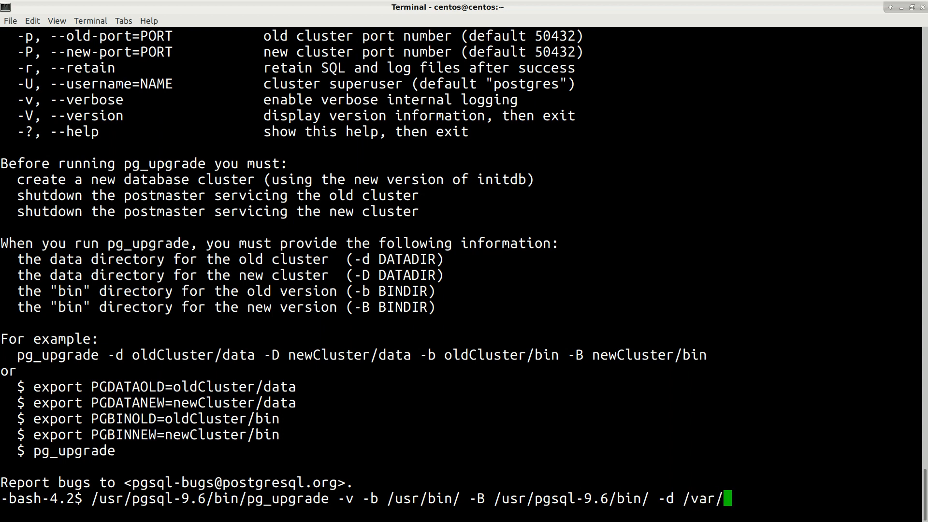
{"action": "type", "text": "pg"}
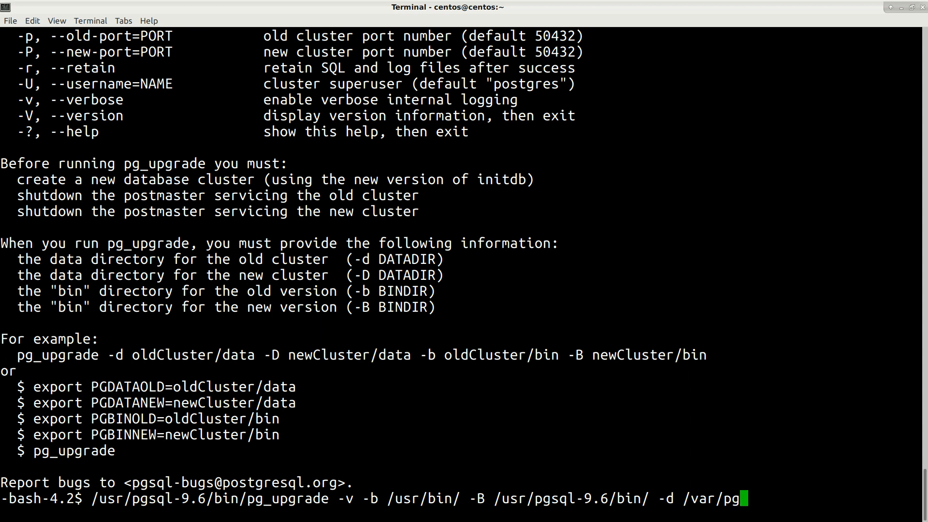
{"action": "key", "text": "BackSpace"}
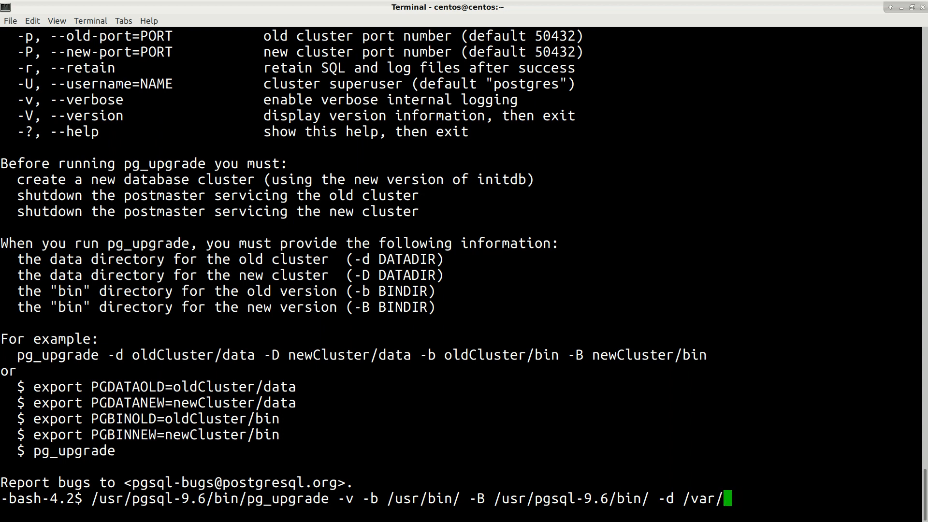
{"action": "type", "text": "lib/"}
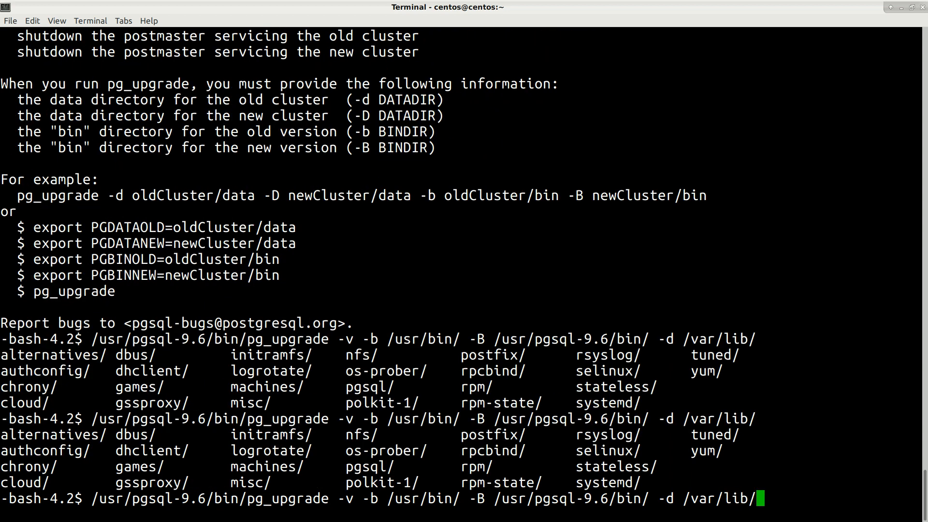
{"action": "type", "text": "pg"}
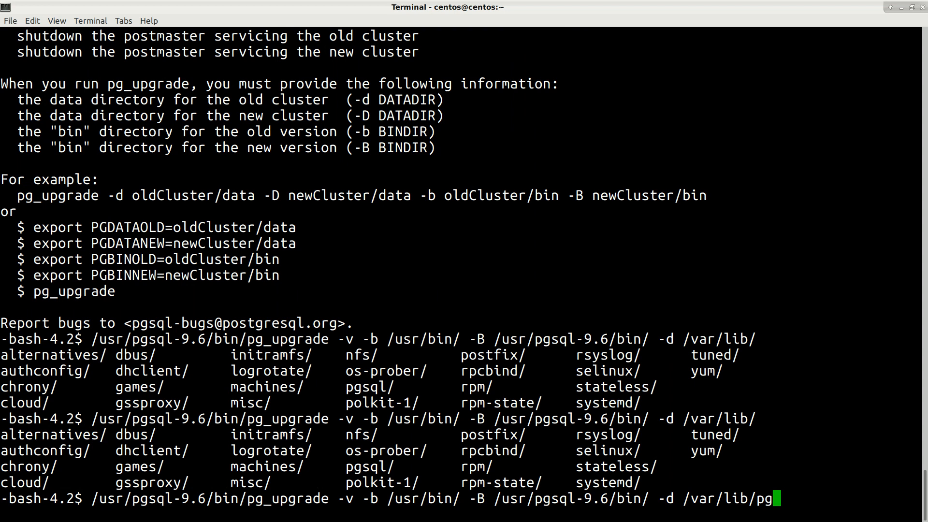
{"action": "type", "text": "sql/"}
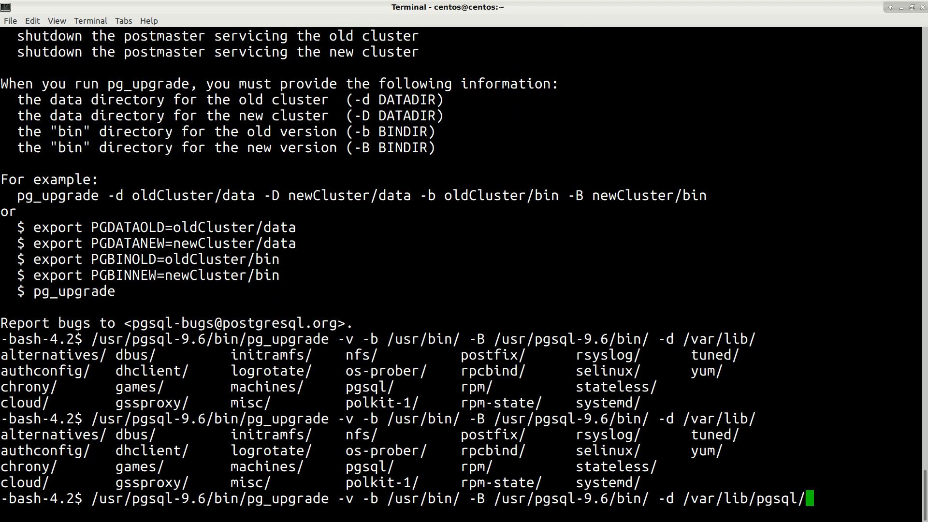
{"action": "type", "text": "data/"}
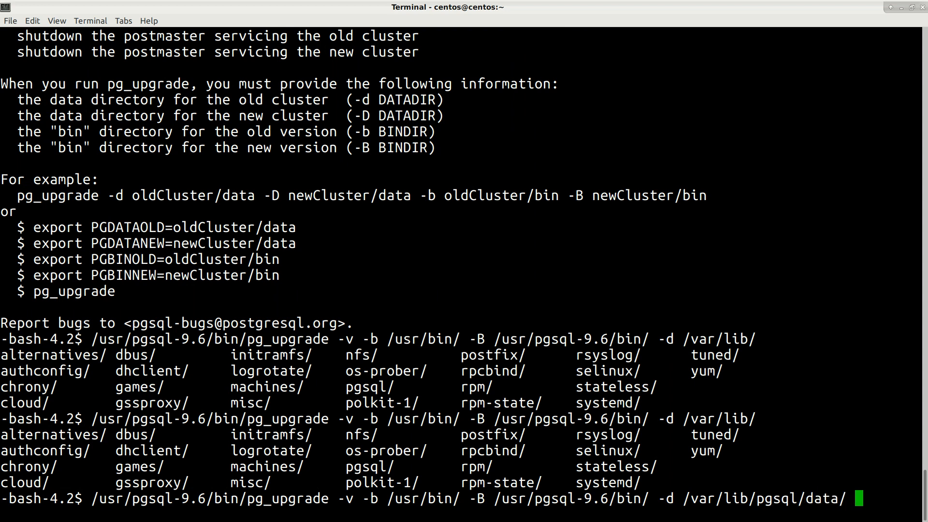
{"action": "type", "text": "-D"}
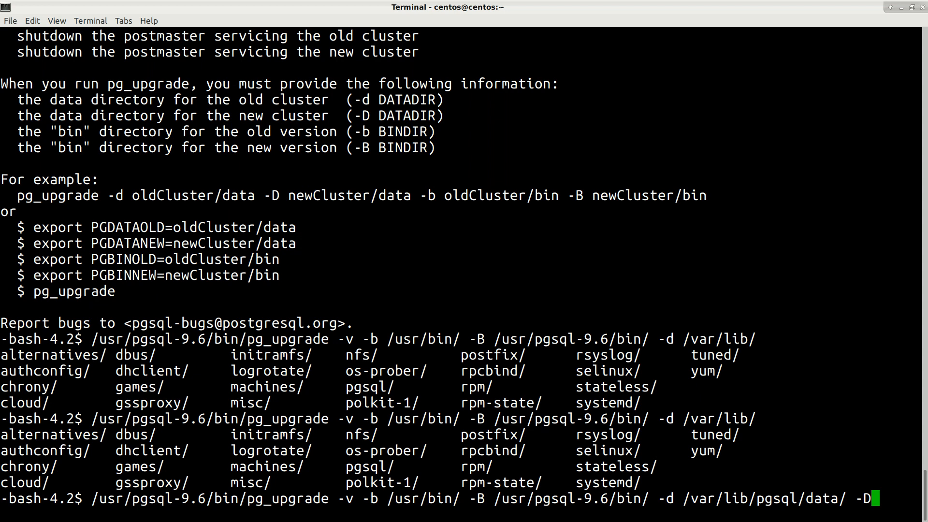
{"action": "type", "text": "/var/"}
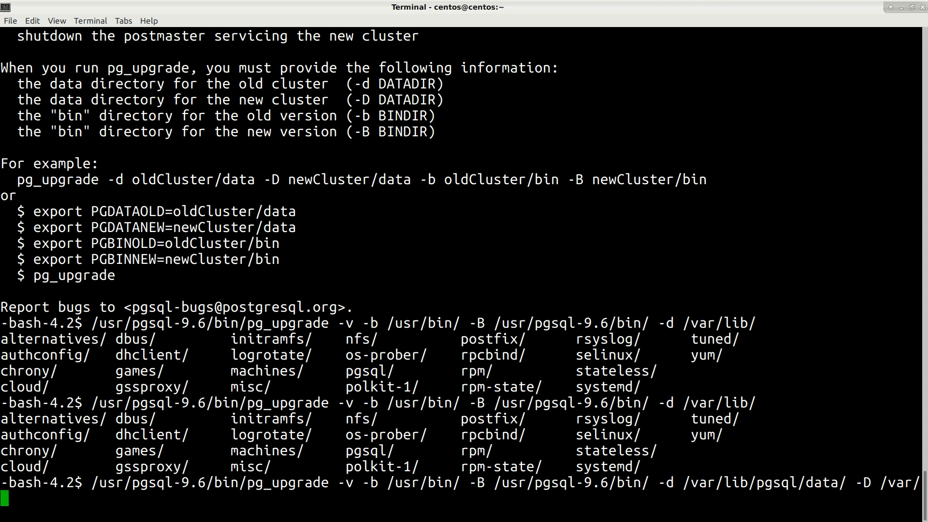
{"action": "type", "text": "lib/"}
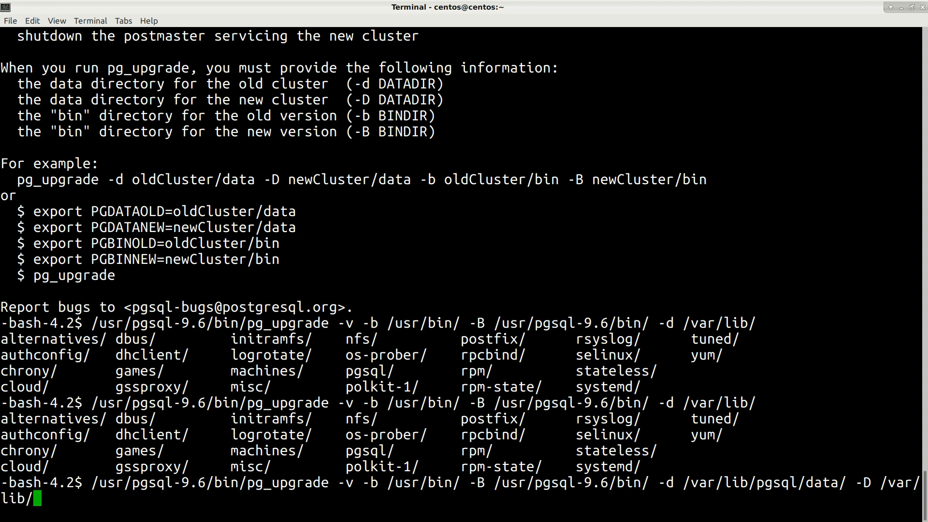
{"action": "type", "text": "p"}
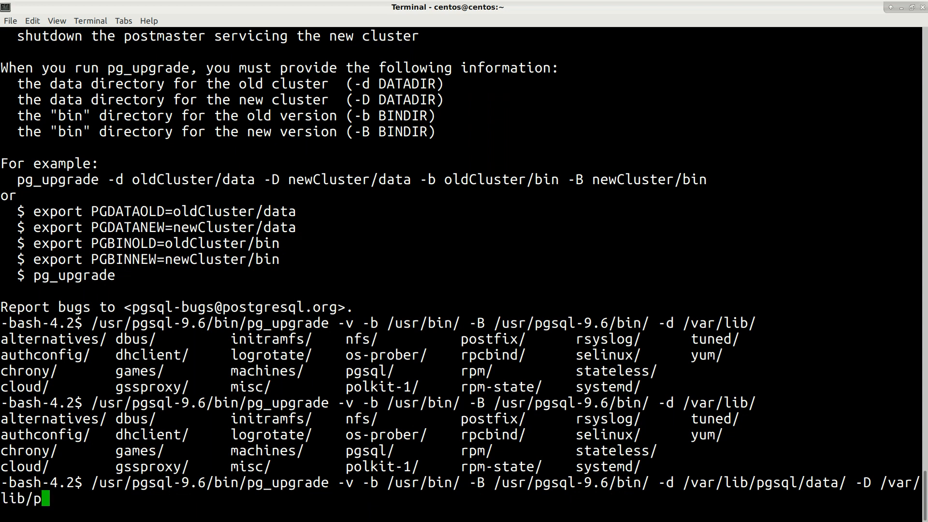
{"action": "type", "text": "gsql/9"}
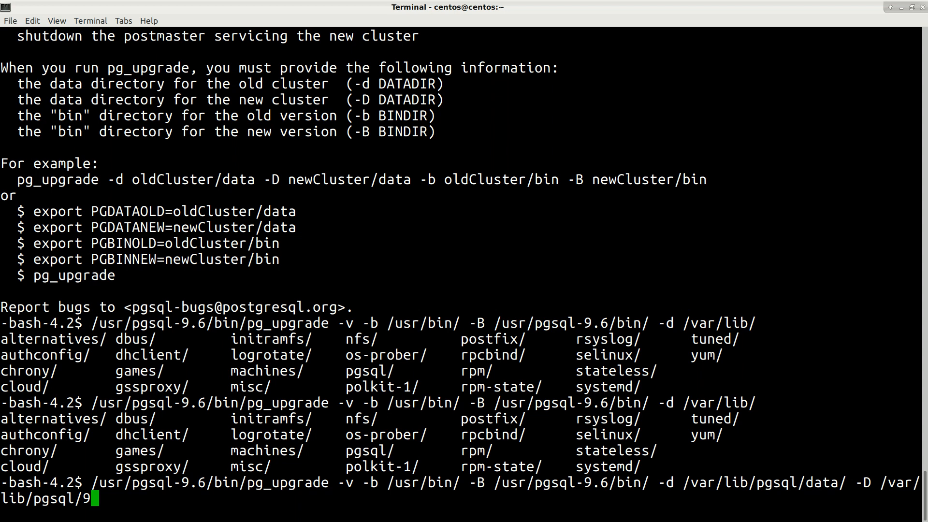
{"action": "type", "text": ".6/"}
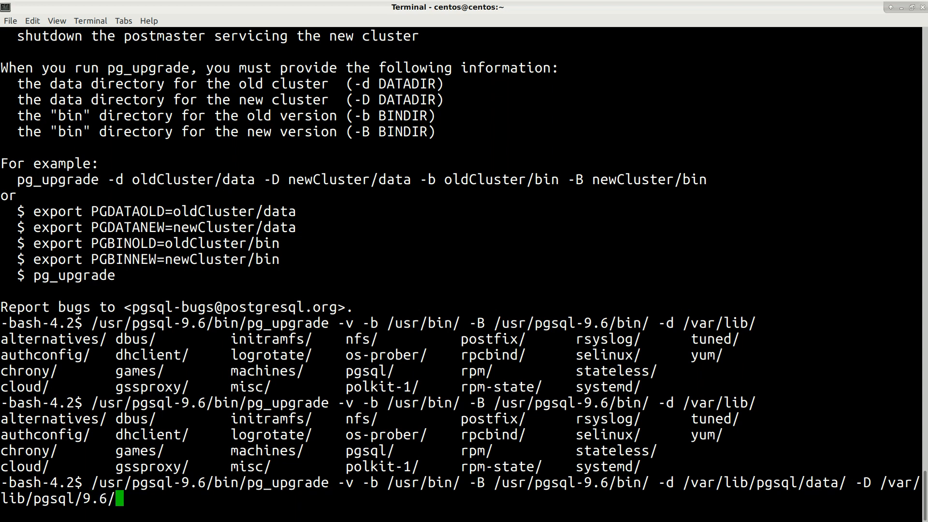
{"action": "type", "text": "data"}
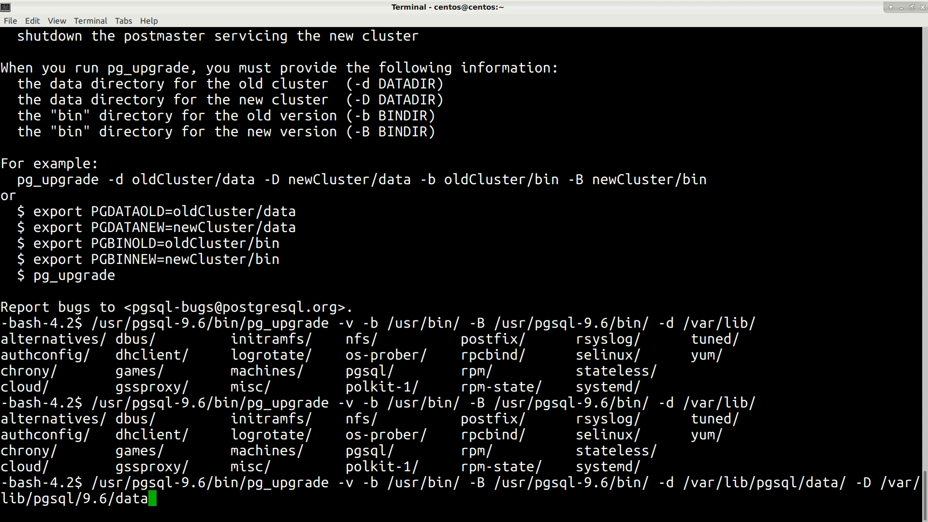
- Run the pg_upgrade command, which fails because the old server cannot start
{"action": "key", "text": "Return"}
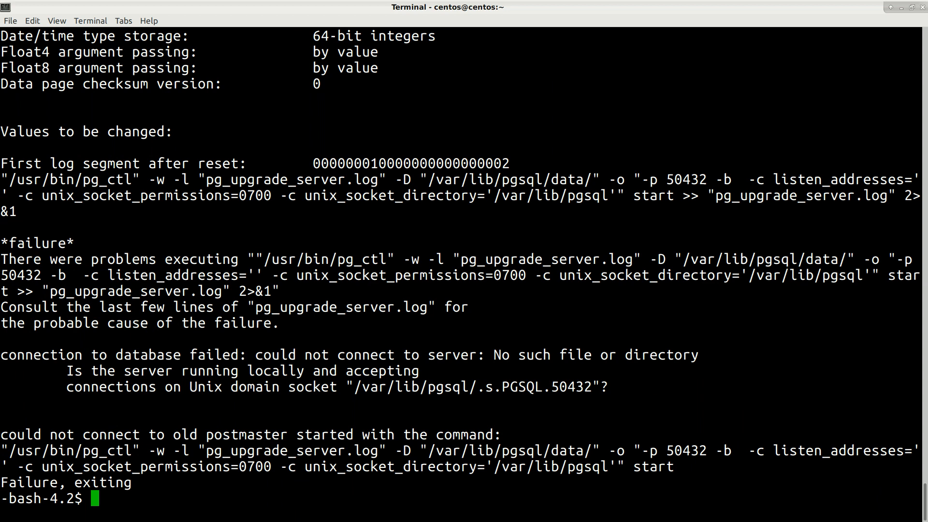
- Tail pg_upgrade_server.log to find the FATAL unix_socket_directory error, then discard the pasted URL
{"action": "type", "text": "tail"}
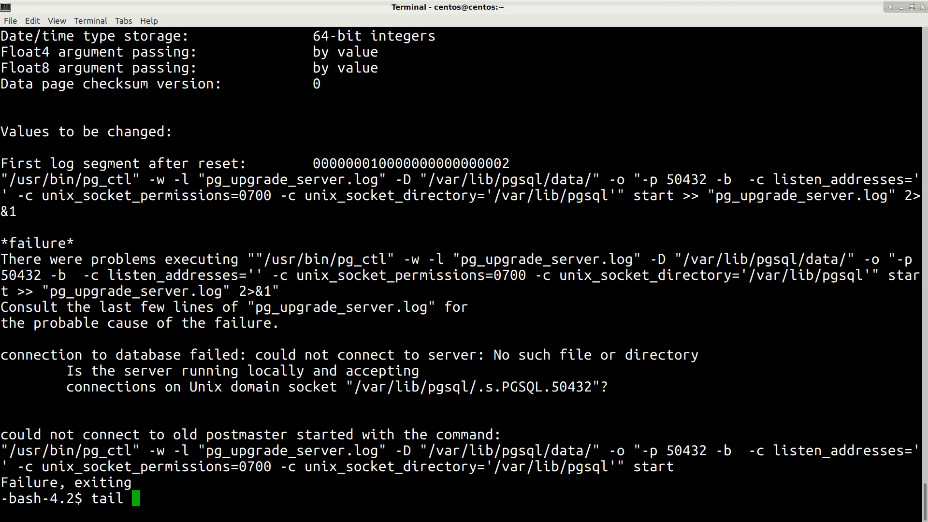
{"action": "type", "text": "-f"}
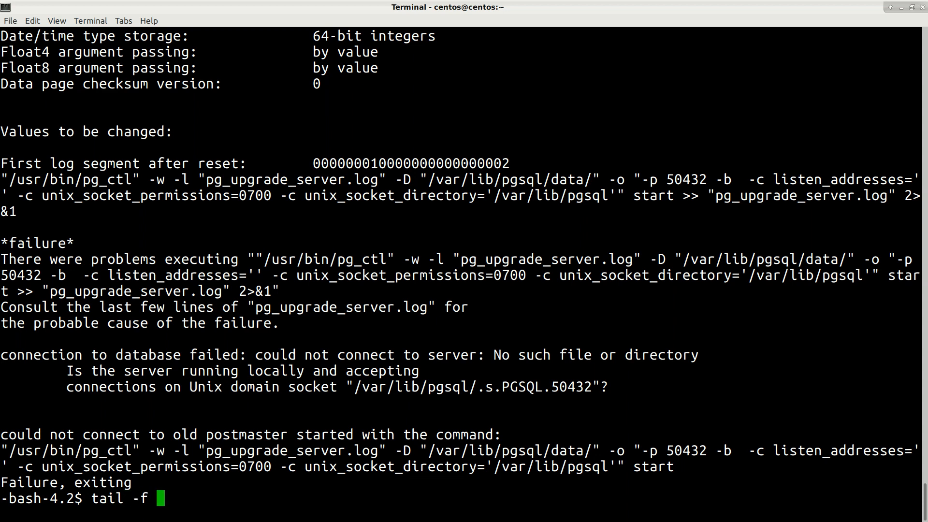
{"action": "double_click", "coordinate": [293, 451]}
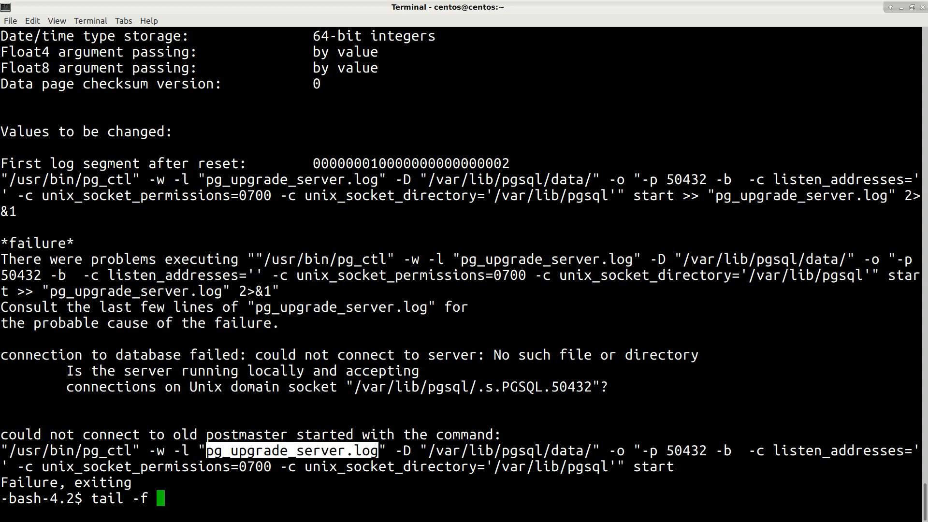
{"action": "key", "text": "Return"}
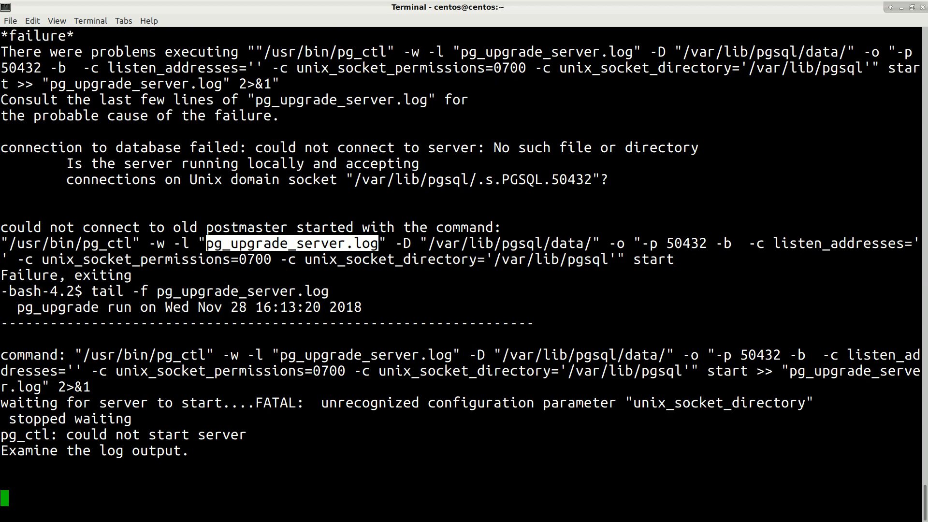
{"action": "double_click", "coordinate": [426, 403]}
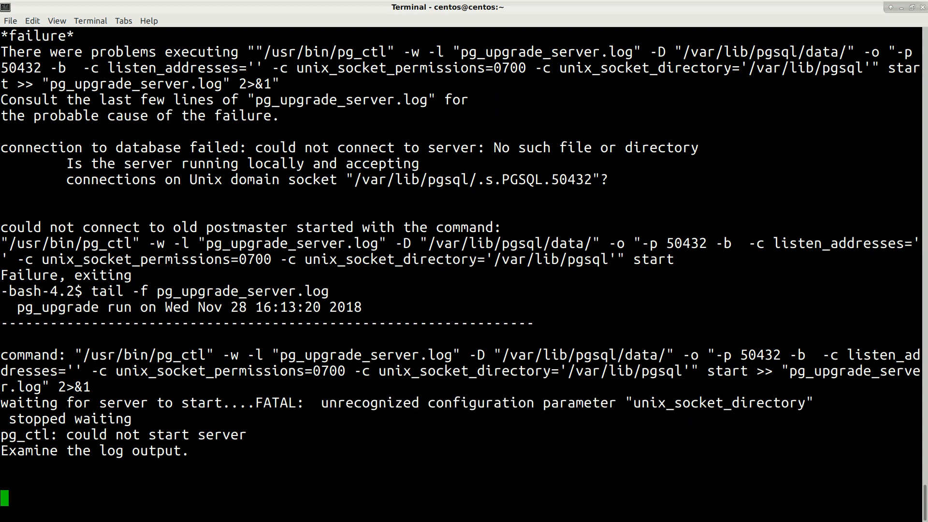
{"action": "double_click", "coordinate": [719, 402]}
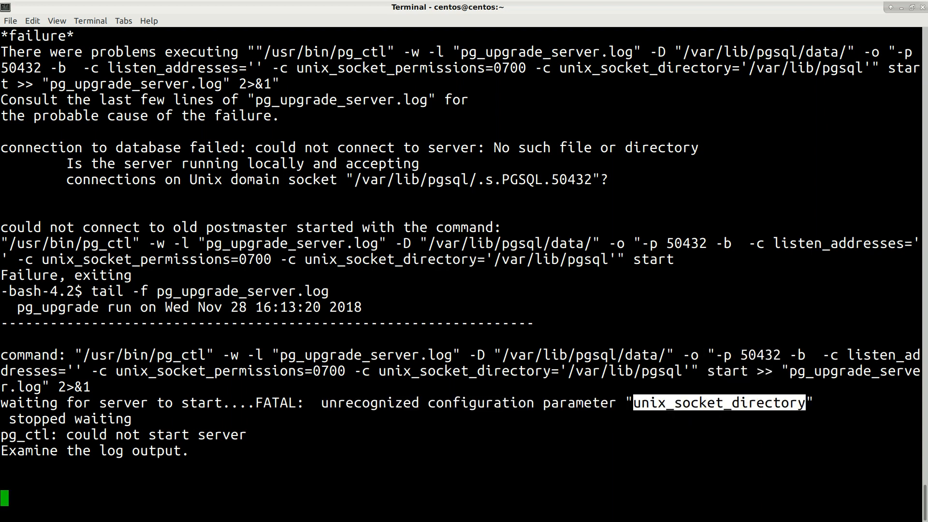
{"action": "type", "text": "https://download.postgresql.org/pub/repos/yum/9.6/redhat/rhel-7-x86_64/pgdg-centos96-9.6-3.noarch.rpm^C"}
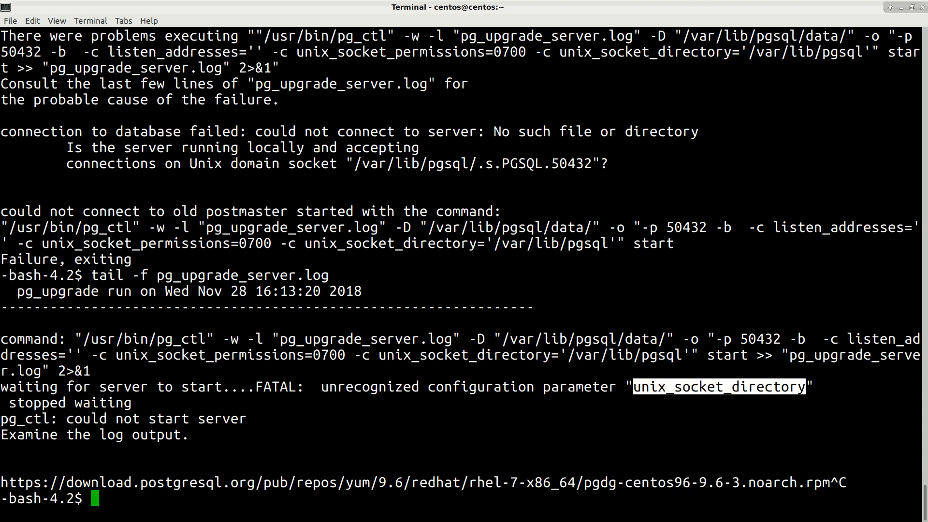
{"action": "key", "text": "ctrl+c"}
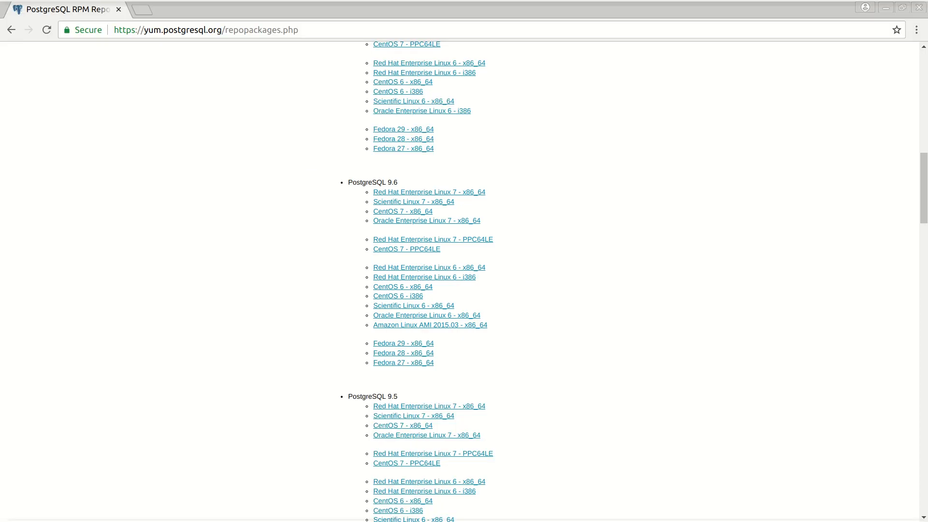
- Search 'unix_socket_directory' and open the Database Administrators answer about the renamed parameter
{"action": "type", "text": "unix_socket_directory pg_upgrade hakc"}
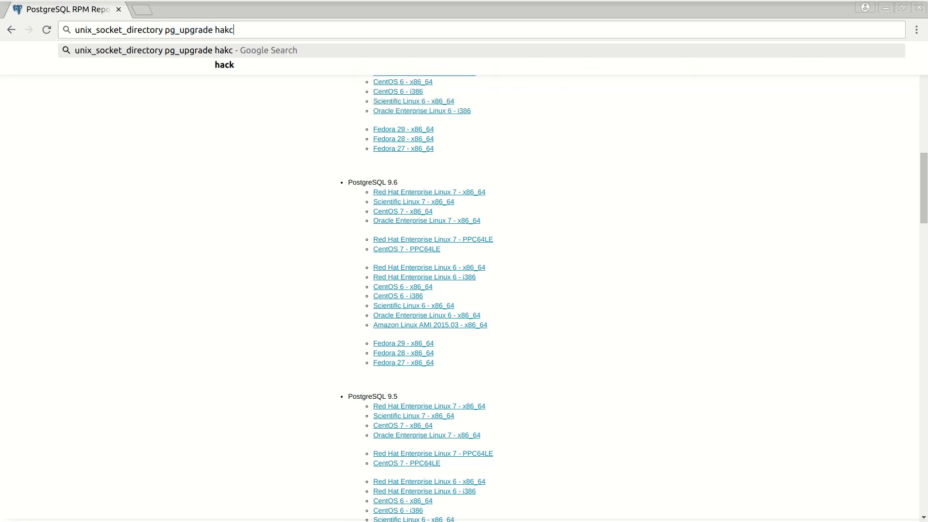
{"action": "key", "text": "Return"}
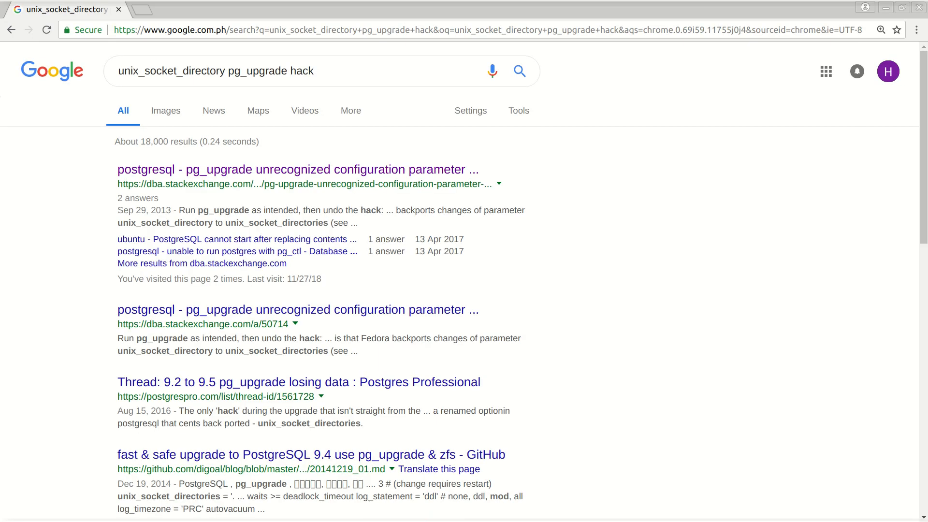
{"action": "mouse_move", "coordinate": [298, 169]}
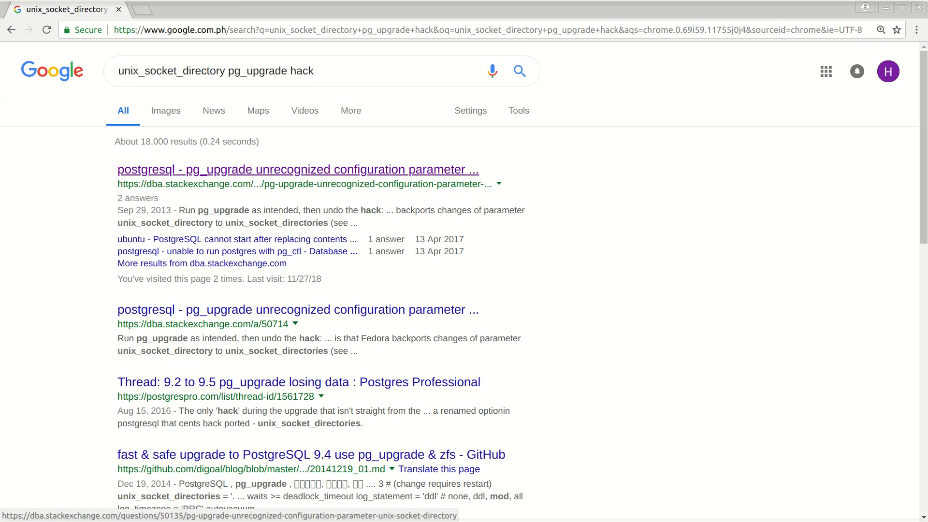
{"action": "left_click", "coordinate": [298, 169]}
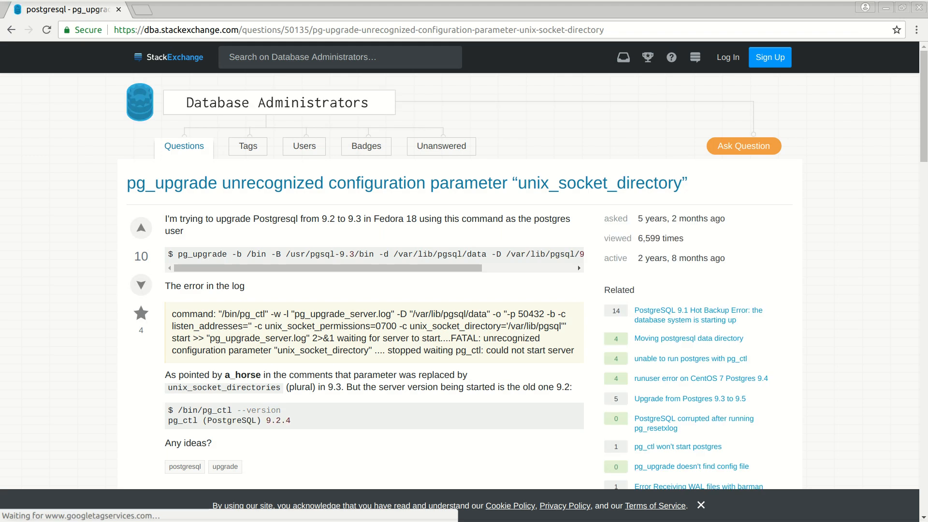
{"action": "scroll", "scroll_direction": "down", "scroll_amount": 3}
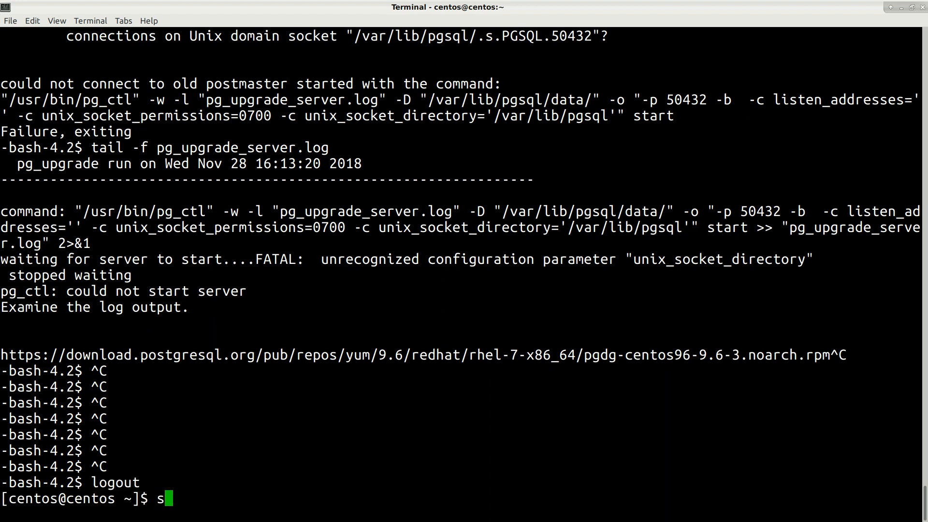
- Rename /usr/bin/pg_ctl to /usr/bin/pg_ctl-orig with sudo mv
{"action": "type", "text": "udo m"}
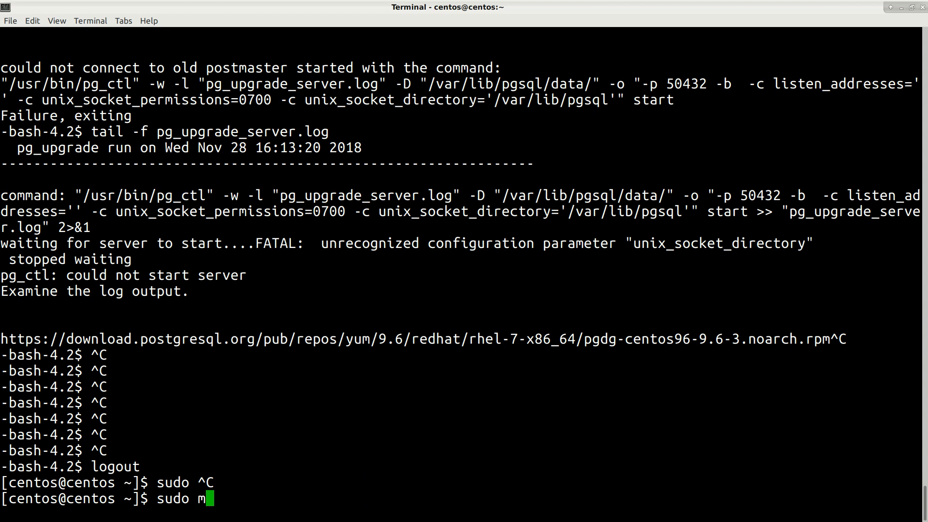
{"action": "type", "text": "v /usr/bin/pg_ctl"}
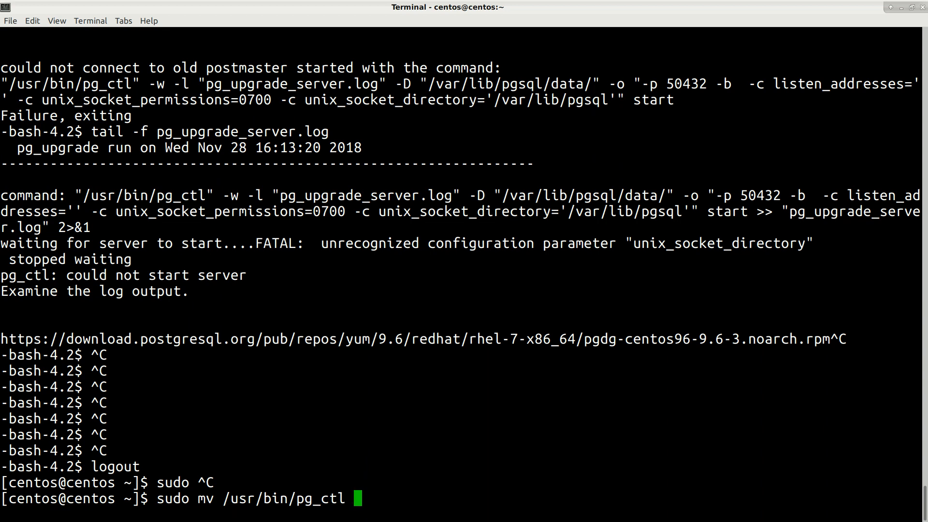
{"action": "type", "text": "/usr/bin/pg_ctl"}
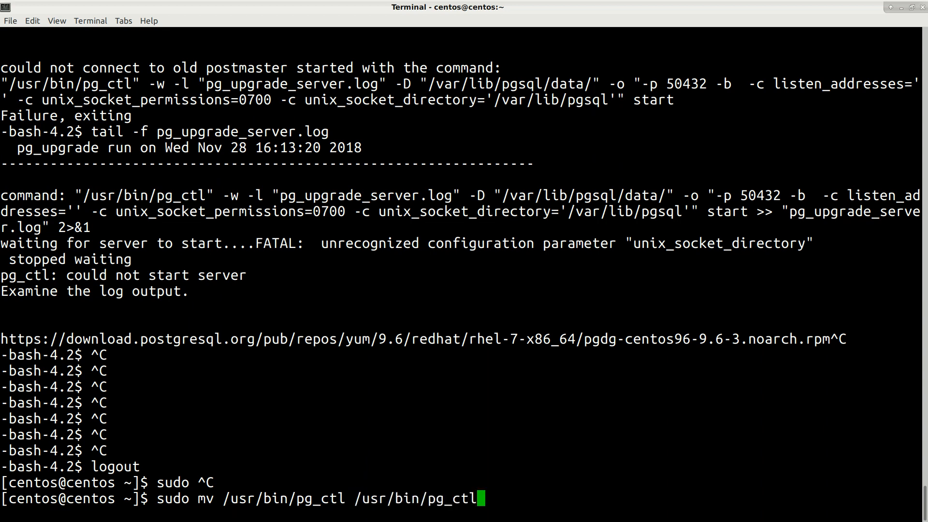
{"action": "type", "text": "-"}
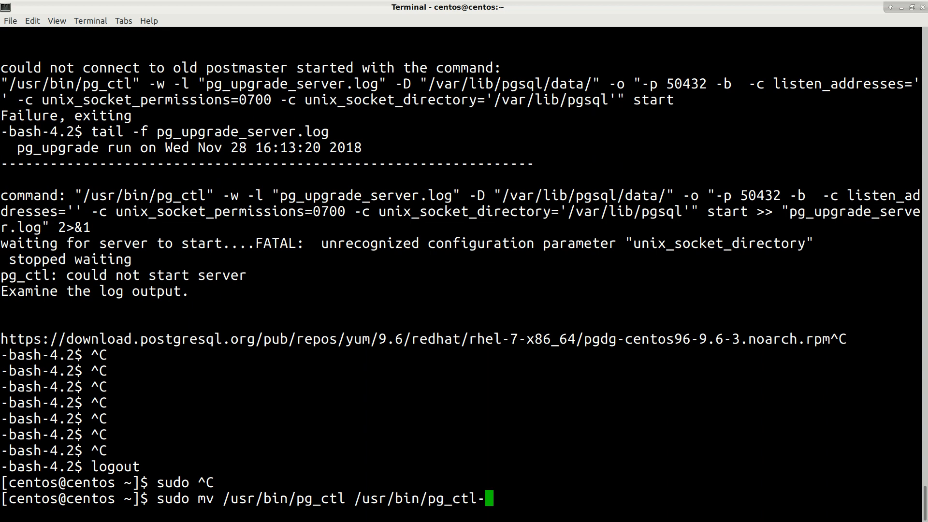
{"action": "type", "text": "orig"}
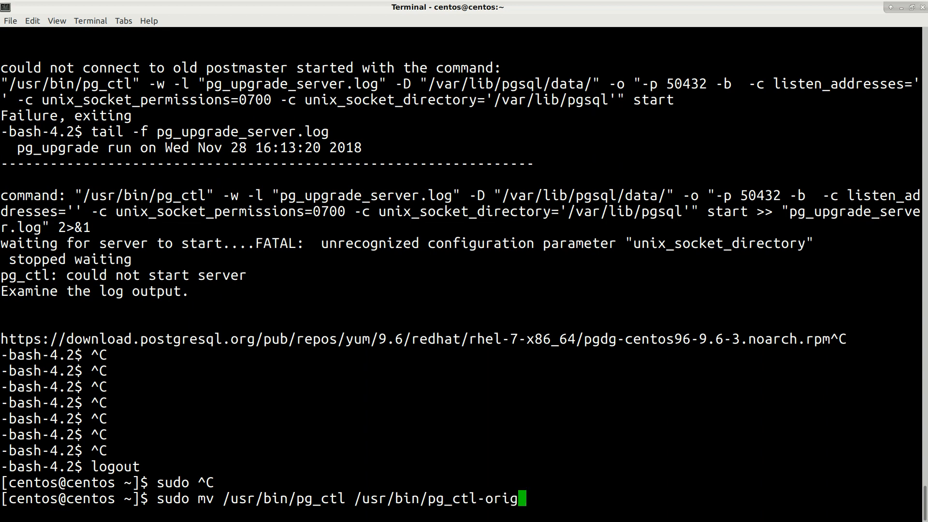
{"action": "key", "text": "Return"}
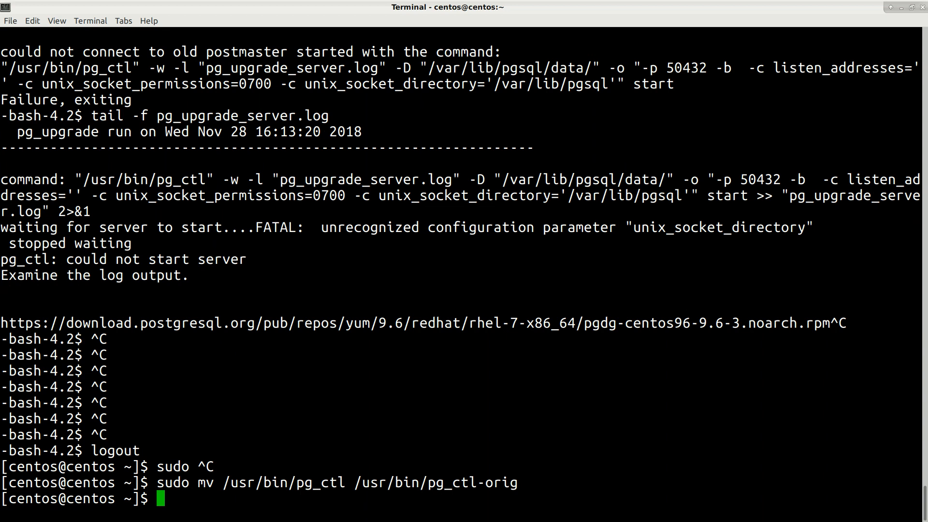
- Start editing a new /usr/bin/pg_ctl file with sudo vi
{"action": "double_click", "coordinate": [435, 483]}
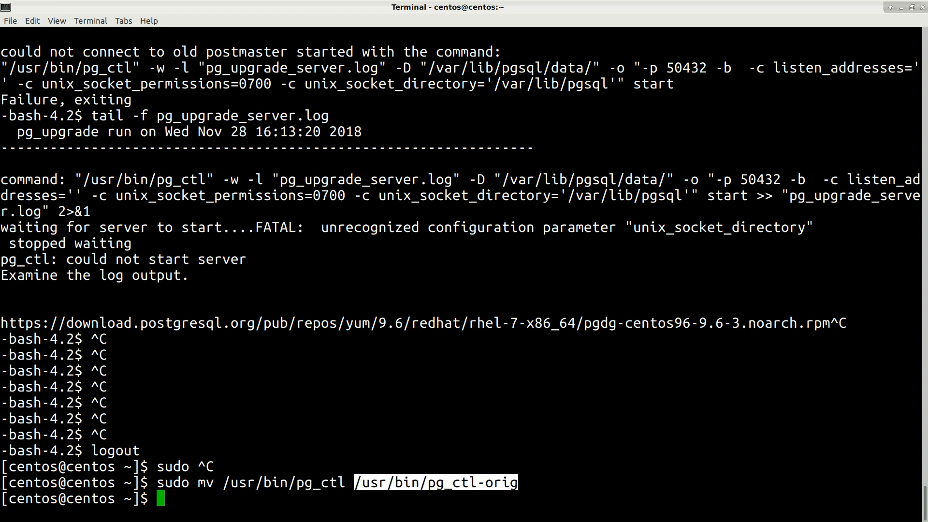
{"action": "type", "text": "sudo vi"}
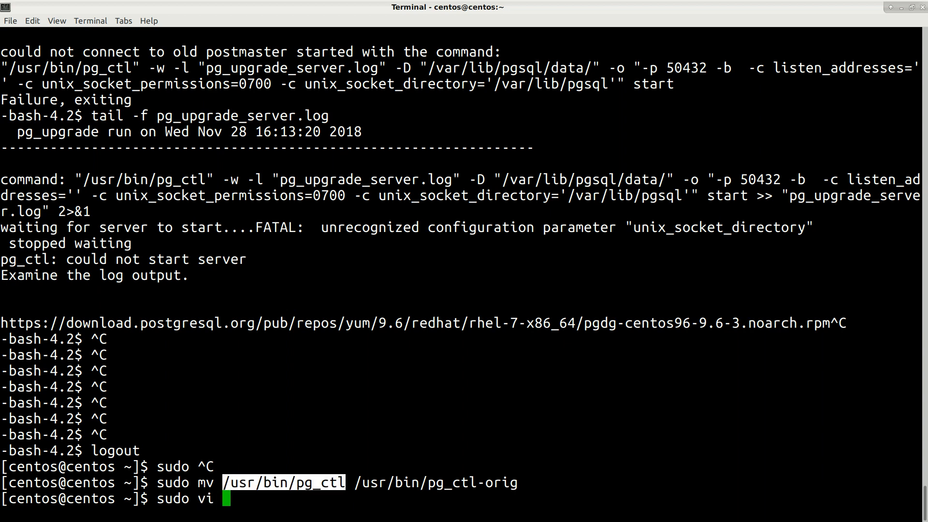
{"action": "type", "text": "/usr/bin/pg_ctl"}
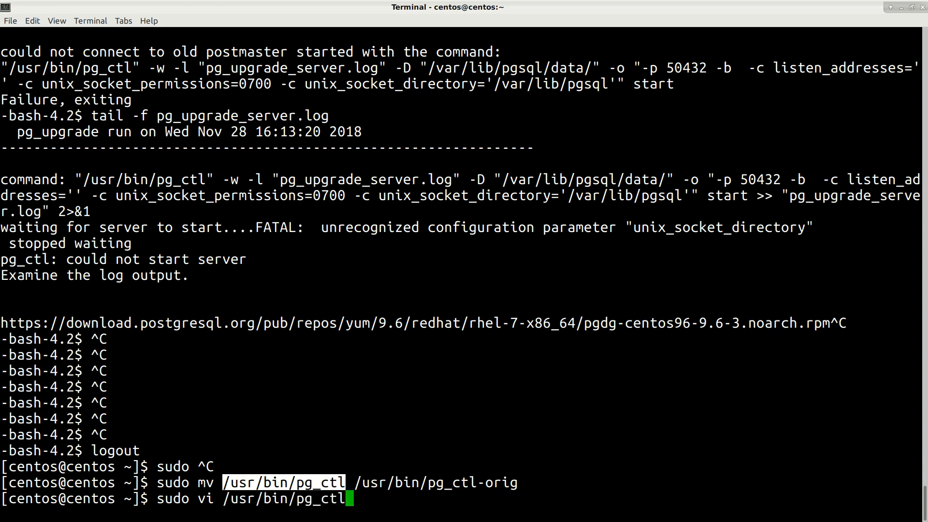
{"action": "key", "text": "Return"}
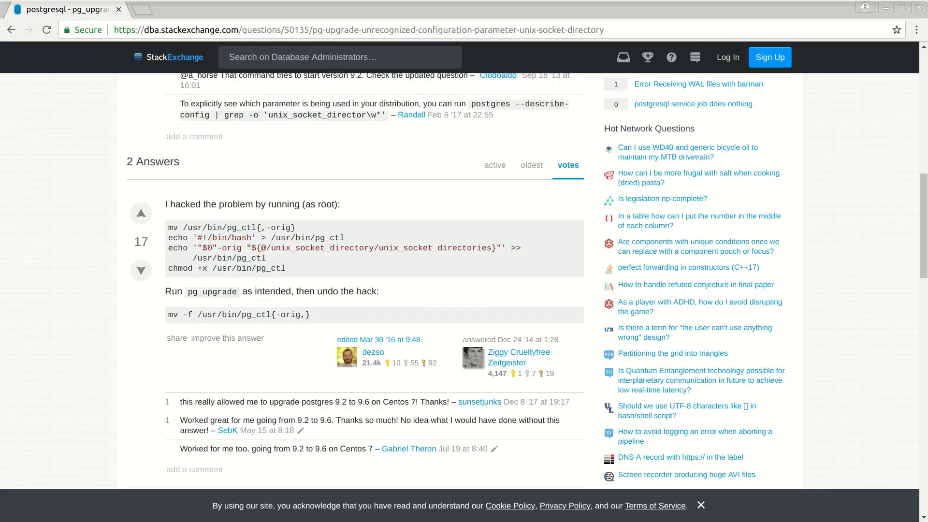
- Write #!/bin/bash and the "$0"-orig substitution line into the wrapper, then save and quit
{"action": "double_click", "coordinate": [223, 238]}
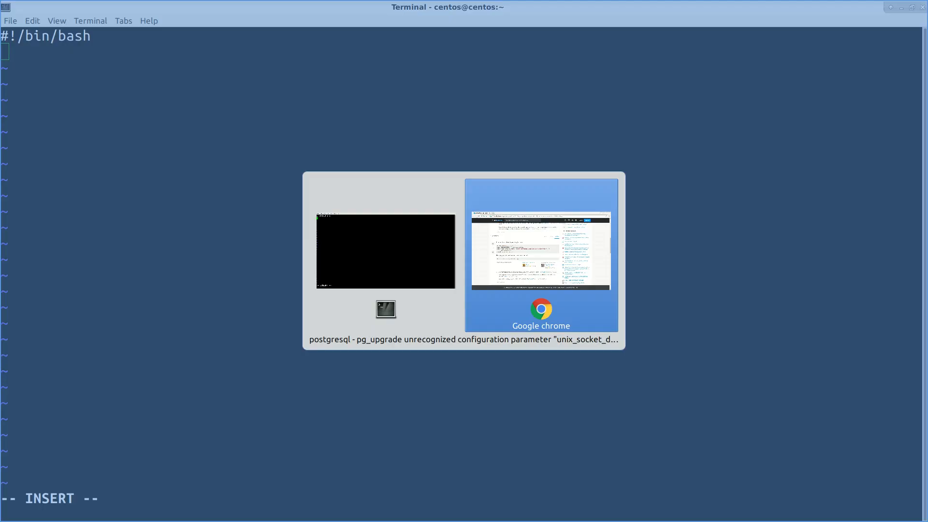
{"action": "left_click", "coordinate": [540, 255]}
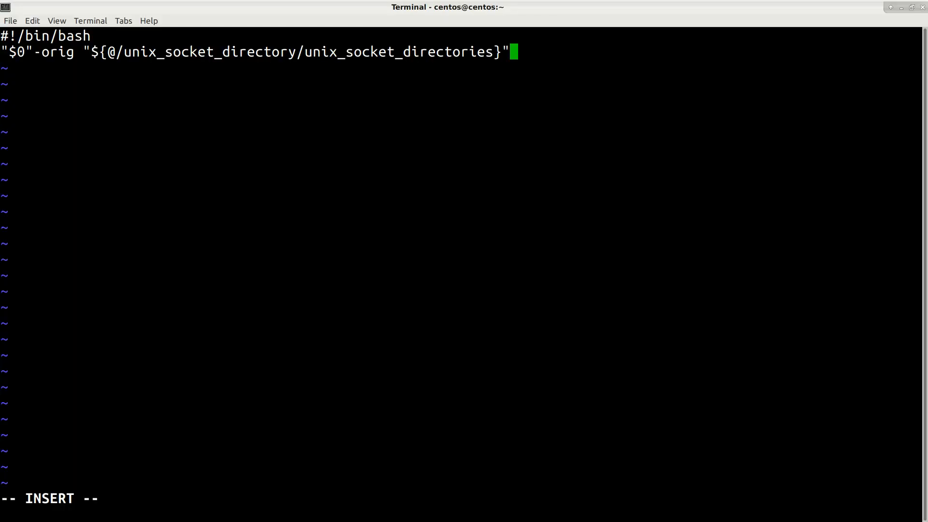
{"action": "key", "text": "Escape"}
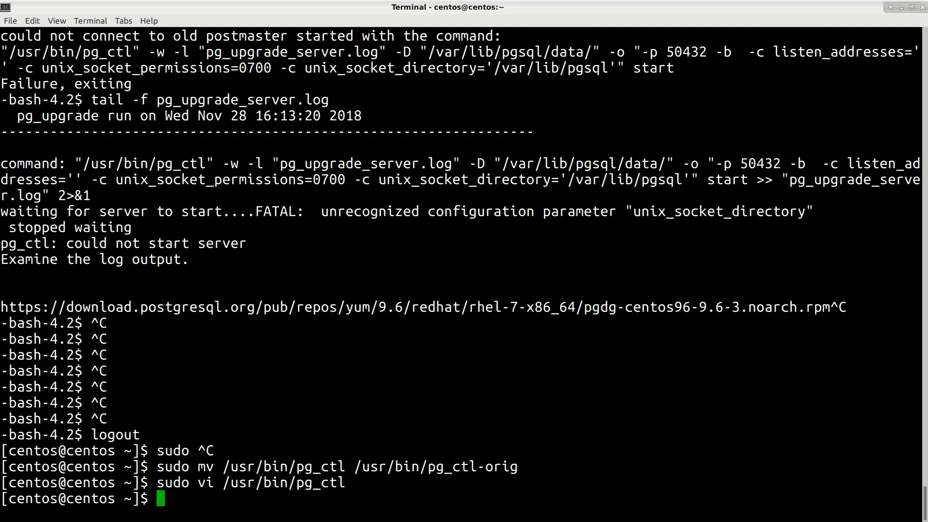
- Make the /usr/bin/pg_ctl wrapper executable with sudo chmod +x
{"action": "type", "text": "s"}
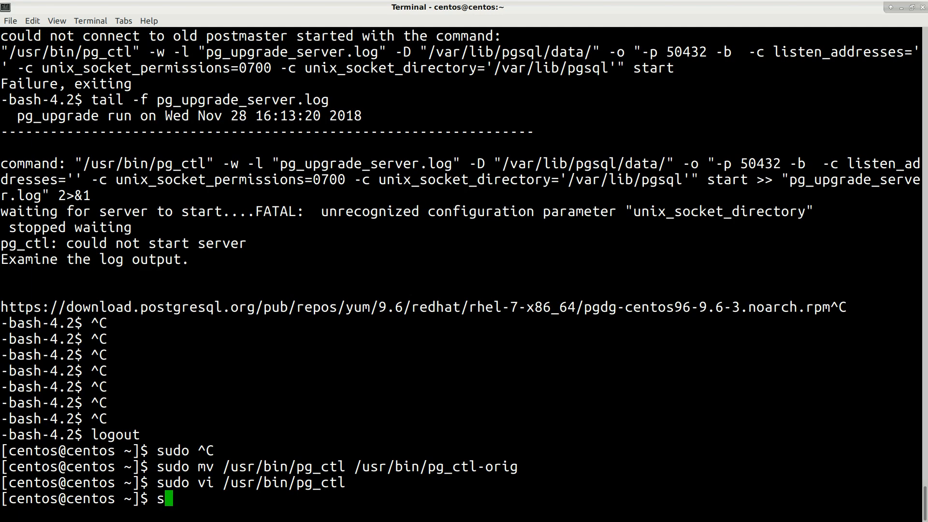
{"action": "type", "text": "udo"}
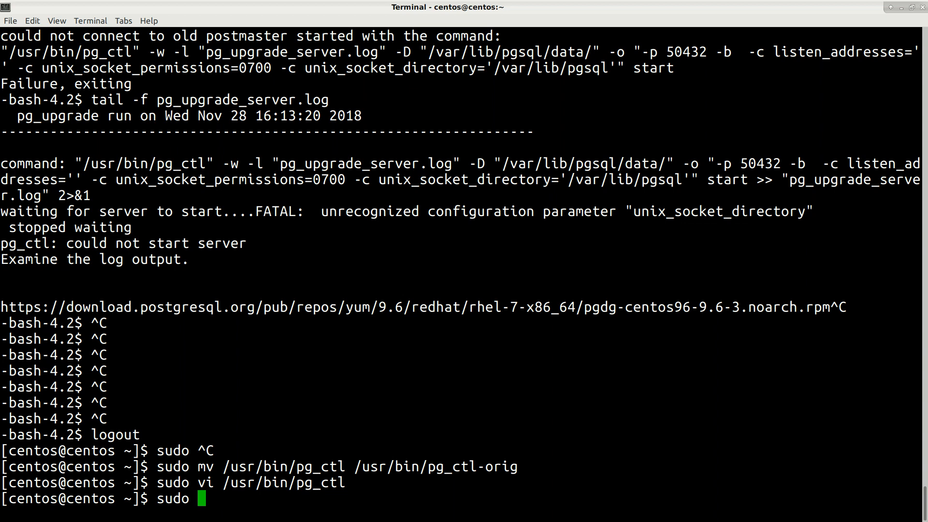
{"action": "type", "text": "chmod"}
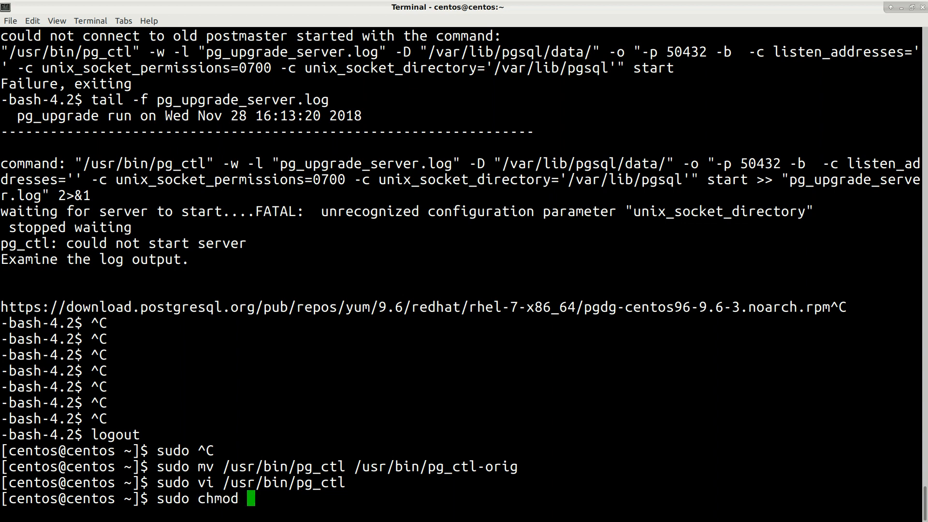
{"action": "type", "text": "+x"}
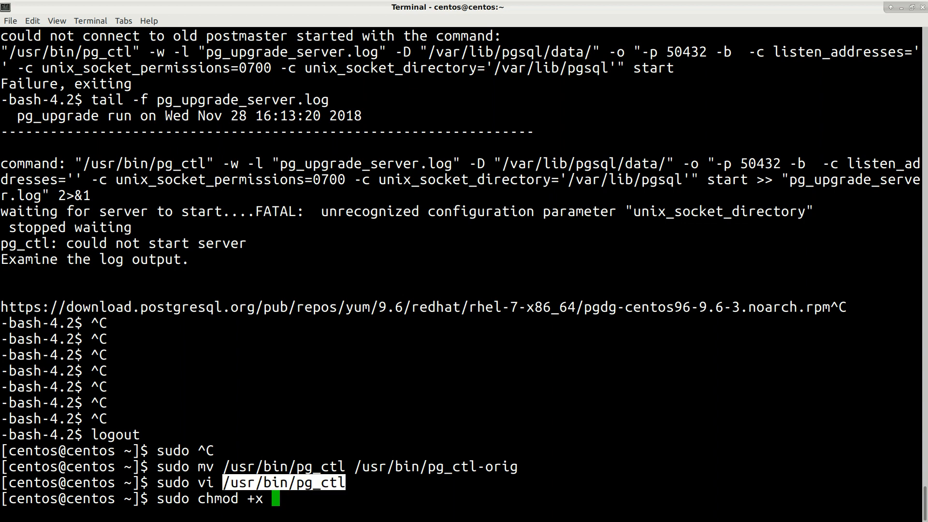
{"action": "type", "text": "/usr/bin/pg_ctl"}
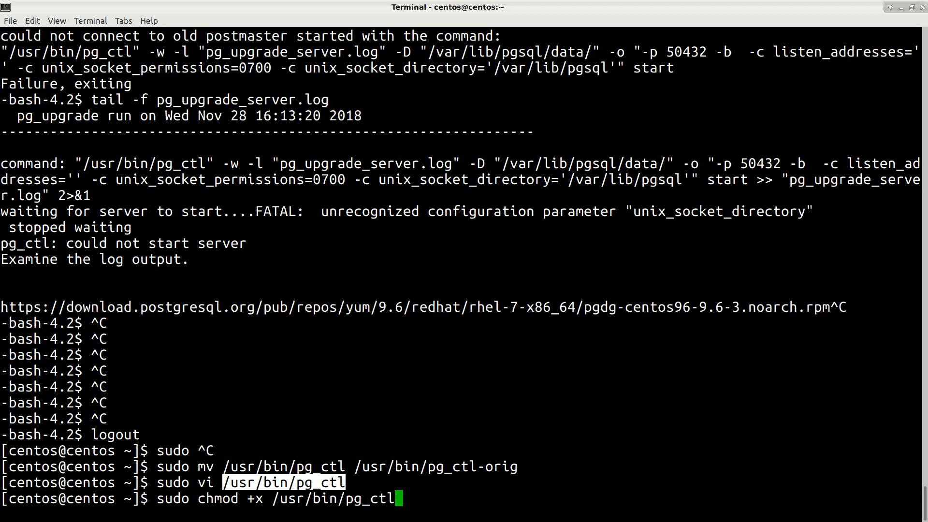
{"action": "key", "text": "Return"}
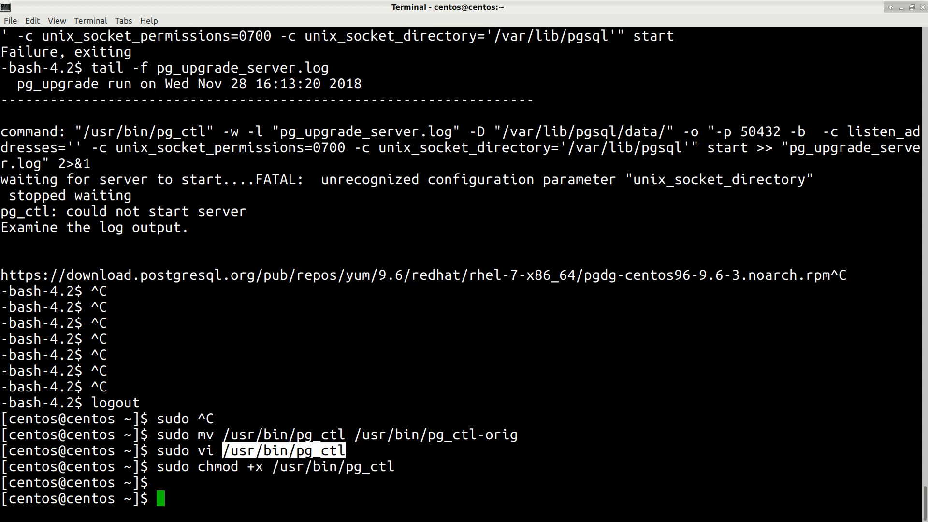
- List /usr/bin/pg_ctl* showing the 75-byte wrapper beside the 37520-byte pg_ctl-orig
{"action": "type", "text": "ls -la"}
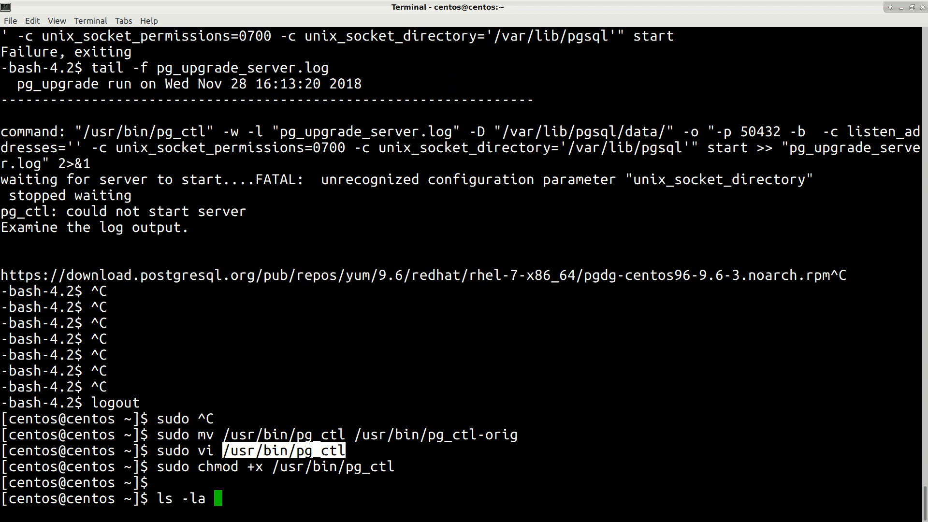
{"action": "type", "text": "/usr/bin/pg_ctl"}
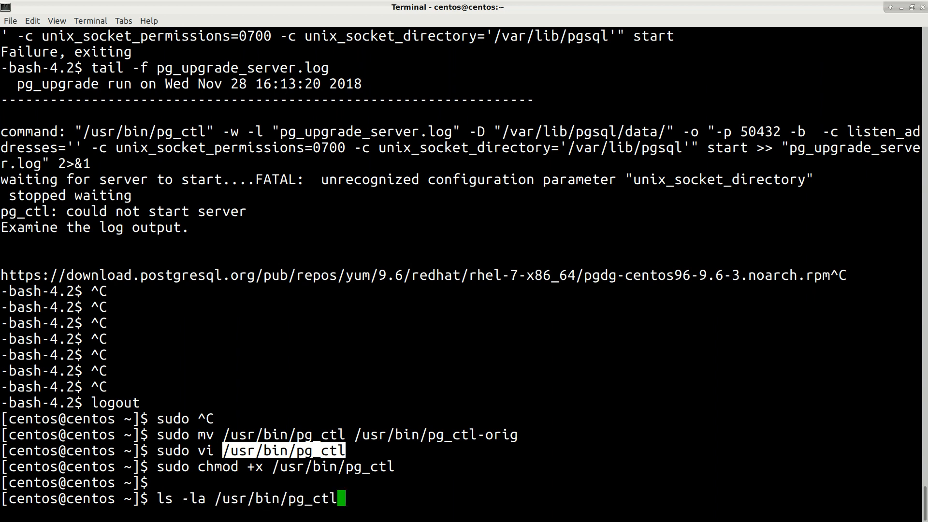
{"action": "key", "text": "Return"}
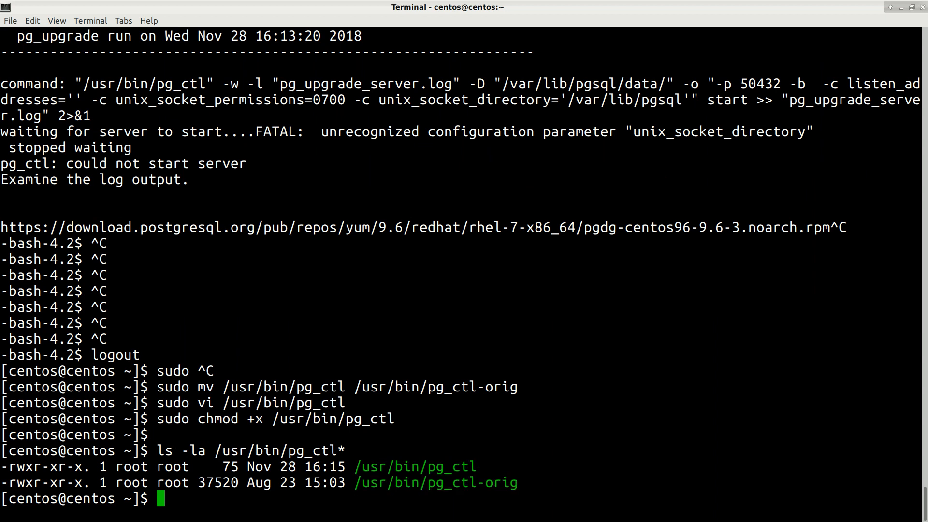
{"action": "double_click", "coordinate": [414, 466]}
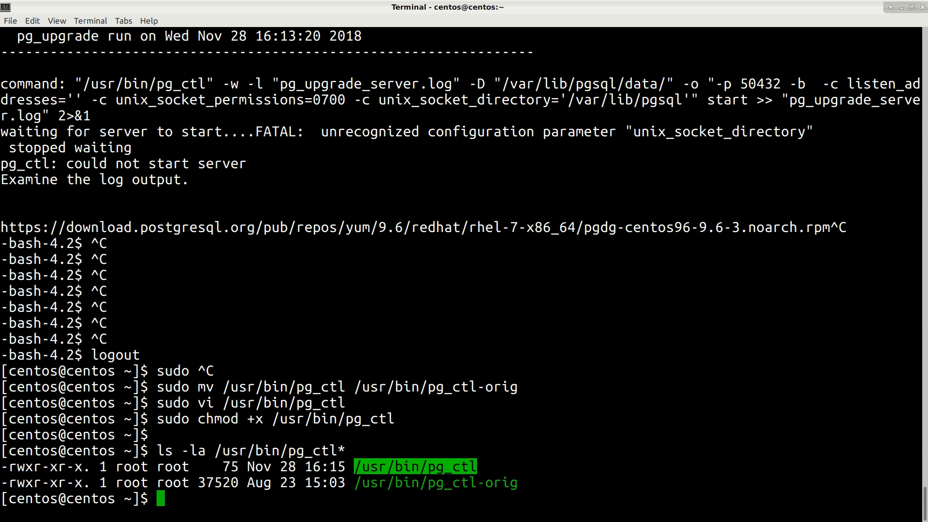
- As postgres, run pg_upgrade -v from /var/lib/pgsql/data to /var/lib/pgsql/9.6/data
{"action": "type", "text": "sudo"}
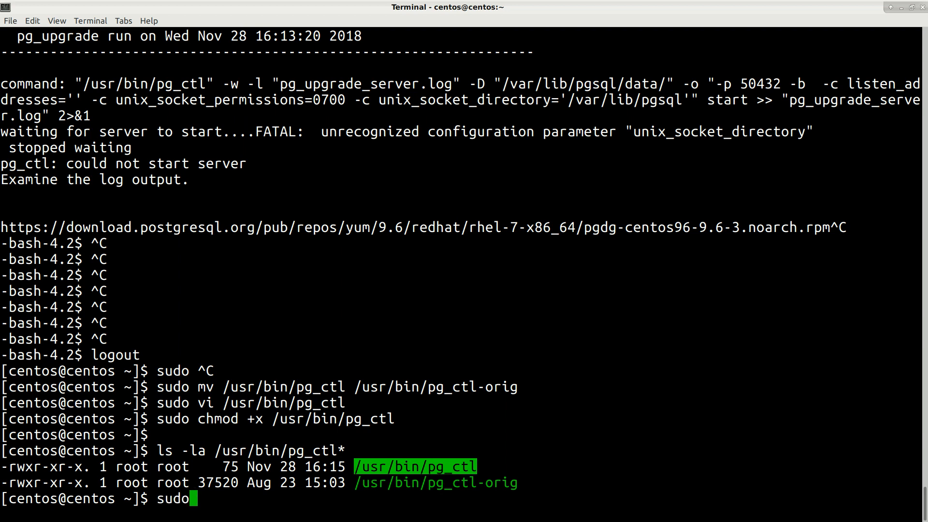
{"action": "type", "text": "su -"}
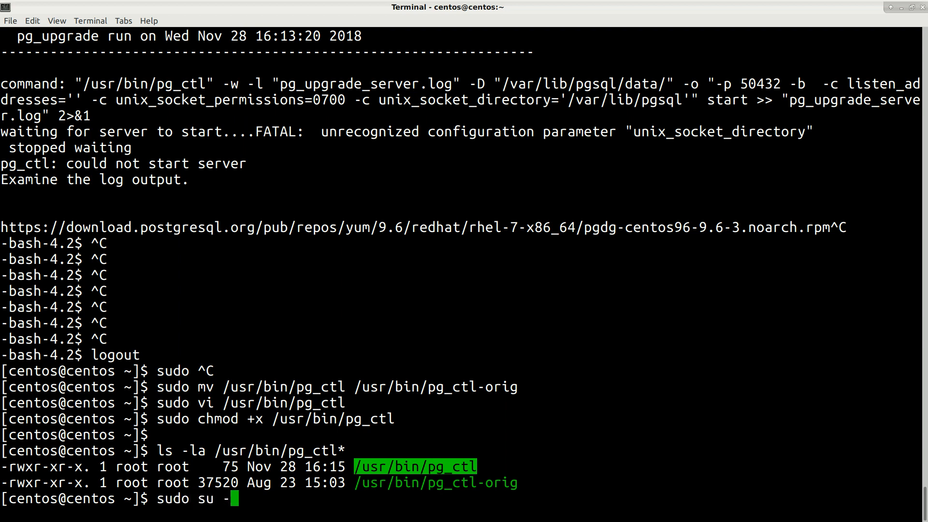
{"action": "type", "text": "postgr"}
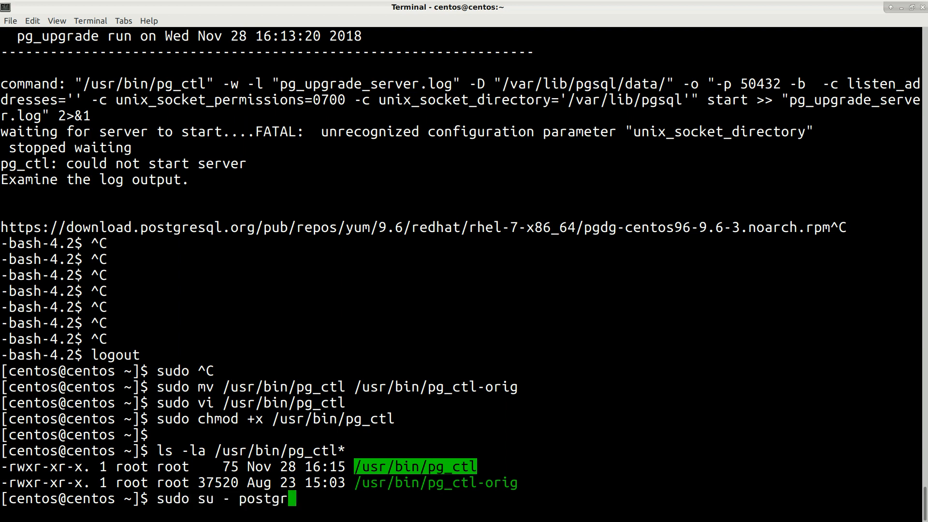
{"action": "type", "text": "es"}
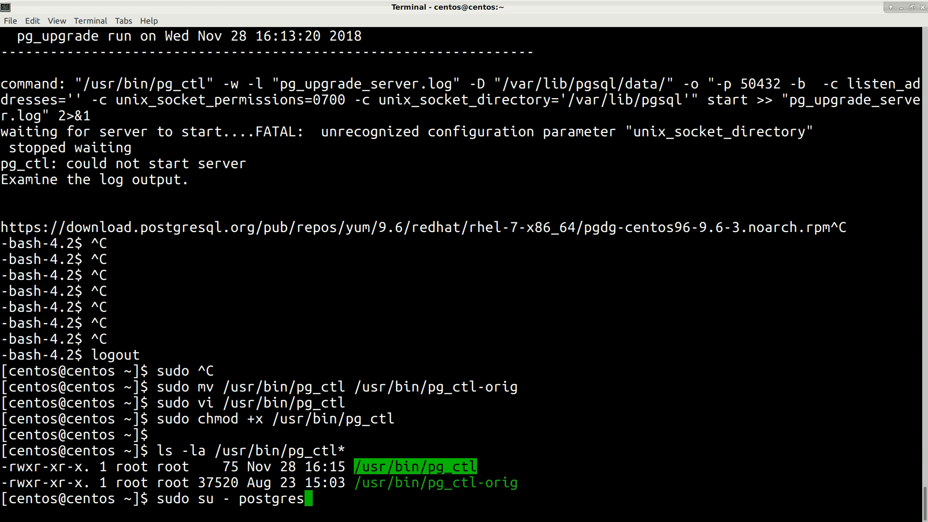
{"action": "key", "text": "Return"}
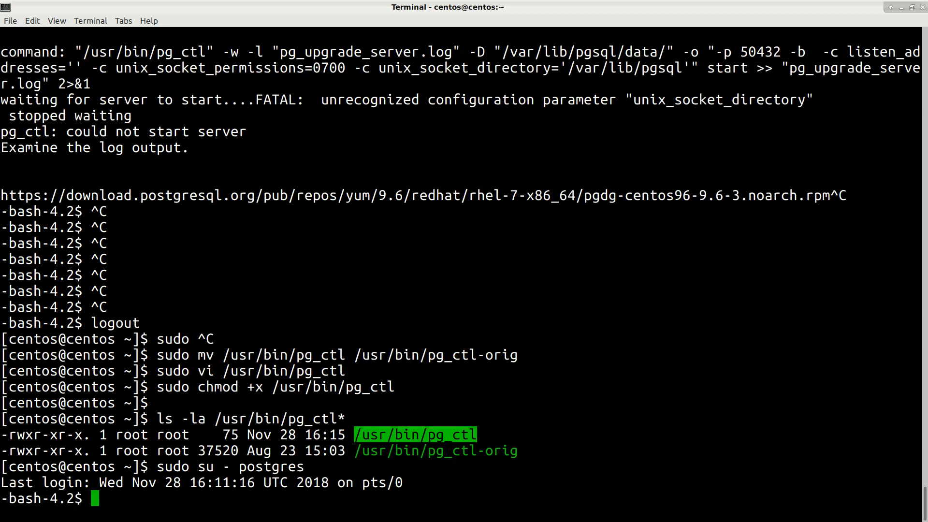
{"action": "type", "text": "/usr/pgsql-9.6/bin/pg_upgrade -v -b /usr/bin/ -B /usr/pgsql-9.6/bin/ -d /var/lib/pgsql/data/ -D /var/lib/pgsql/9.6/data"}
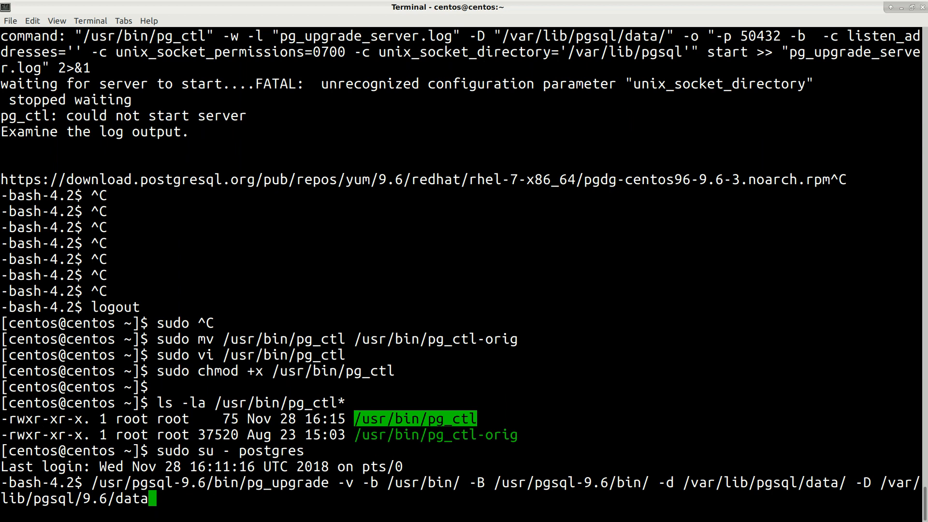
{"action": "double_click", "coordinate": [209, 483]}
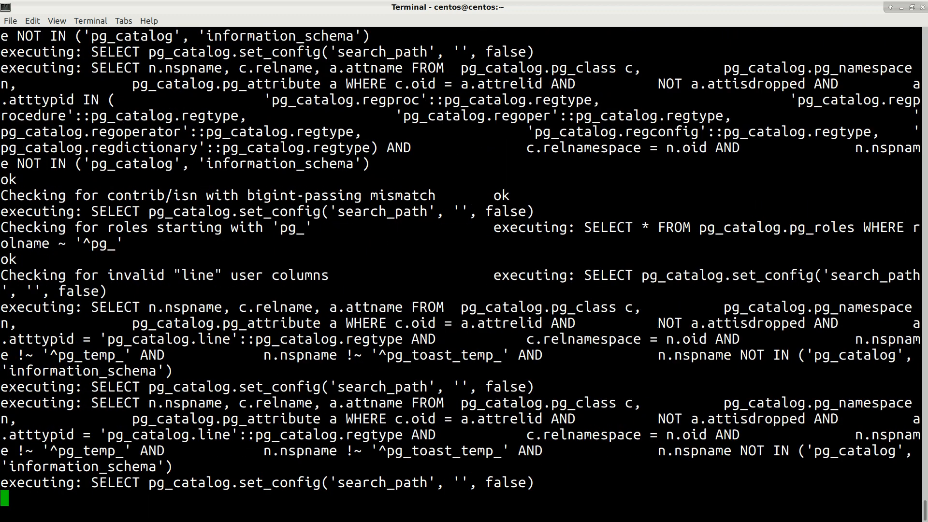
- Scroll to the Upgrade Complete message listing analyze_new_cluster.sh and delete_old_cluster.sh
{"action": "scroll", "scroll_direction": "down", "scroll_amount": 3}
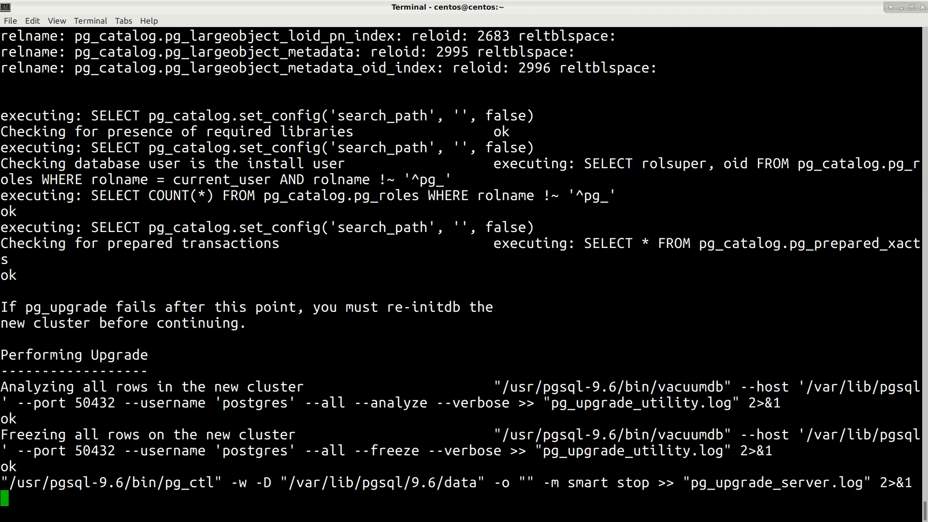
{"action": "scroll", "scroll_direction": "down", "scroll_amount": 3}
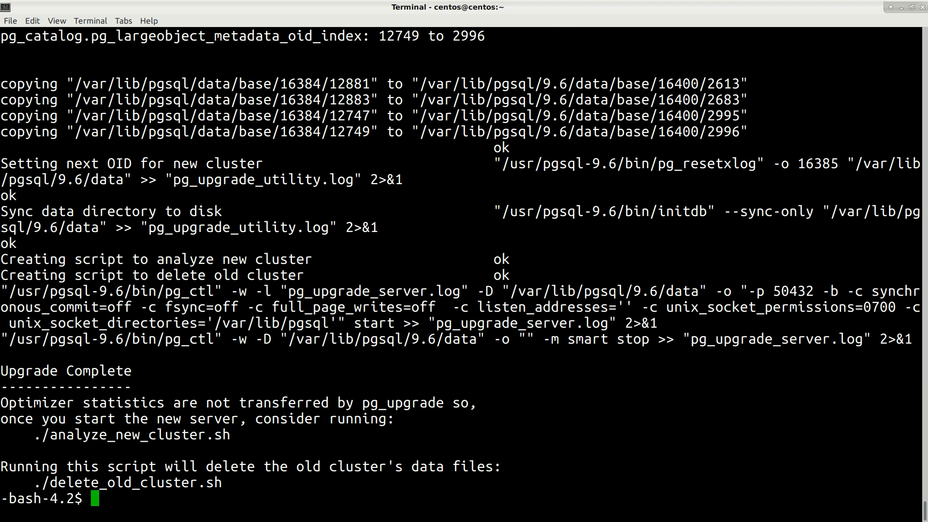
{"action": "double_click", "coordinate": [65, 370]}
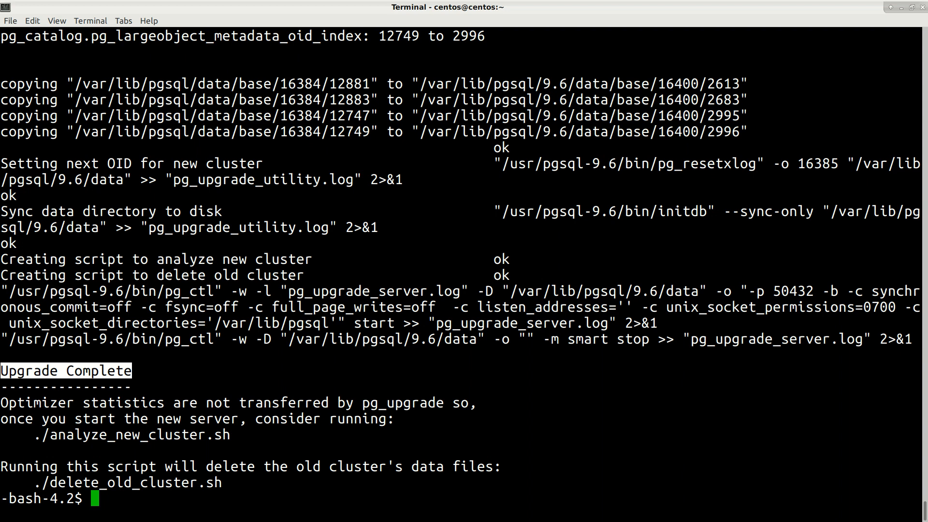
{"action": "key", "text": "Return"}
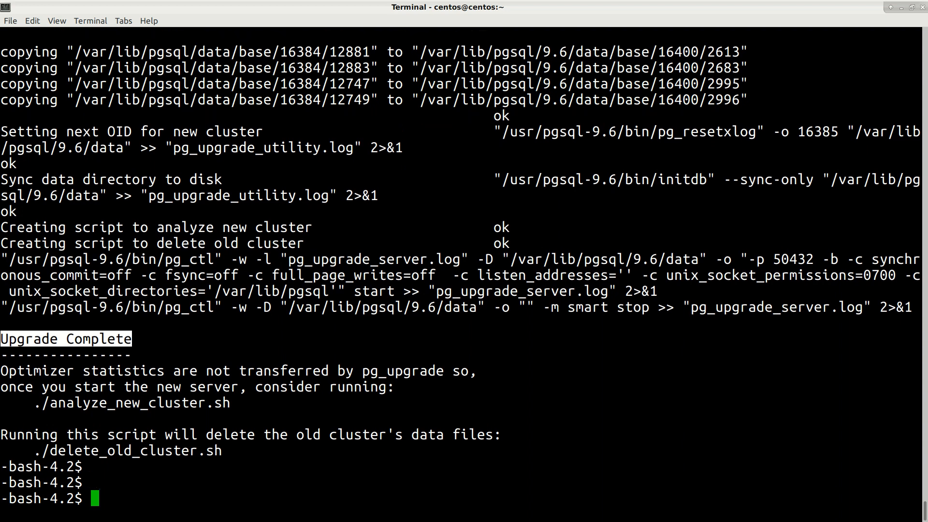
- Log out of postgres and move /usr/bin/pg_ctl-orig back to /usr/bin/pg_ctl
{"action": "type", "text": "logout"}
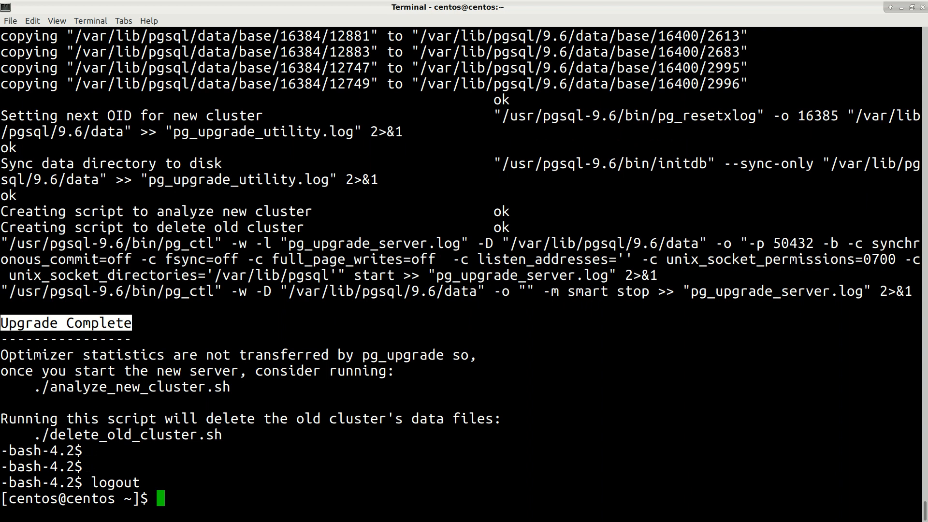
{"action": "type", "text": "s"}
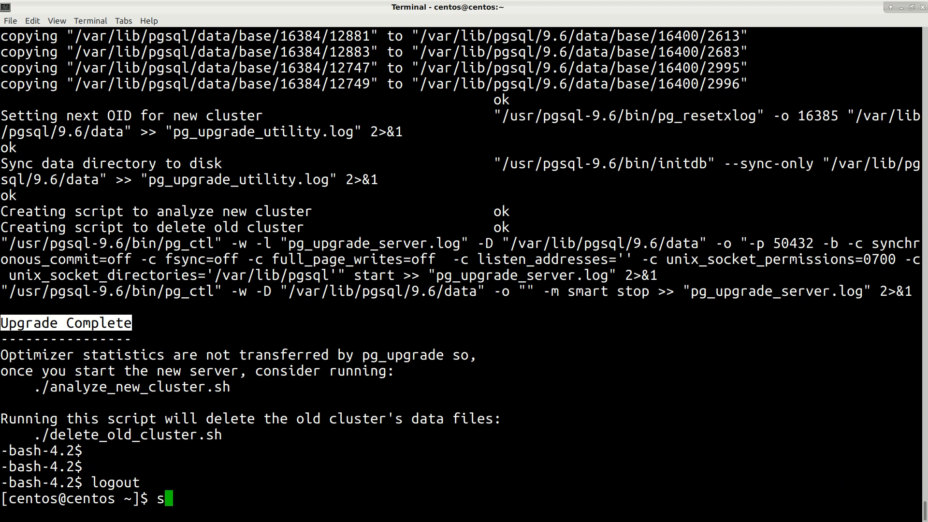
{"action": "type", "text": "udo mv"}
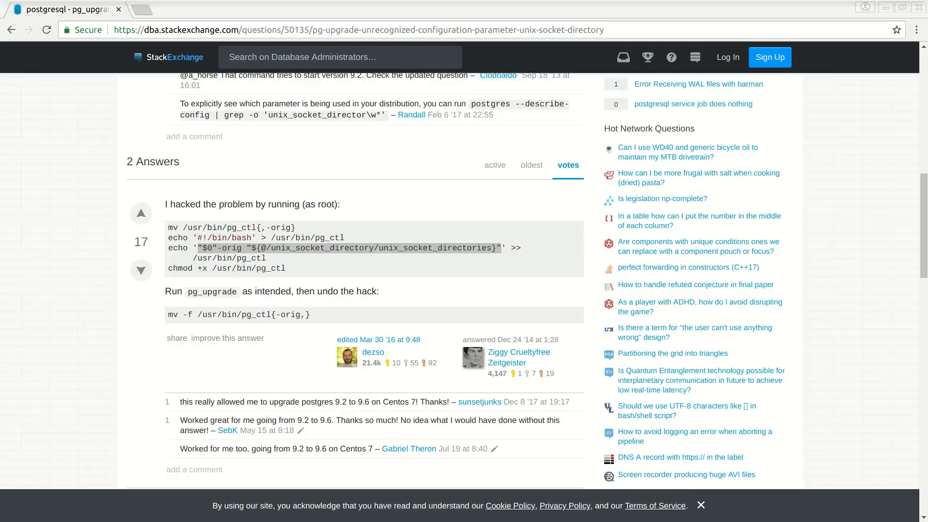
{"action": "double_click", "coordinate": [211, 227]}
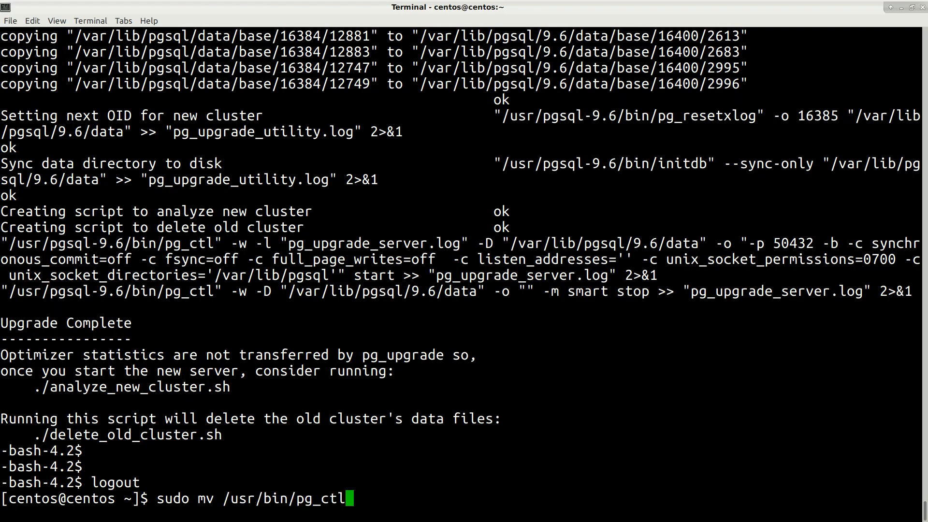
{"action": "type", "text": "-orig"}
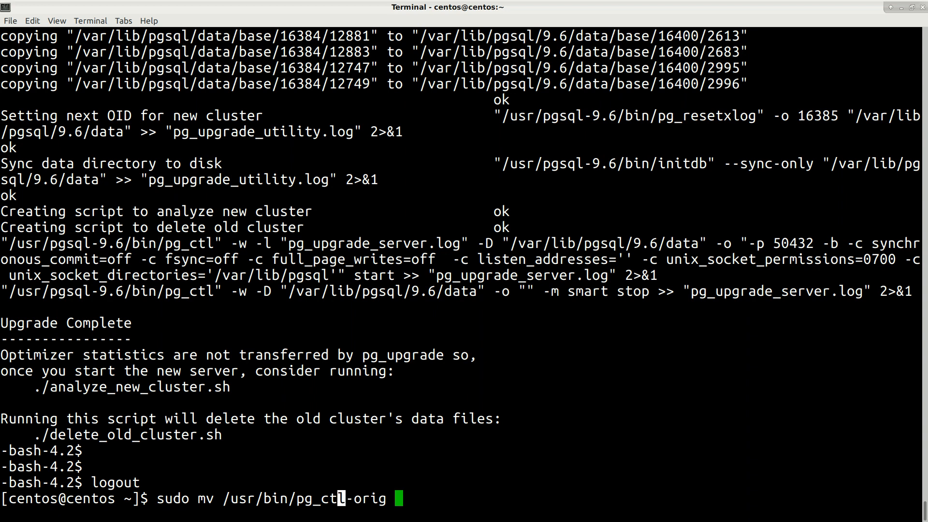
{"action": "type", "text": "/usr/bin/pg_ctl"}
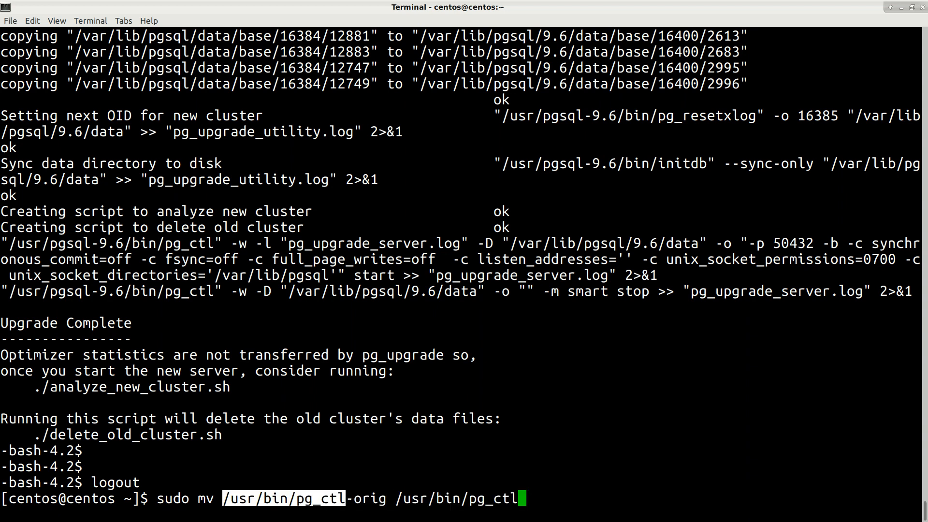
{"action": "key", "text": "Return"}
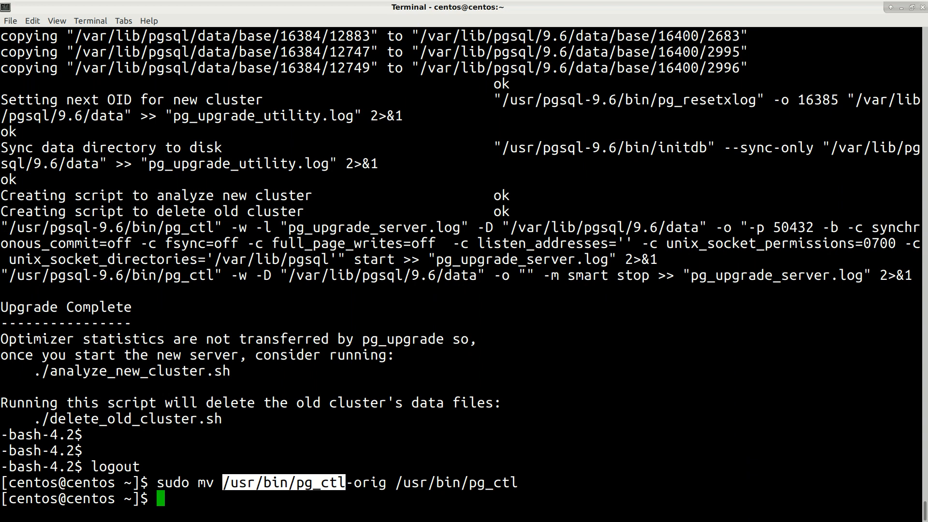
- List the pg_ctl files to confirm only the 37520-byte original remains
{"action": "type", "text": "ls"}
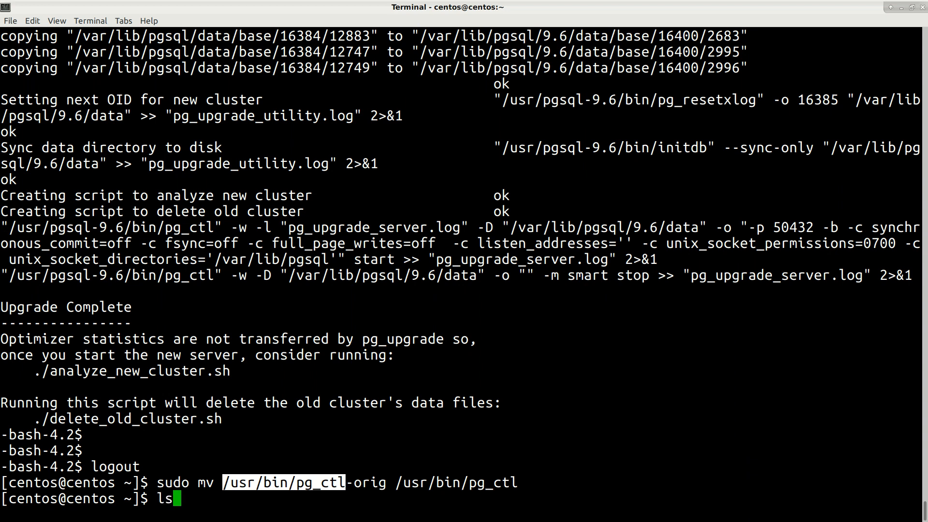
{"action": "type", "text": "-la"}
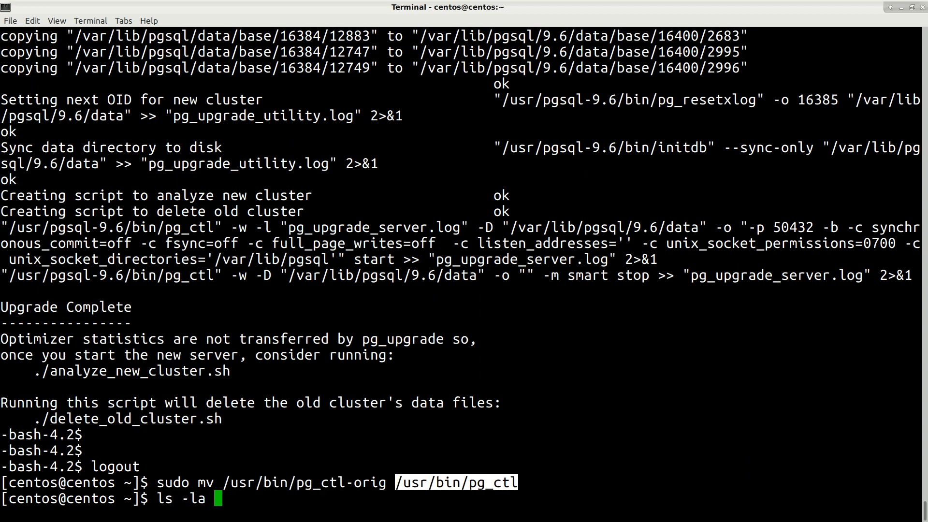
{"action": "key", "text": "Return"}
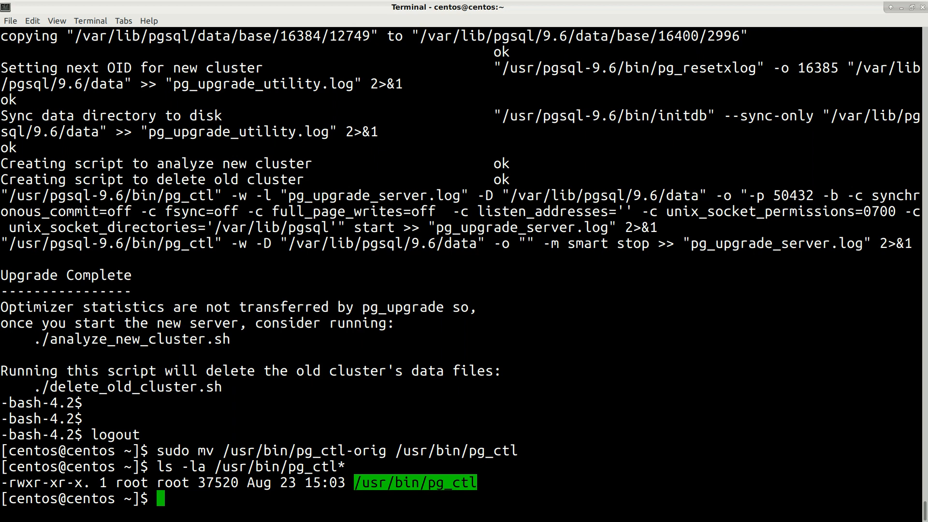
- Remove the postgresql, postgresql-libs and postgresql-server 9.2.24 packages with sudo yum erase postgresql*
{"action": "type", "text": "sudo"}
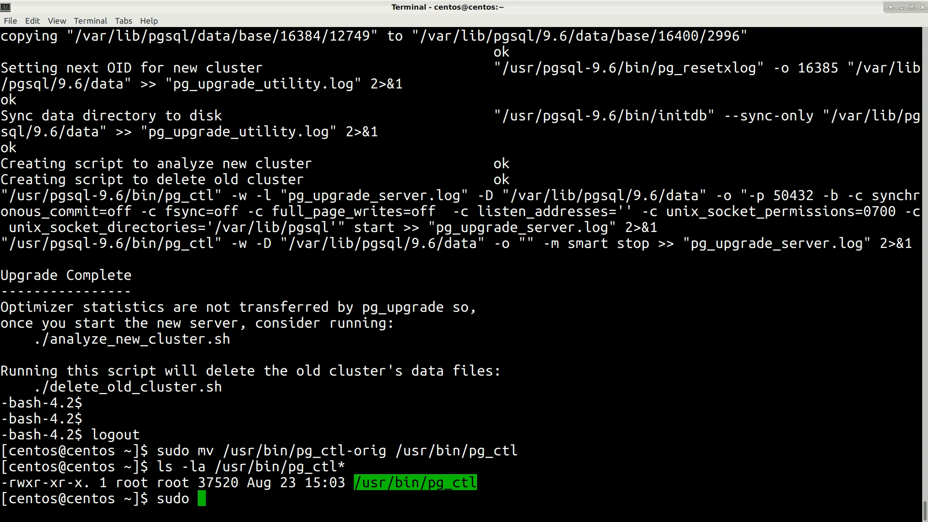
{"action": "type", "text": "yum"}
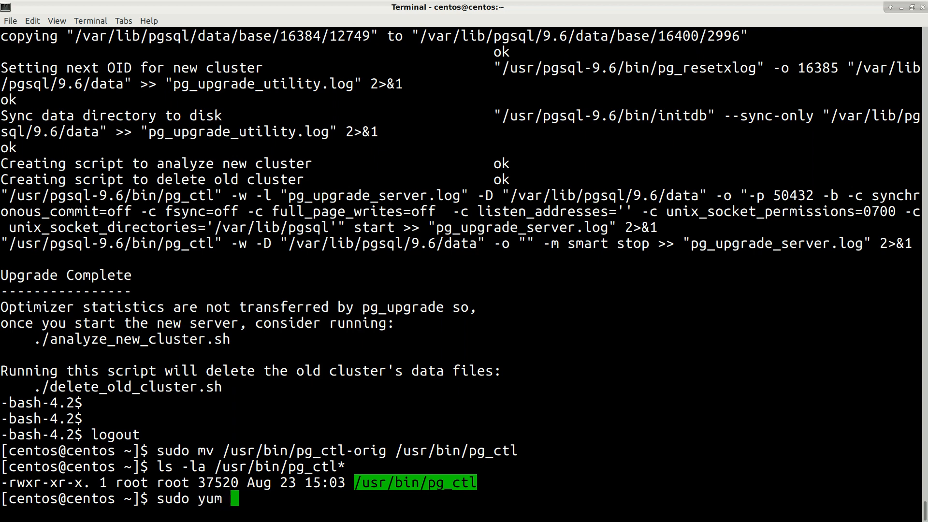
{"action": "type", "text": "e"}
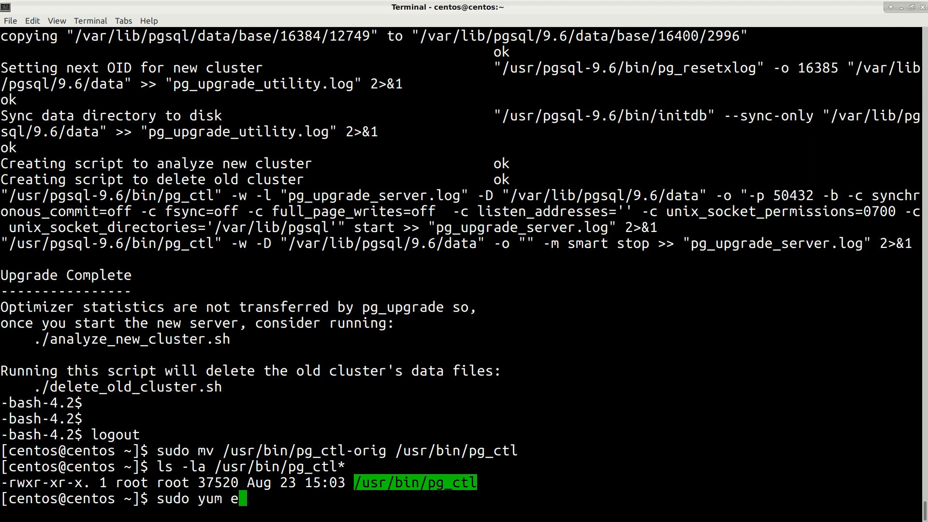
{"action": "type", "text": "rase post"}
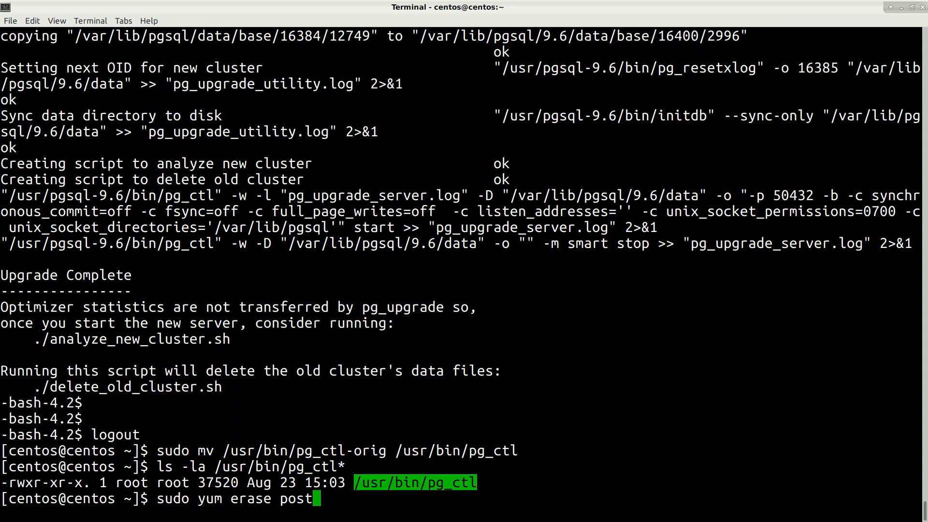
{"action": "type", "text": "gresql"}
{"action": "type", "text": "y"}
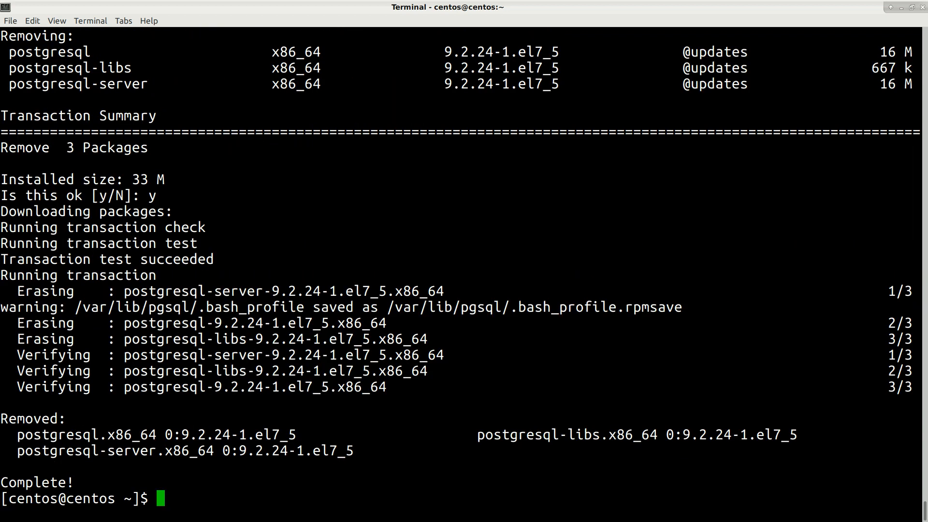
- Enable the postgresql-9.6 service at boot with sudo systemctl enable
{"action": "type", "text": "sudo s"}
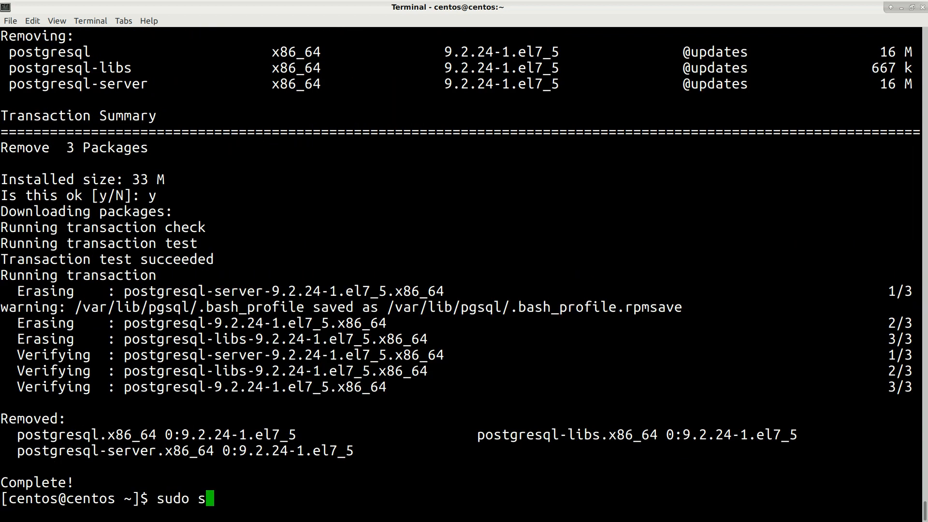
{"action": "type", "text": "ystem"}
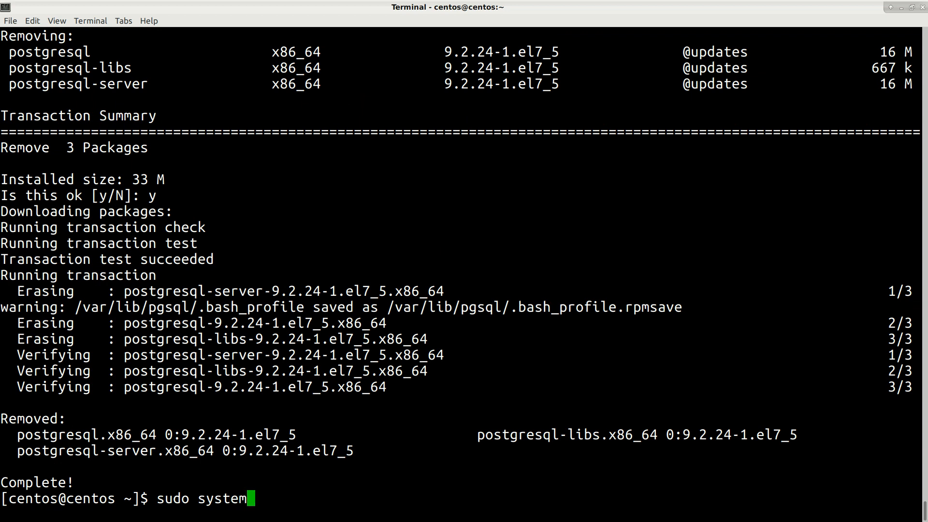
{"action": "type", "text": "stc"}
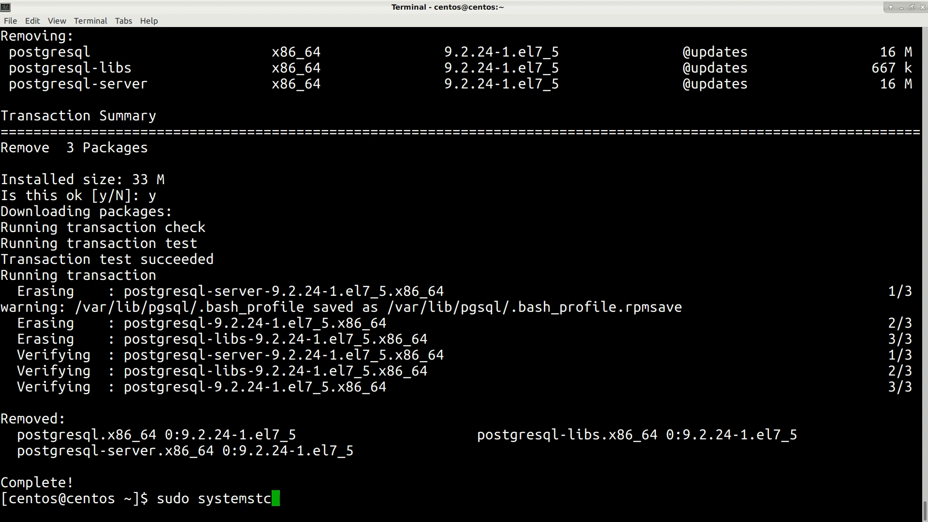
{"action": "type", "text": "l"}
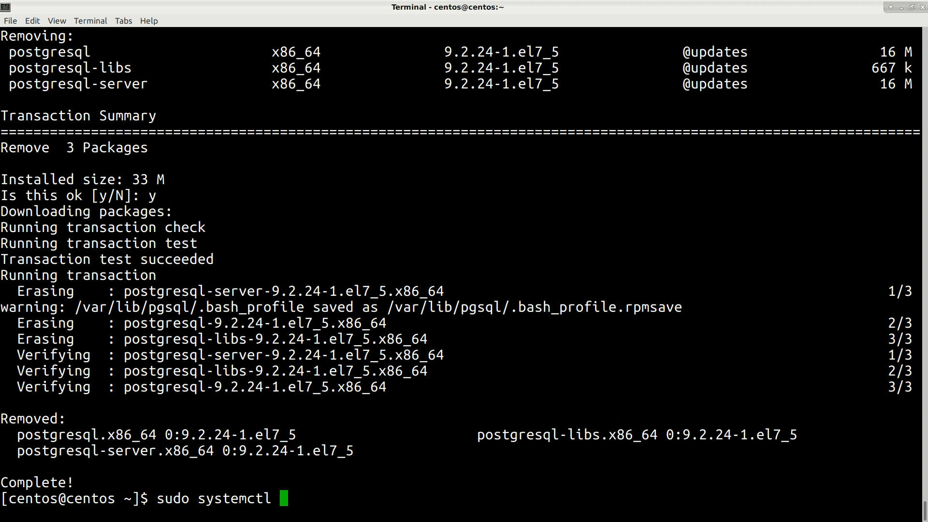
{"action": "type", "text": "enable"}
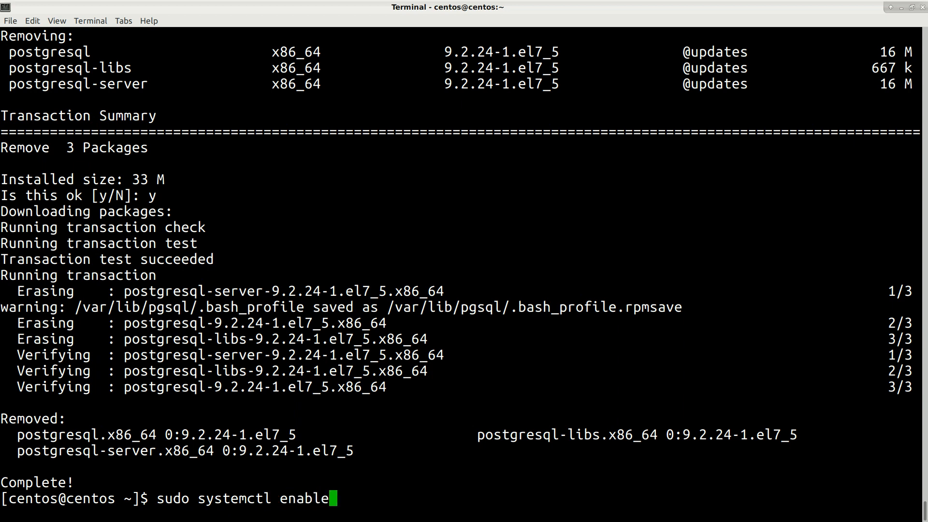
{"action": "type", "text": "postgreslq-"}
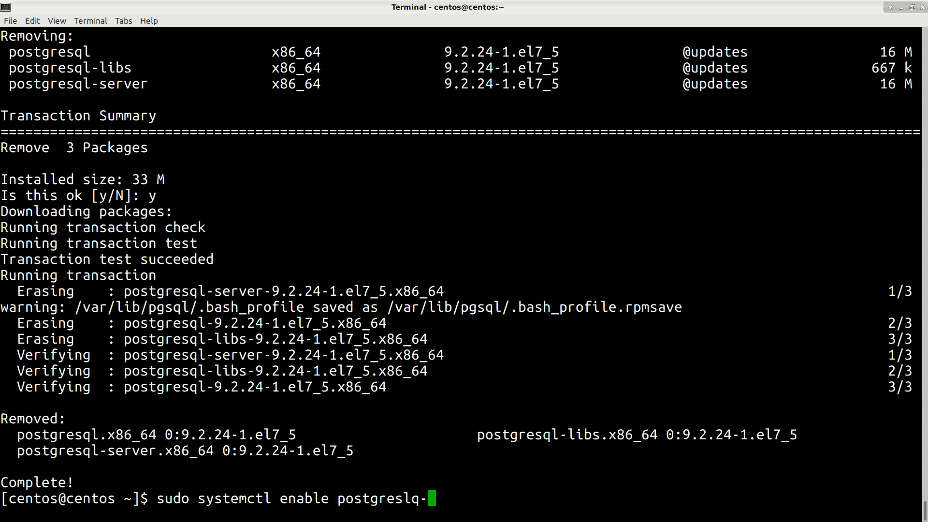
{"action": "key", "text": "BackSpace"}
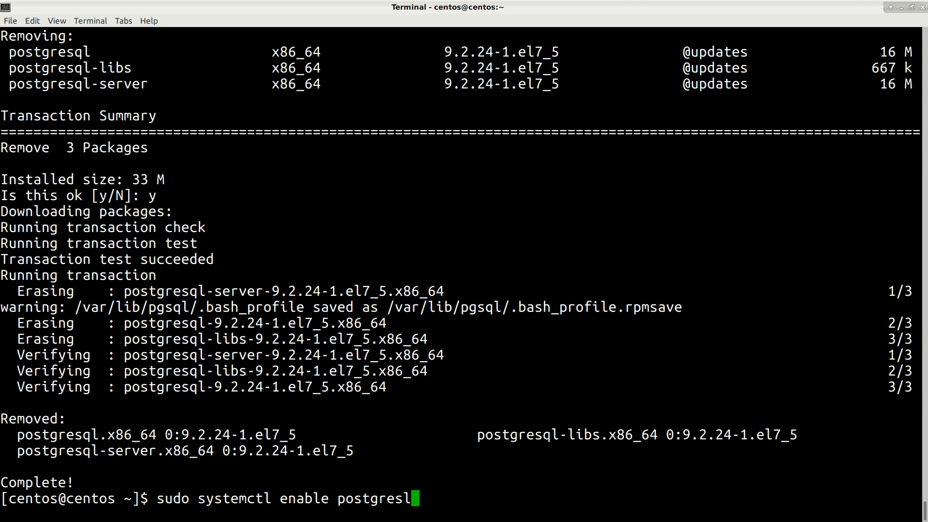
{"action": "type", "text": "l"}
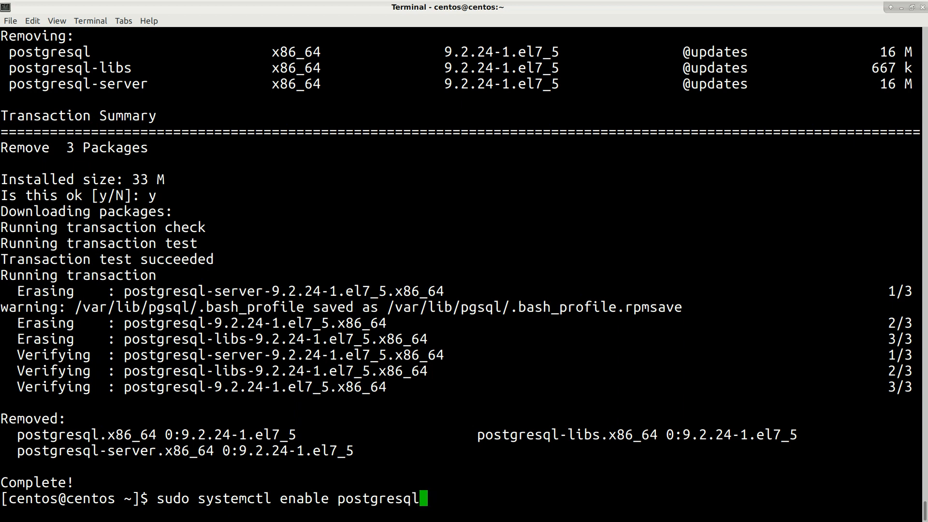
{"action": "type", "text": "-9.6"}
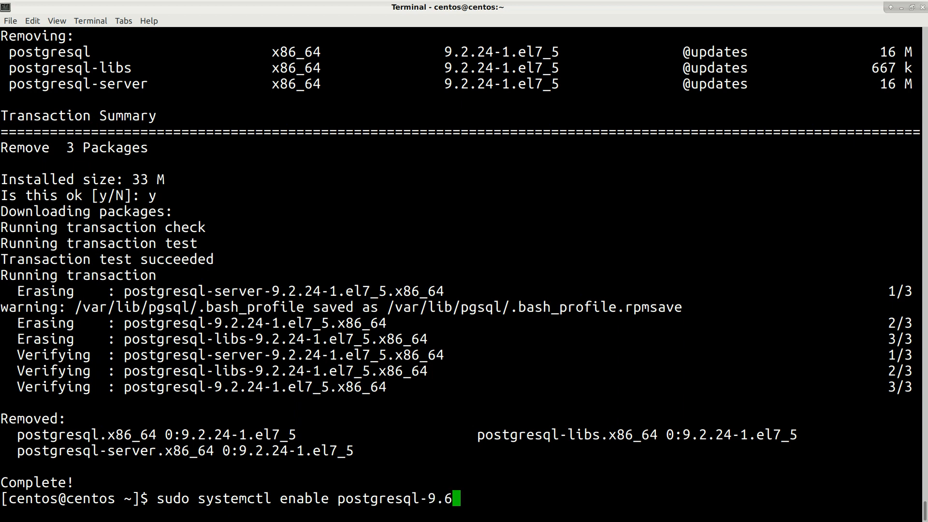
{"action": "key", "text": "Return"}
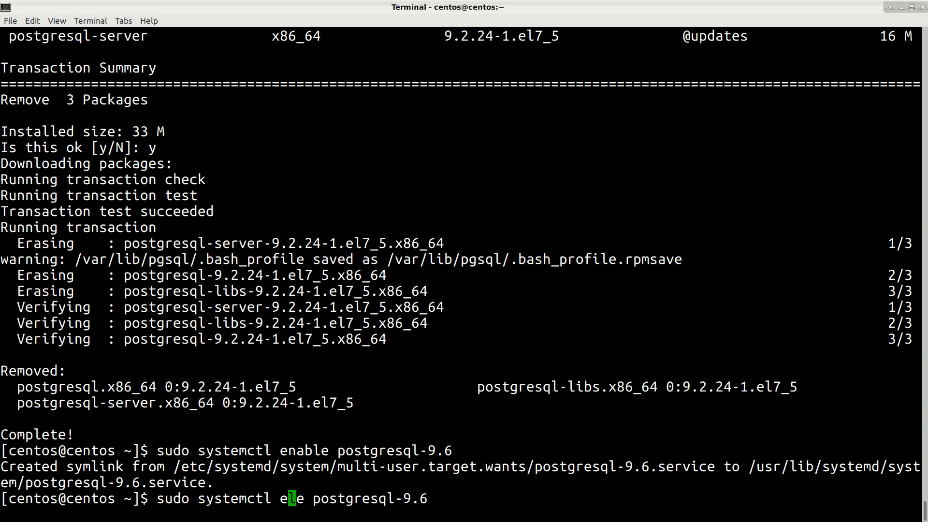
- Start postgresql-9.6 and confirm systemctl status reports active (running)
{"action": "key", "text": "BackSpace"}
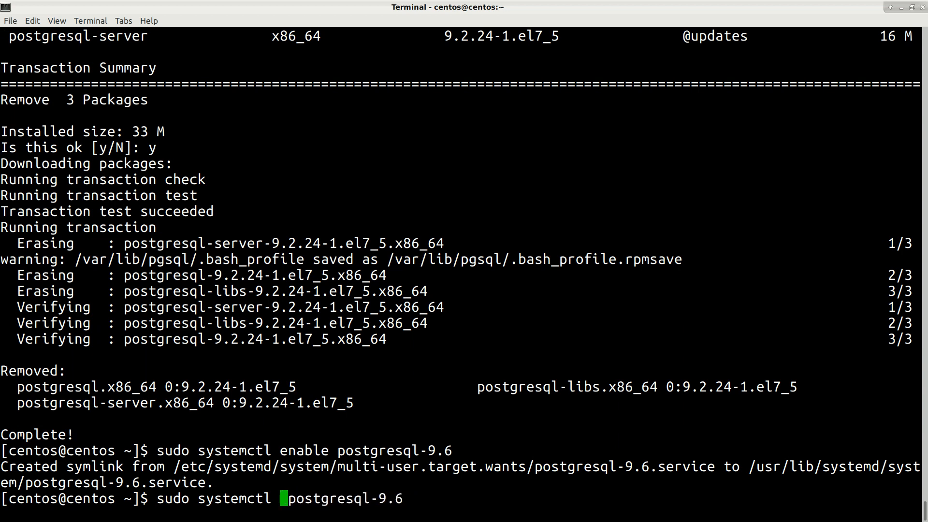
{"action": "type", "text": "start"}
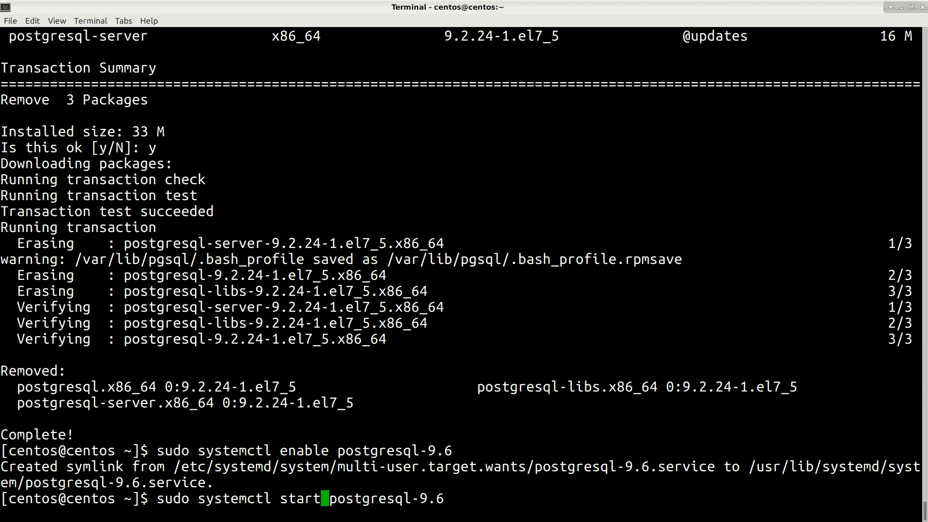
{"action": "key", "text": "Return"}
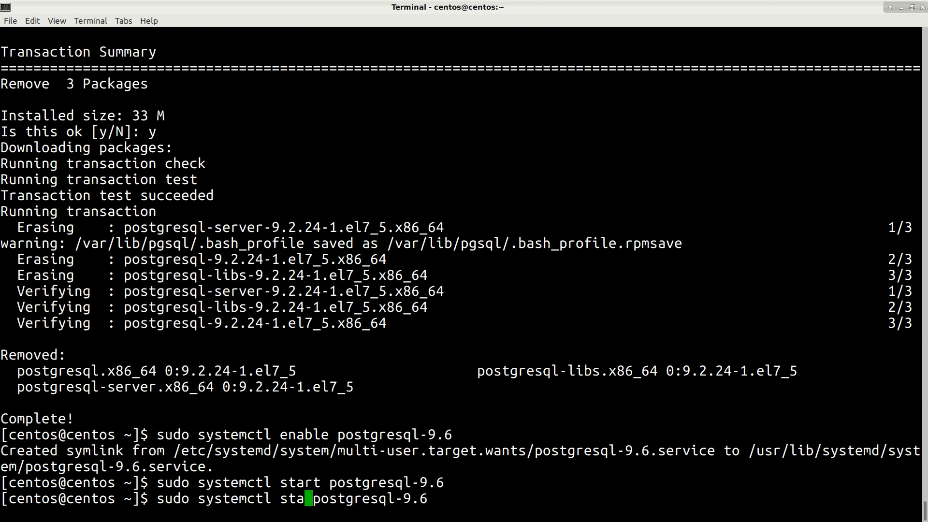
{"action": "key", "text": "Return"}
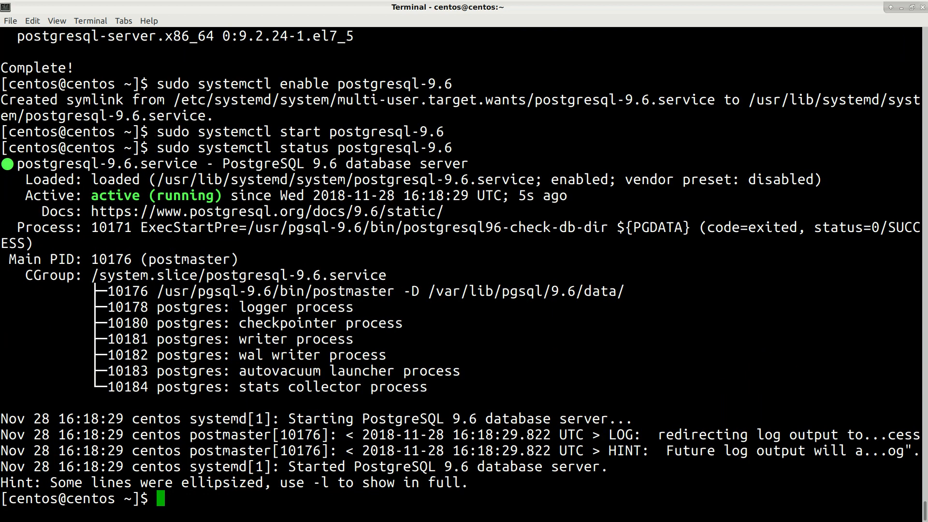
{"action": "key", "text": "Return"}
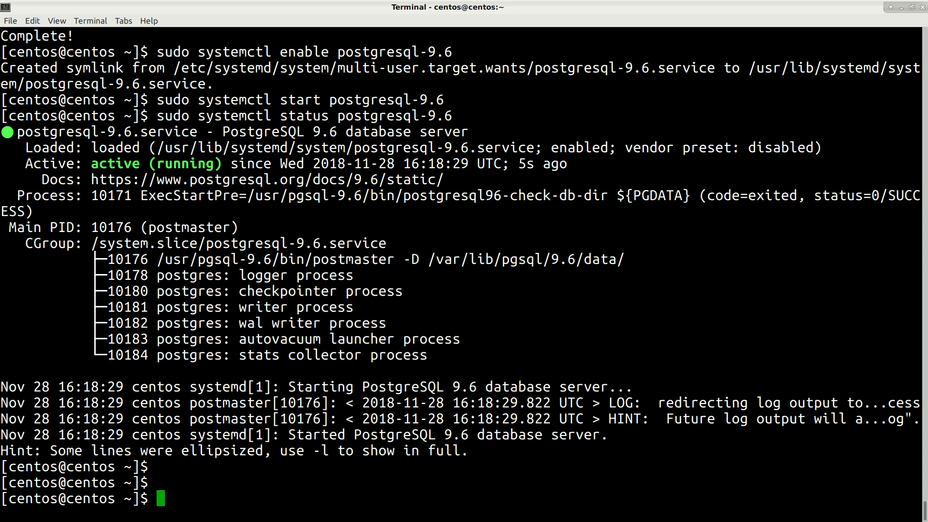
- Switch to the postgres user and launch /usr/pgsql-9.6/bin/psql
{"action": "type", "text": "sudo su"}
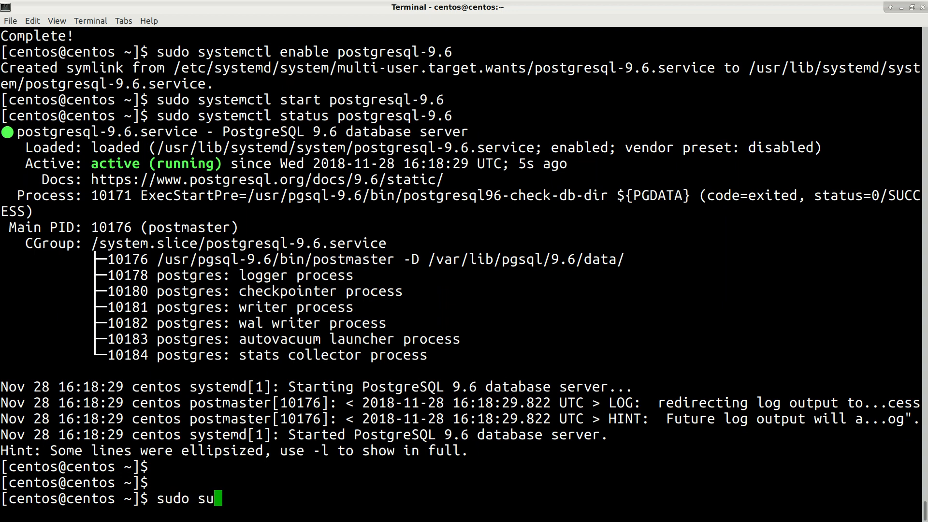
{"action": "type", "text": "- postg"}
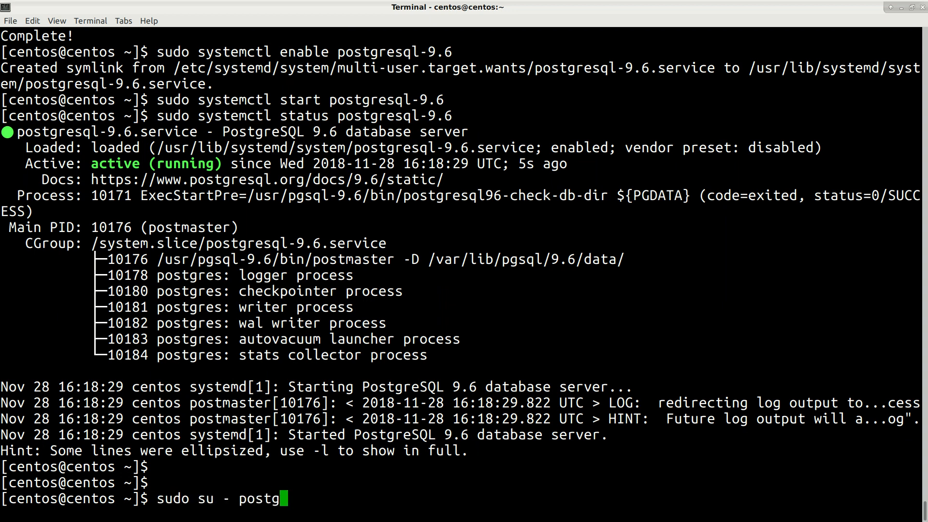
{"action": "key", "text": "Return"}
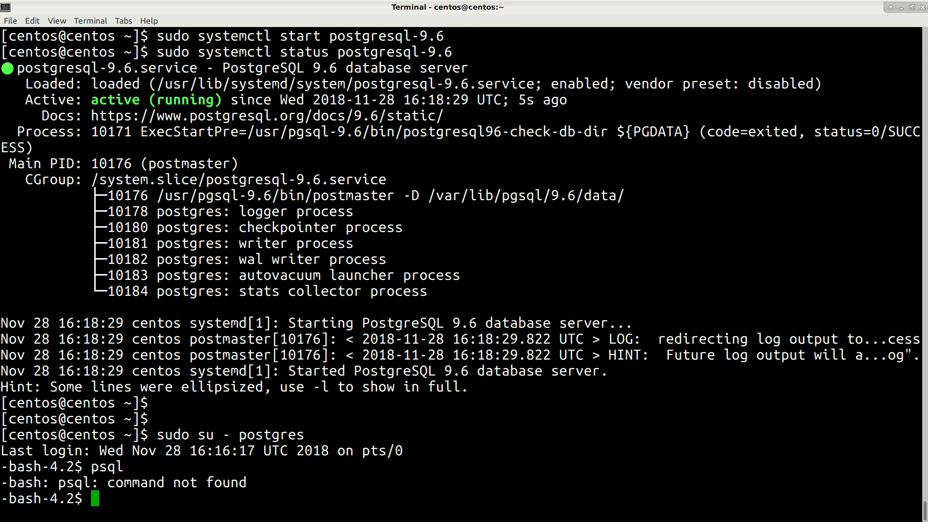
{"action": "type", "text": "/"}
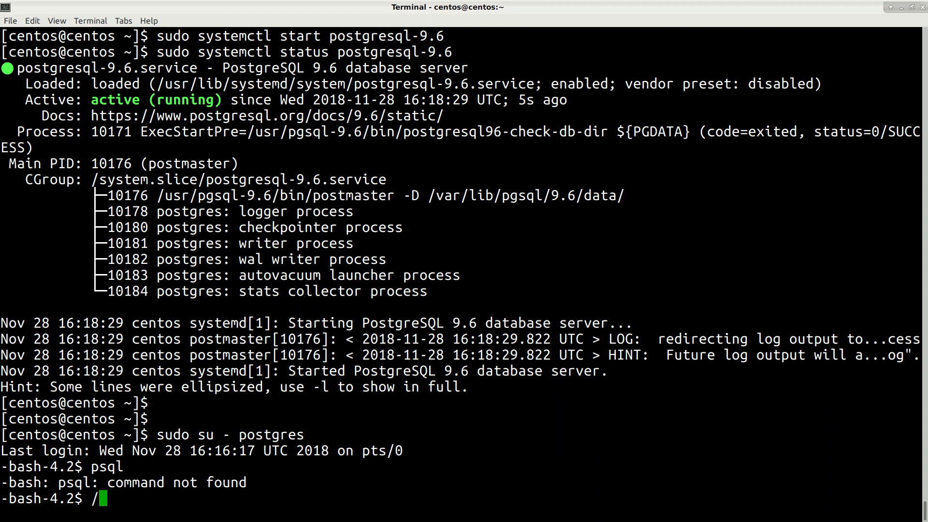
{"action": "type", "text": "usr/"}
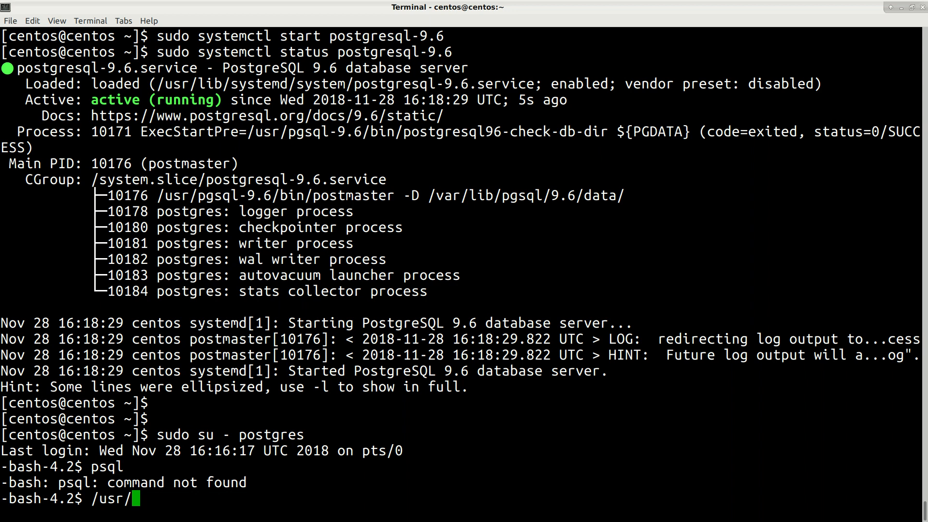
{"action": "type", "text": "pgsql-9.6/"}
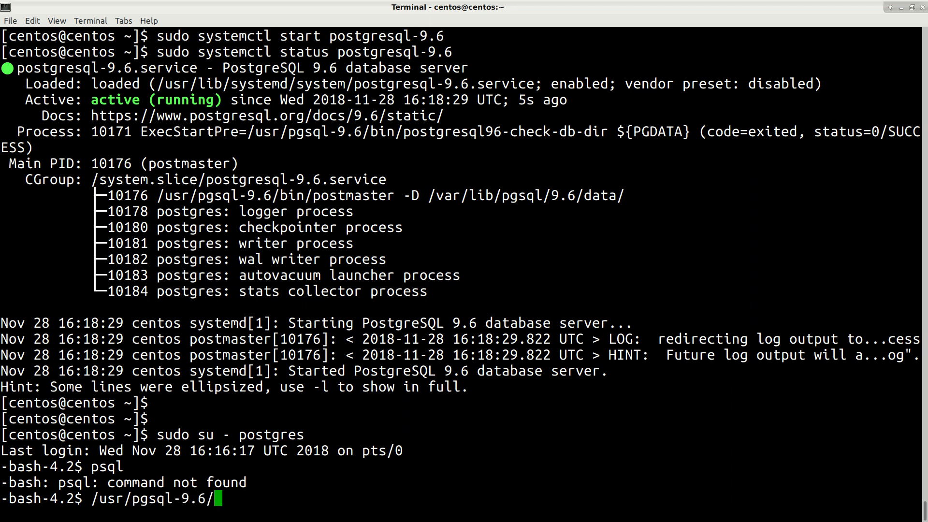
{"action": "type", "text": "bi"}
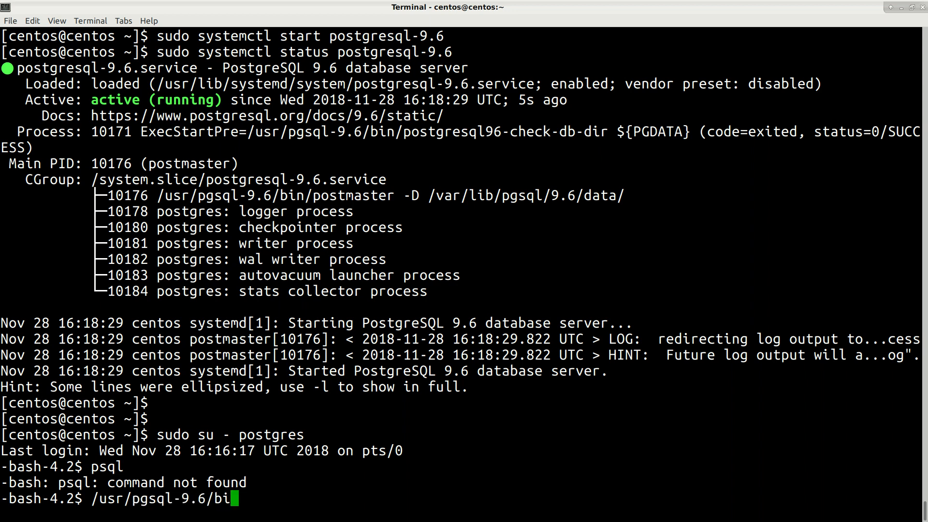
{"action": "type", "text": "n/psql"}
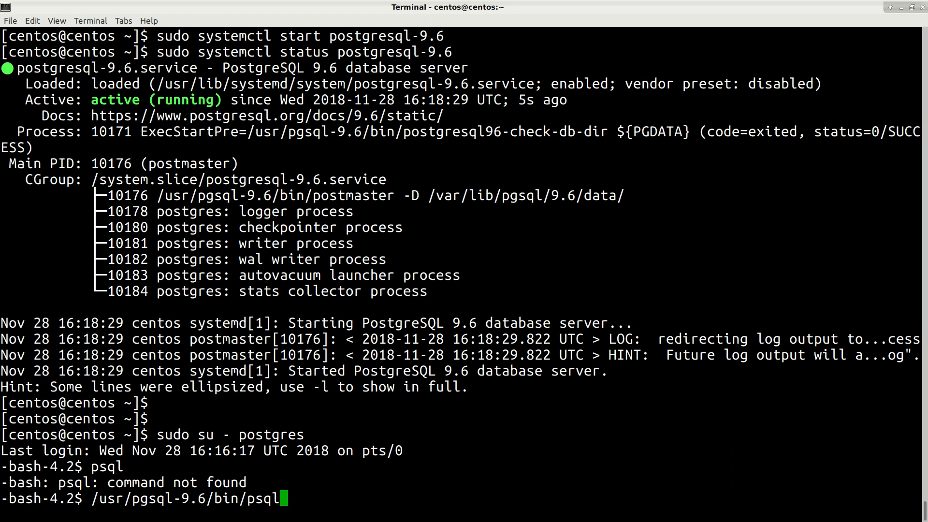
{"action": "key", "text": "Return"}
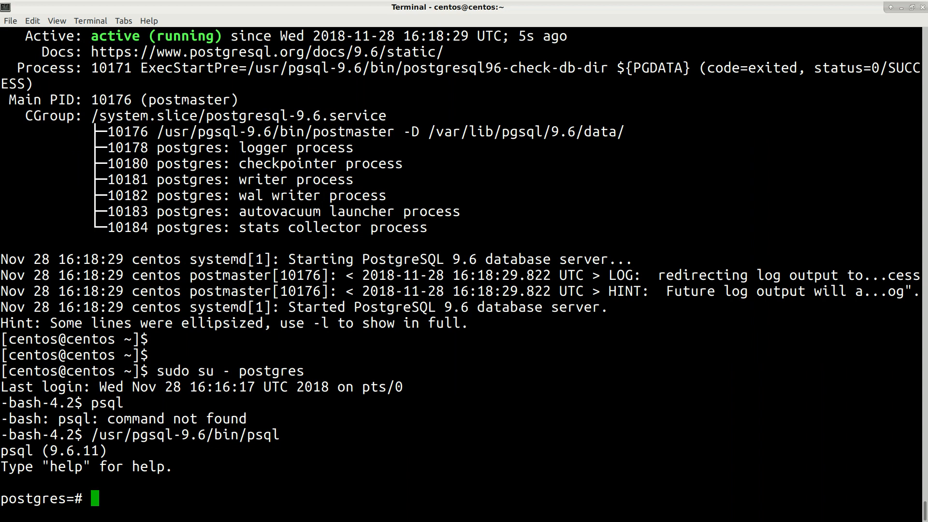
- List the databases with \l, mark psql version 9.6.11, and quit psql
{"action": "type", "text": "\\l+"}
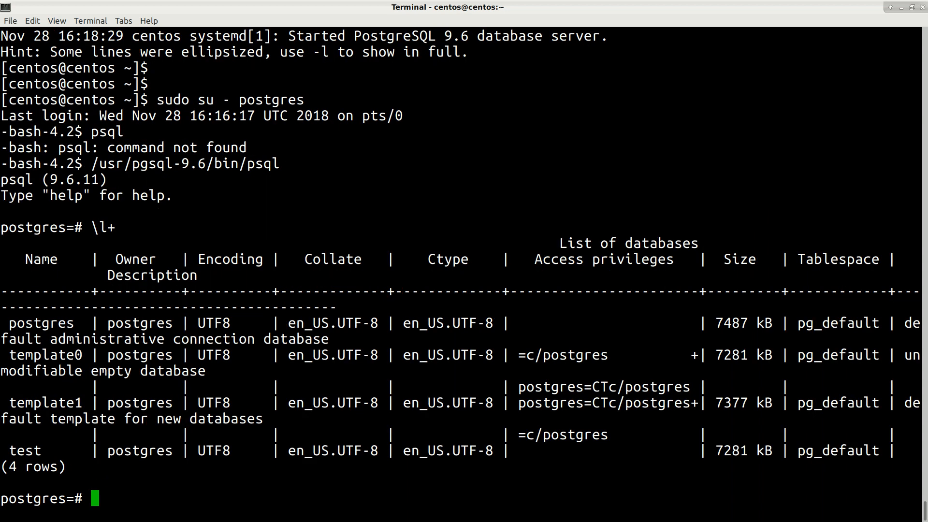
{"action": "double_click", "coordinate": [24, 451]}
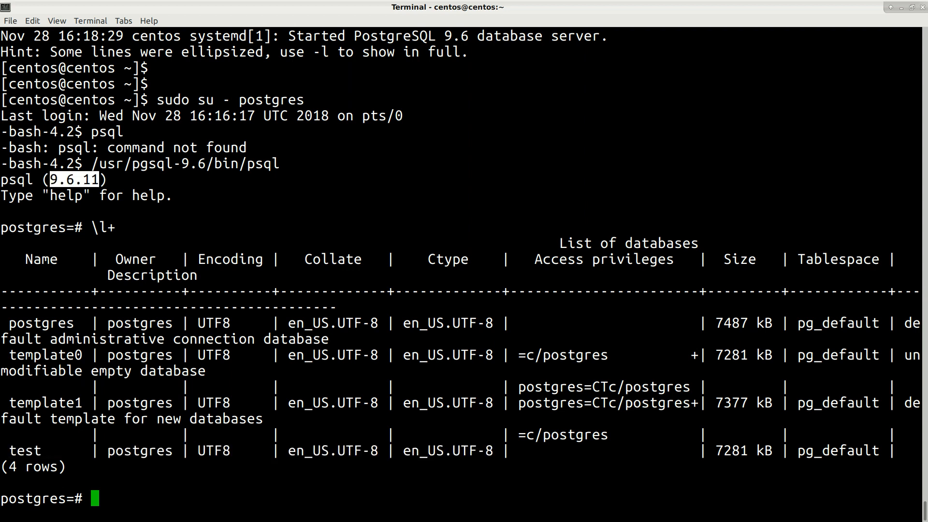
{"action": "type", "text": "\\q"}
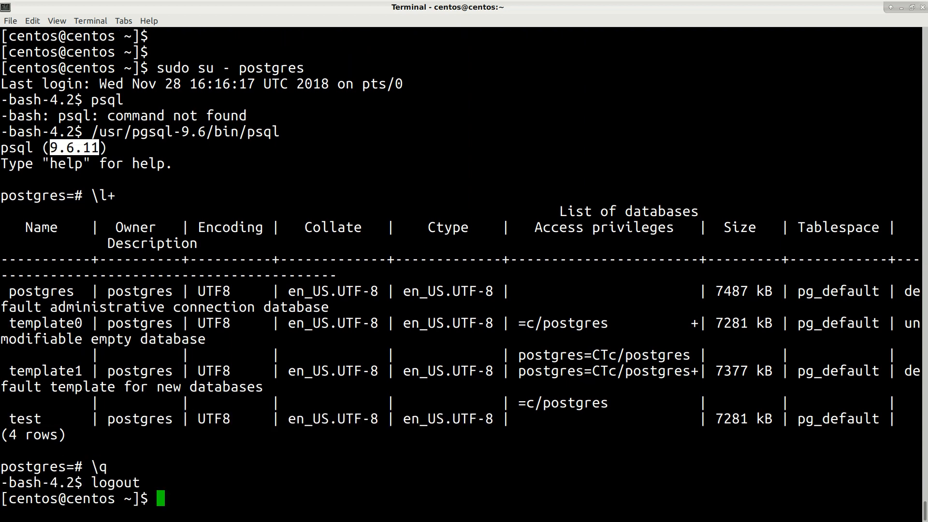